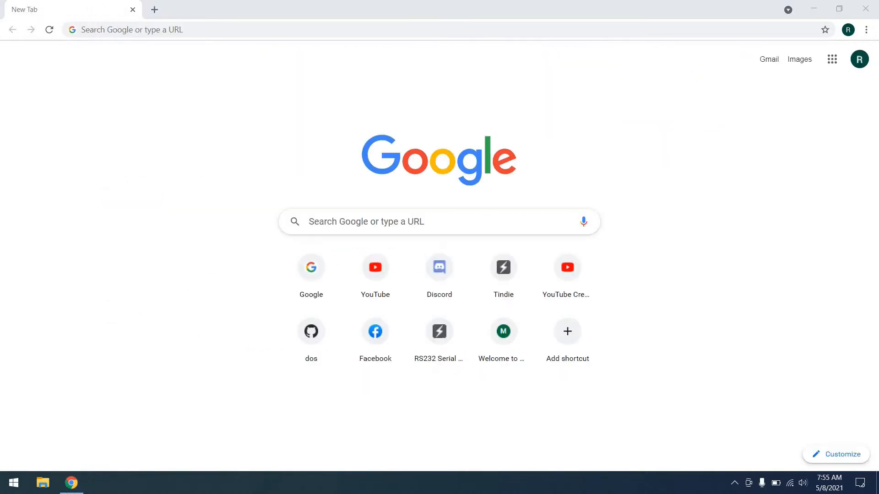
Step: Download nasm-2.15.05-installer-x64.exe from the win64 folder of NASM 2.15.05 on nasm.us
{"action": "type", "text": "nasm assembler"}
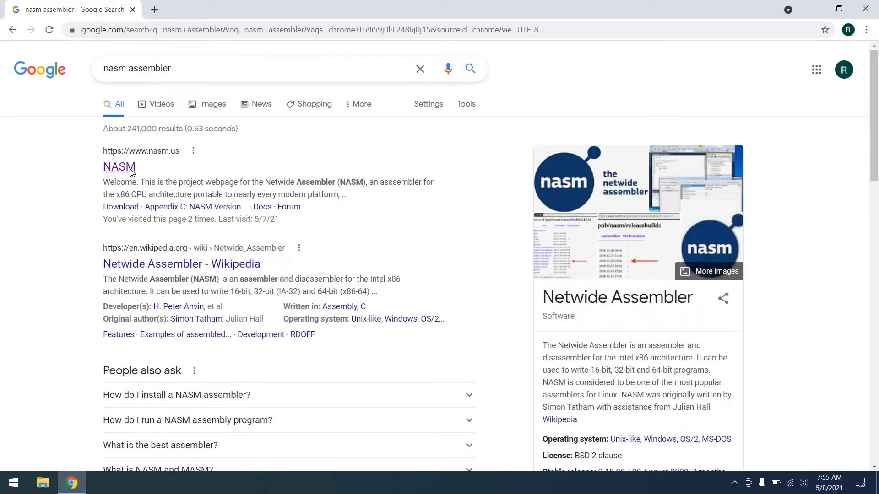
{"action": "left_click", "coordinate": [118, 167]}
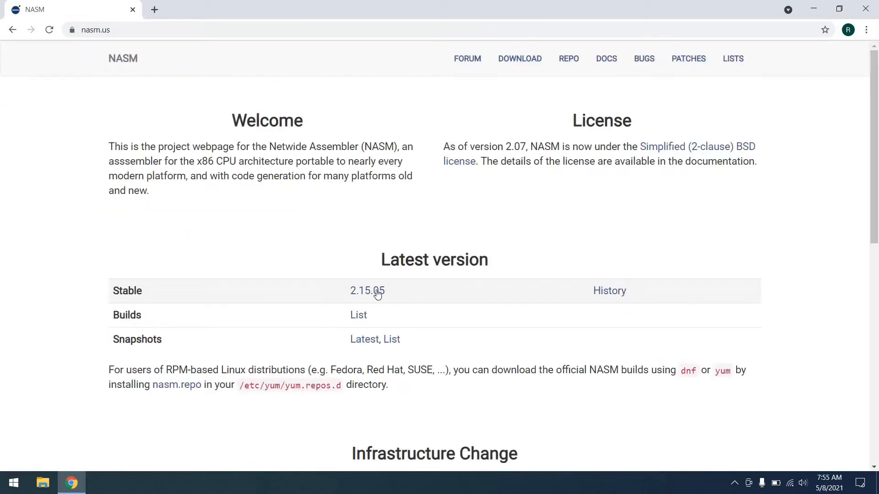
{"action": "left_click", "coordinate": [367, 291]}
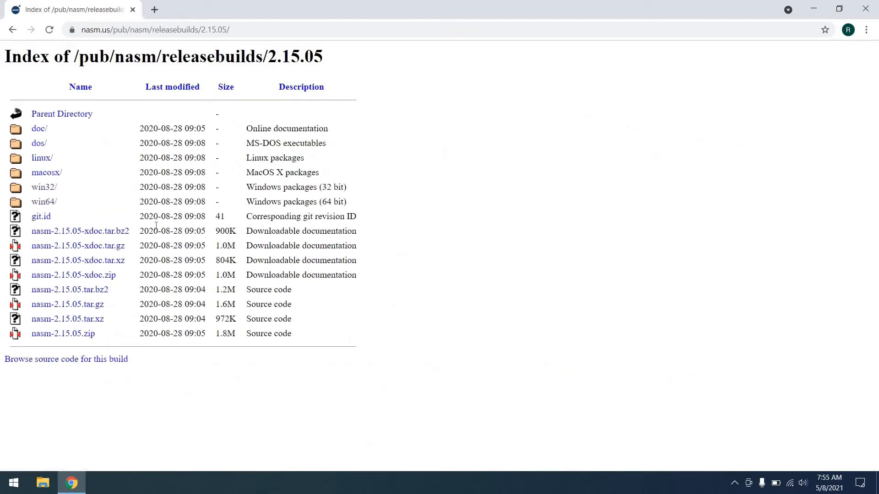
{"action": "left_click", "coordinate": [44, 202]}
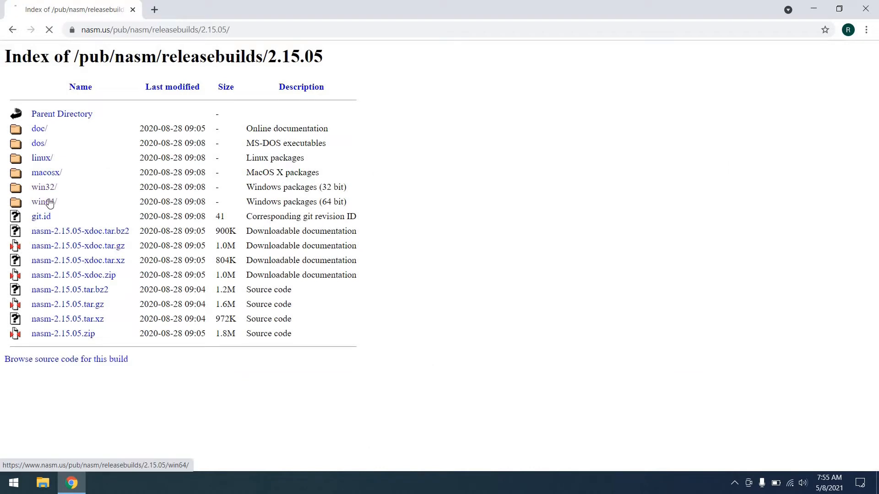
{"action": "left_click", "coordinate": [43, 201]}
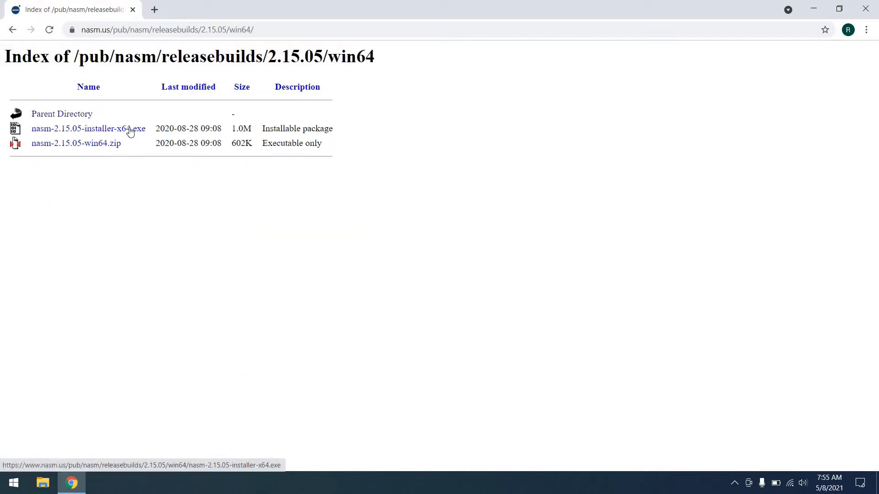
{"action": "left_click", "coordinate": [88, 129]}
{"action": "type", "text": "open w"}
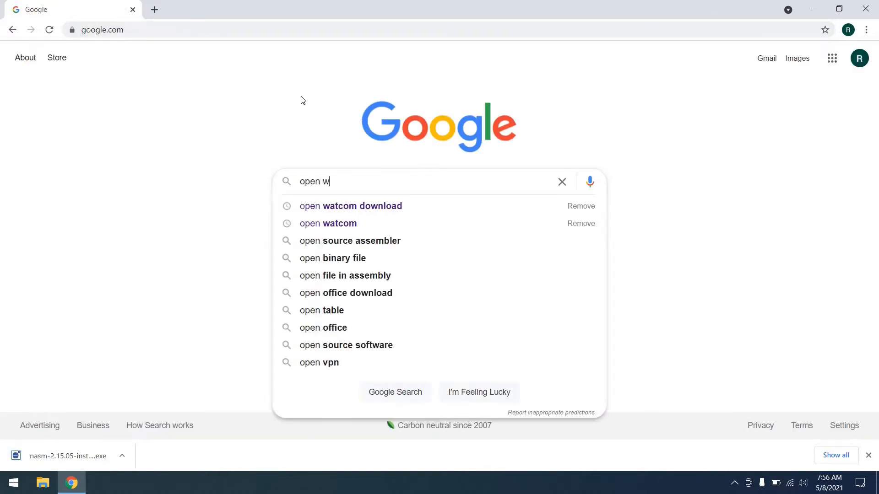
Step: Download open-watcom-c-win32-1.9.exe from the open-watcom-1.9 folder on SourceForge
{"action": "left_click", "coordinate": [350, 205]}
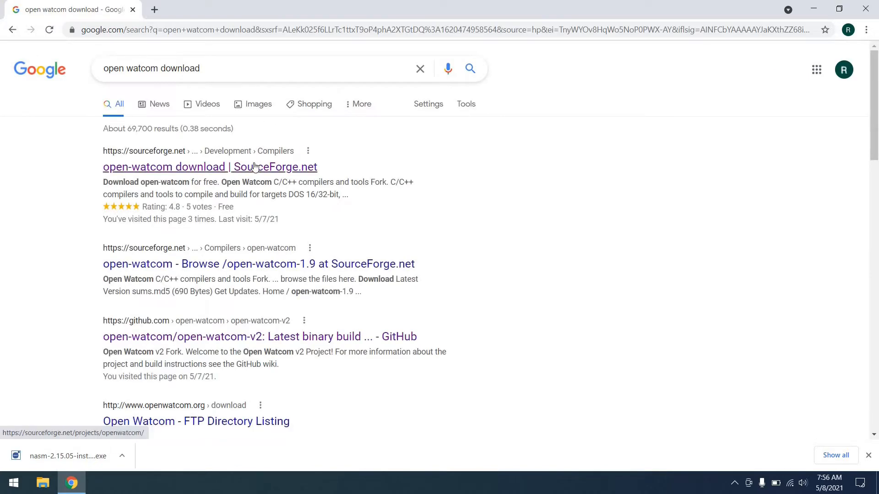
{"action": "left_click", "coordinate": [210, 167]}
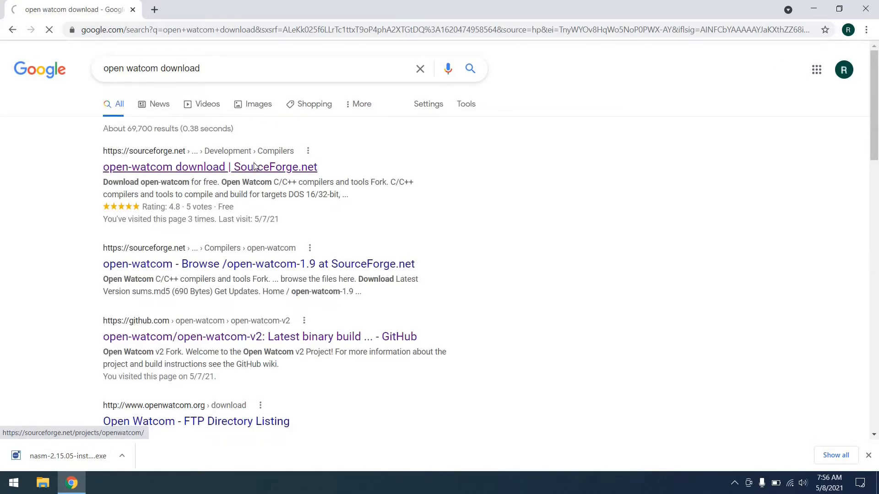
{"action": "left_click", "coordinate": [209, 167]}
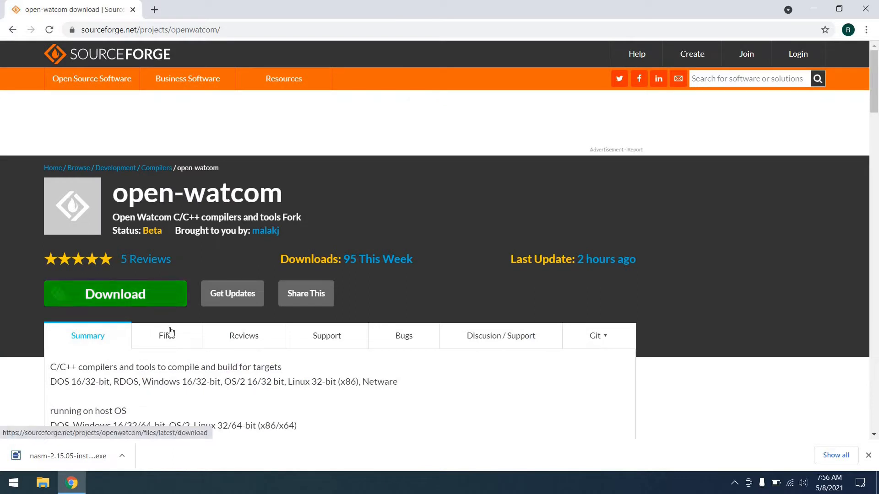
{"action": "left_click", "coordinate": [167, 336]}
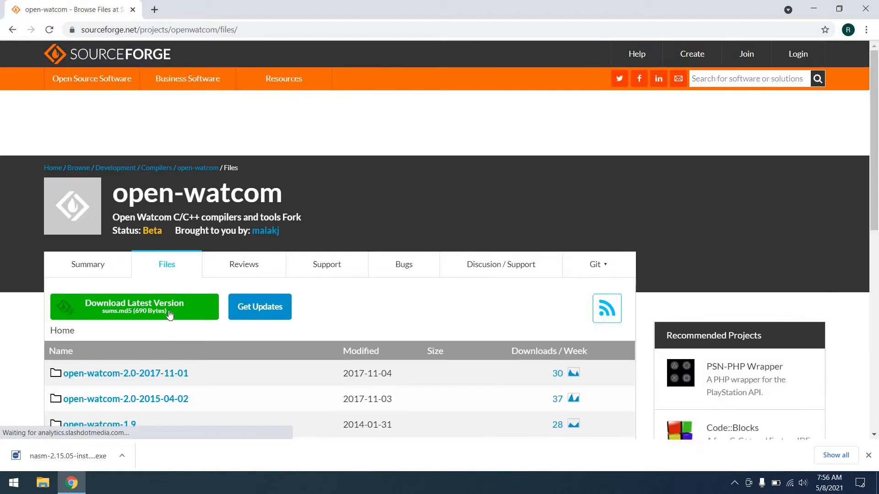
{"action": "scroll", "scroll_direction": "down", "scroll_amount": 3}
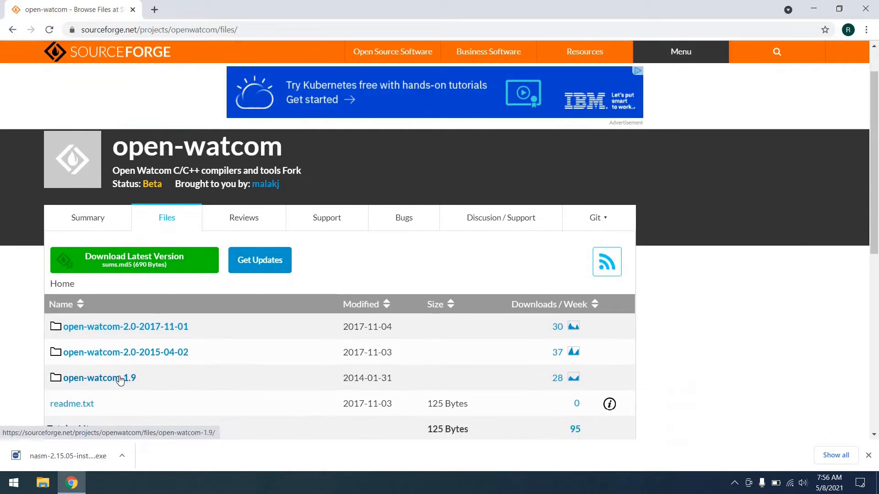
{"action": "left_click", "coordinate": [99, 378]}
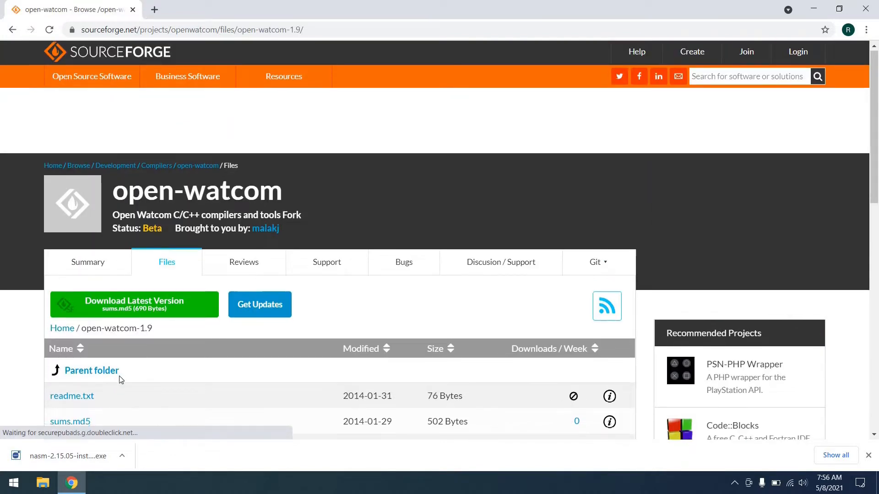
{"action": "scroll", "scroll_direction": "down", "scroll_amount": 3}
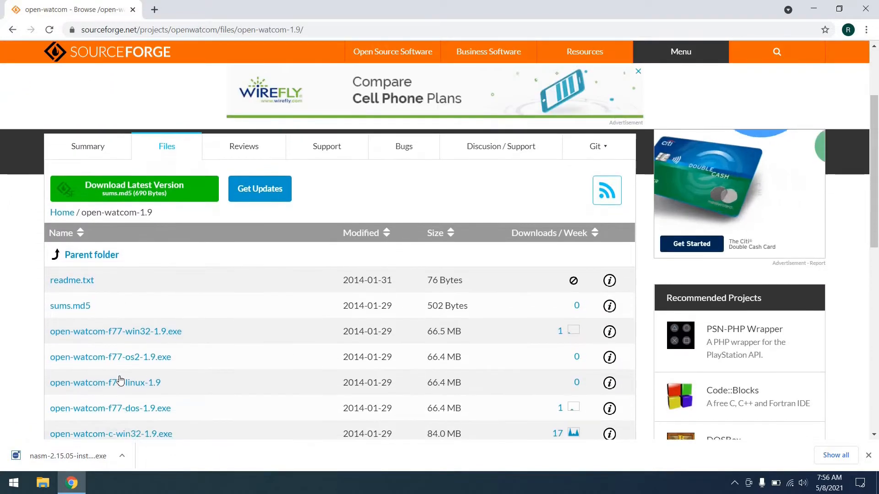
{"action": "scroll", "scroll_direction": "down", "scroll_amount": 3}
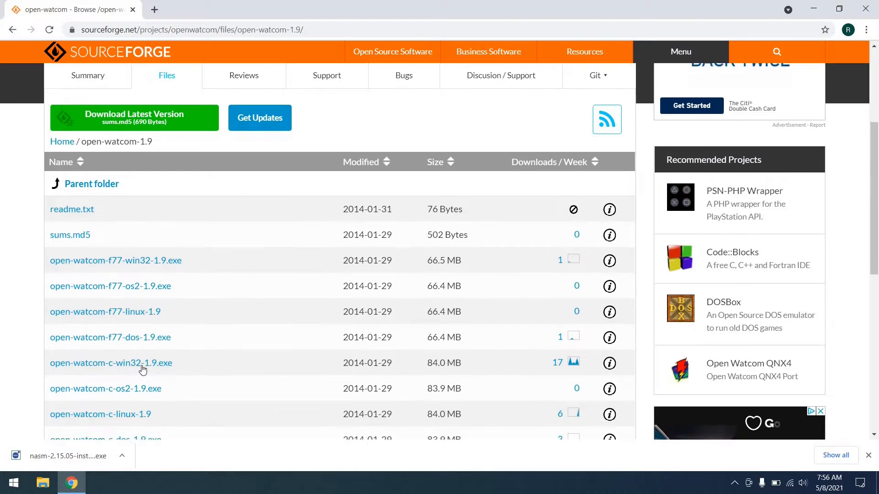
{"action": "left_click", "coordinate": [110, 362]}
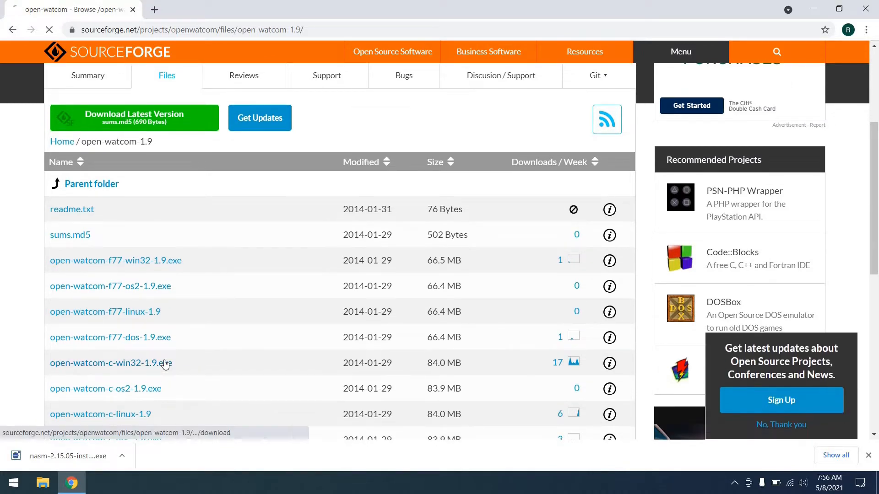
{"action": "left_click", "coordinate": [106, 363]}
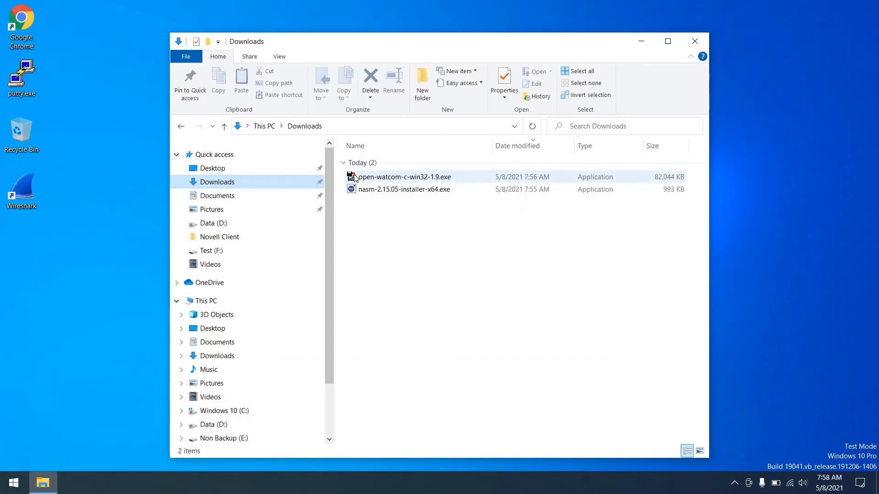
Step: Run open-watcom-c-win32-1.9.exe from the Downloads folder
{"action": "left_click", "coordinate": [403, 177]}
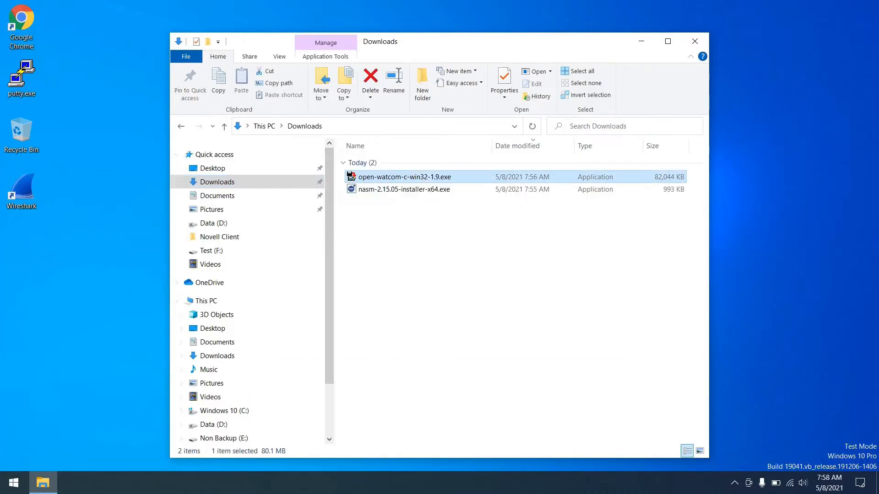
{"action": "double_click", "coordinate": [403, 177]}
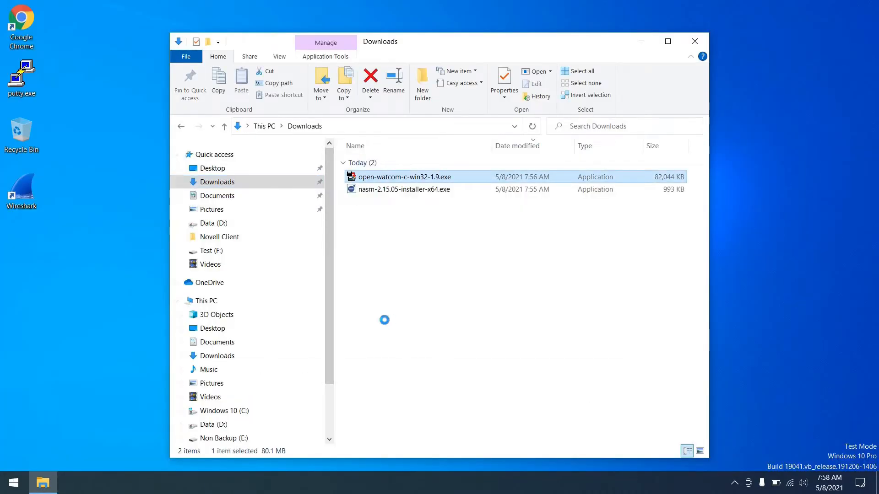
{"action": "double_click", "coordinate": [403, 176]}
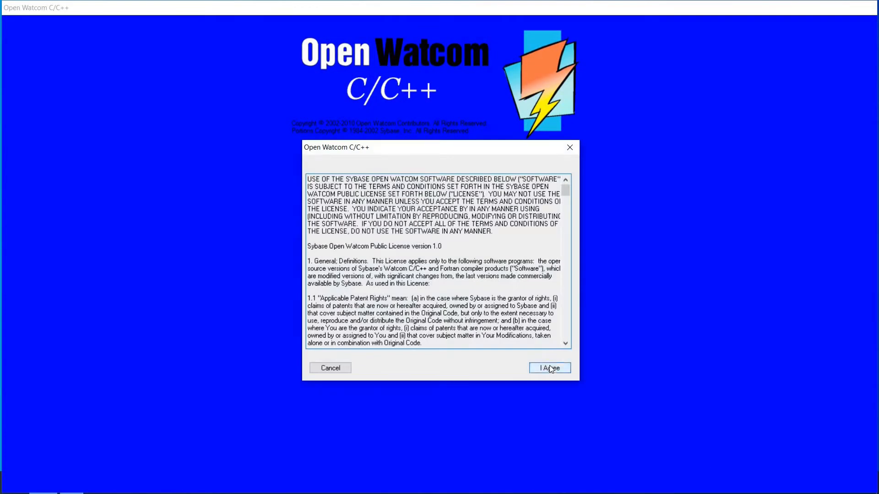
Step: Accept the license, keep the install folder, and include the 16-bit compilers and memory models
{"action": "left_click", "coordinate": [549, 368]}
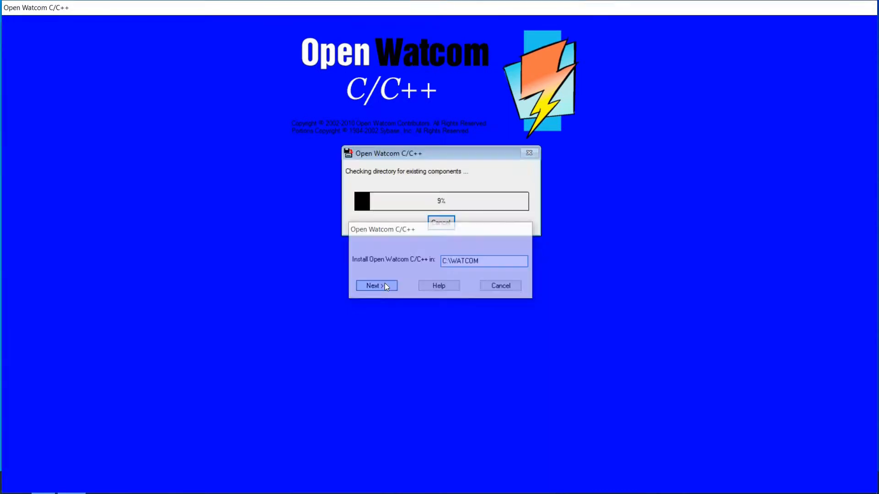
{"action": "left_click", "coordinate": [374, 285]}
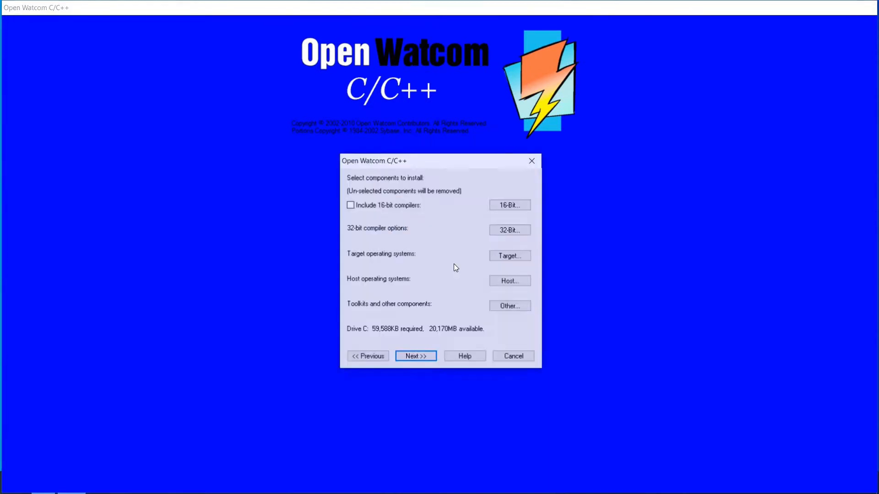
{"action": "left_click", "coordinate": [351, 205]}
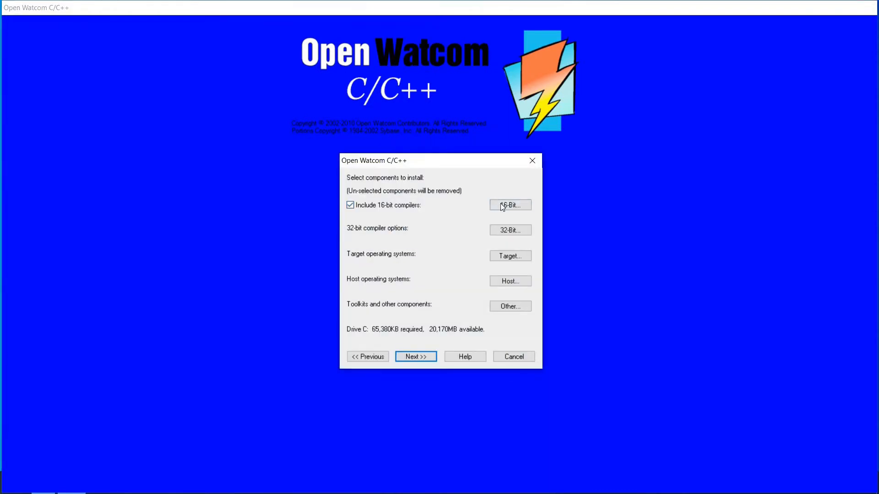
{"action": "left_click", "coordinate": [509, 205]}
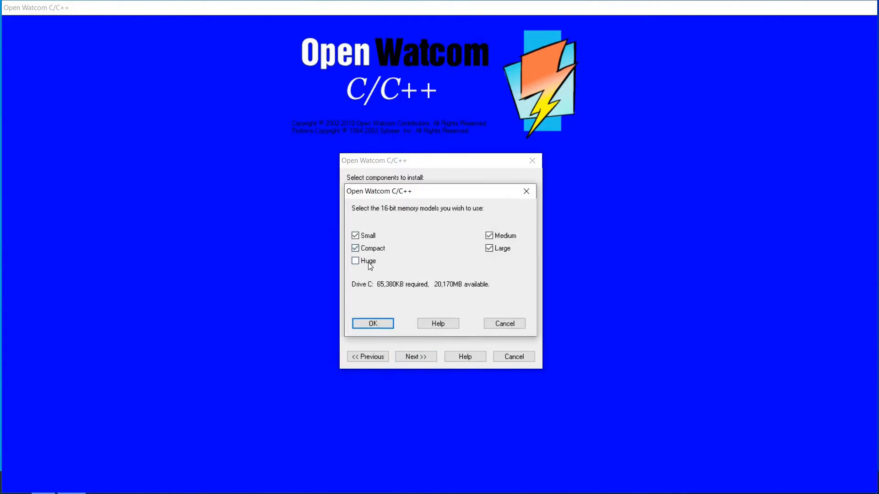
{"action": "left_click", "coordinate": [371, 324]}
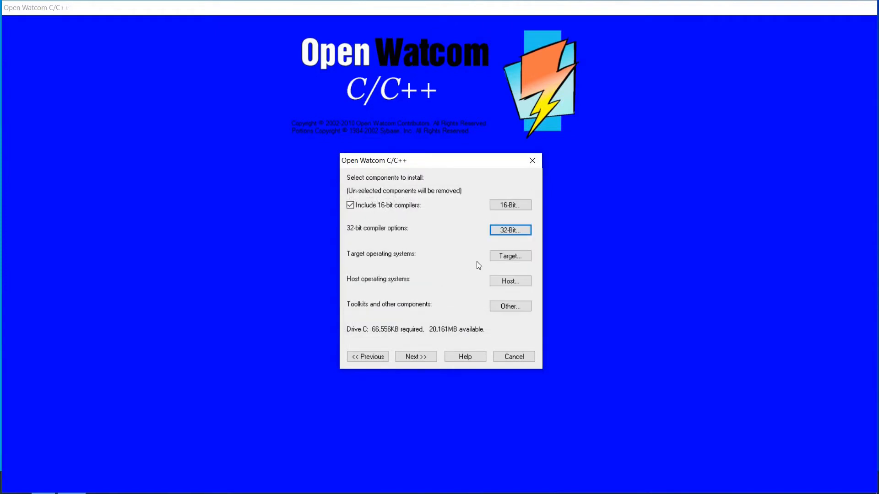
Step: Add DOS as a target, keep Windows NT/9x host, and keep C++ components and samples
{"action": "left_click", "coordinate": [509, 255]}
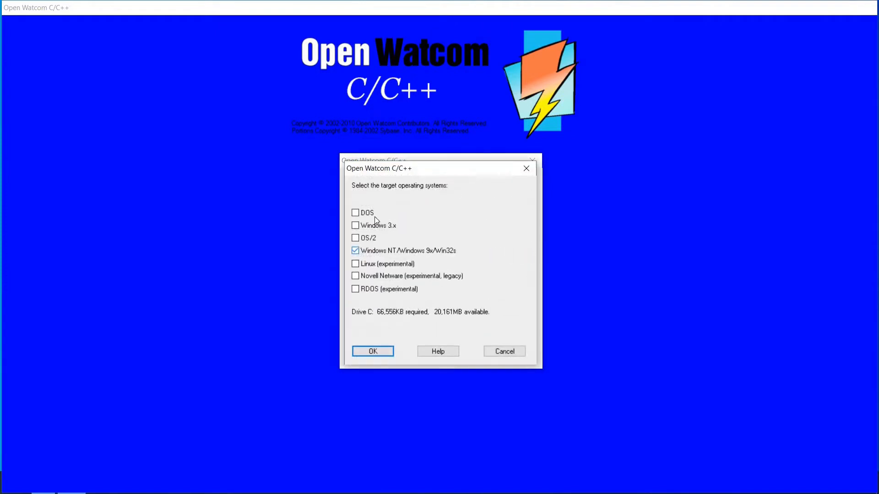
{"action": "left_click", "coordinate": [354, 212]}
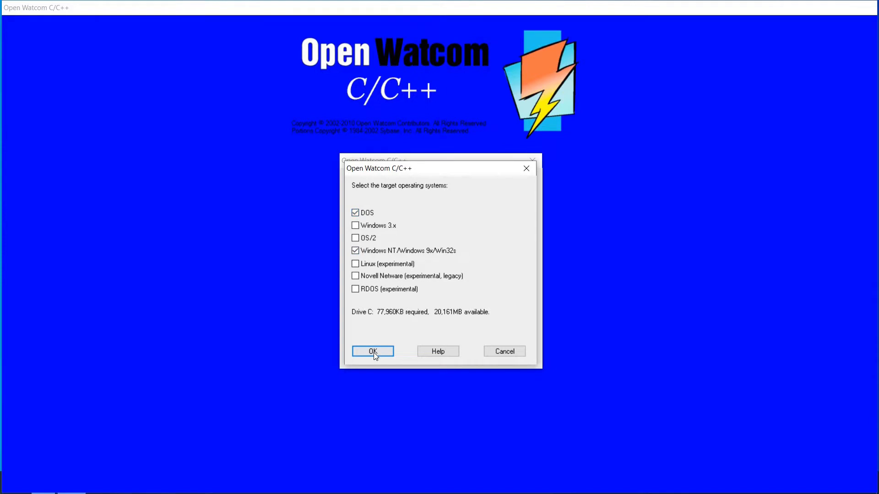
{"action": "left_click", "coordinate": [372, 352]}
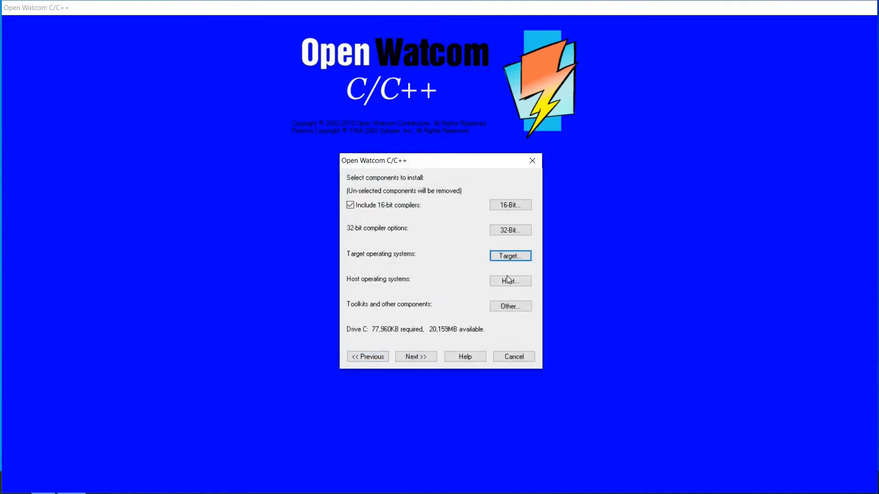
{"action": "left_click", "coordinate": [509, 280]}
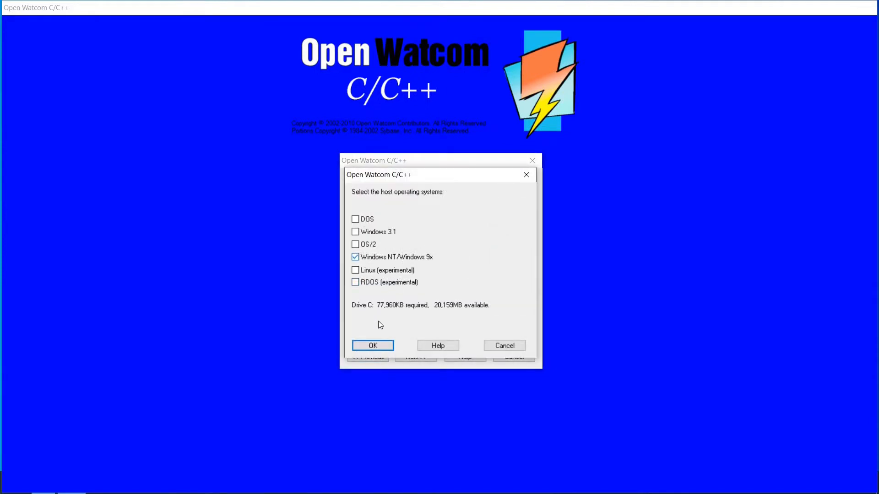
{"action": "left_click", "coordinate": [372, 345]}
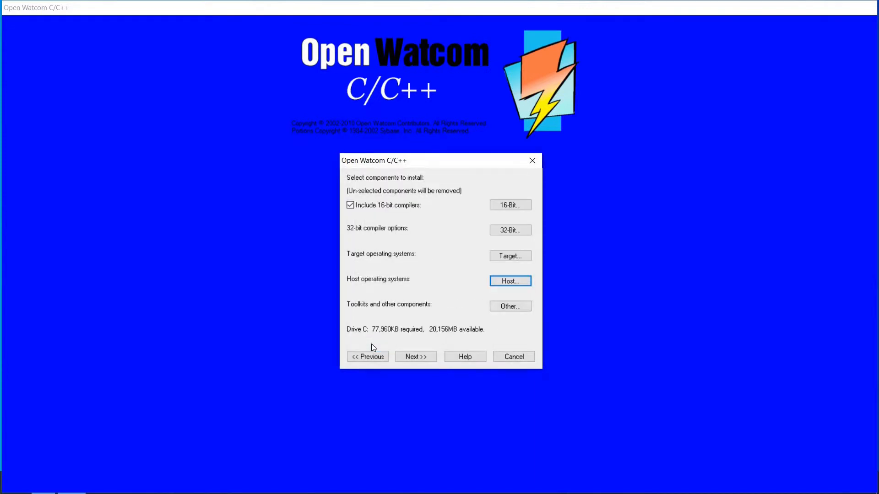
{"action": "left_click", "coordinate": [509, 306]}
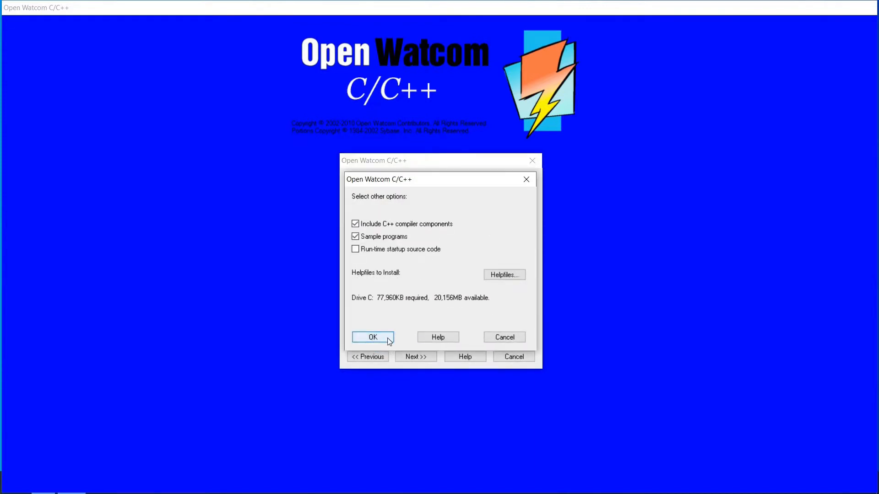
{"action": "left_click", "coordinate": [372, 337]}
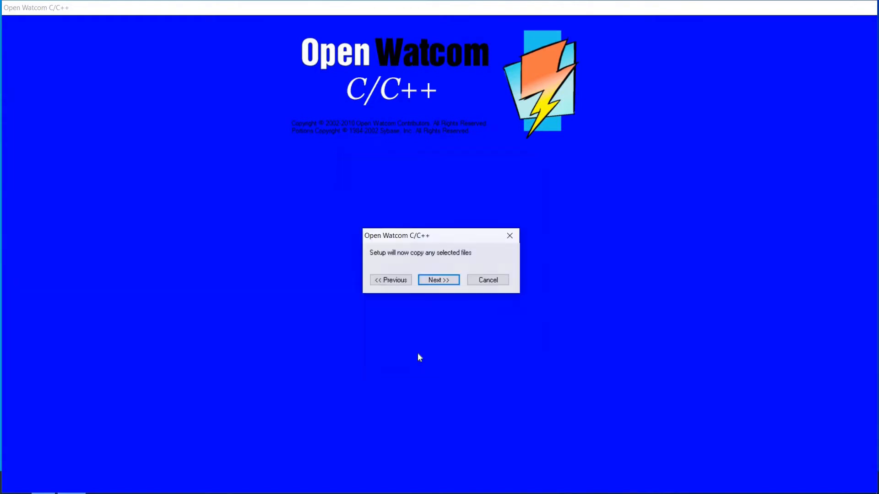
Step: Copy the files, allow modifying local machine environment variables, and dismiss the completion message
{"action": "left_click", "coordinate": [439, 280]}
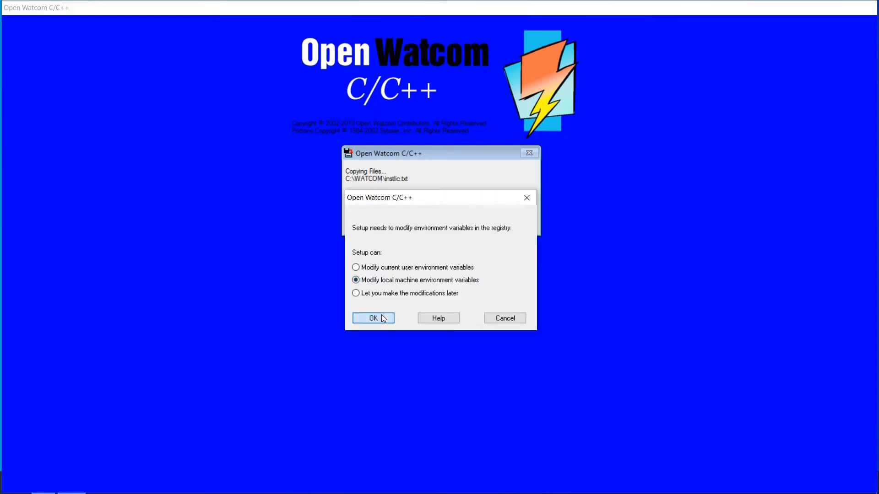
{"action": "left_click", "coordinate": [372, 317]}
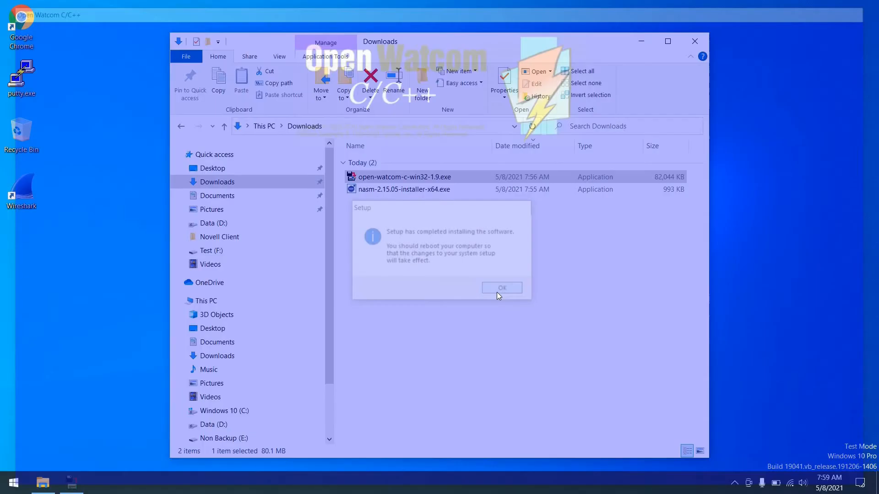
{"action": "left_click", "coordinate": [501, 287]}
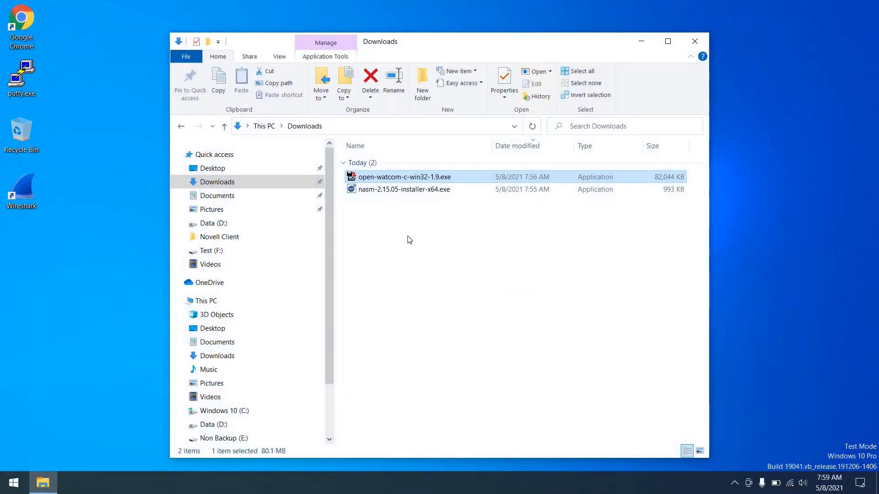
Step: Install NASM 2.15.05 with default components and folder, then close the Downloads window
{"action": "left_click", "coordinate": [404, 189]}
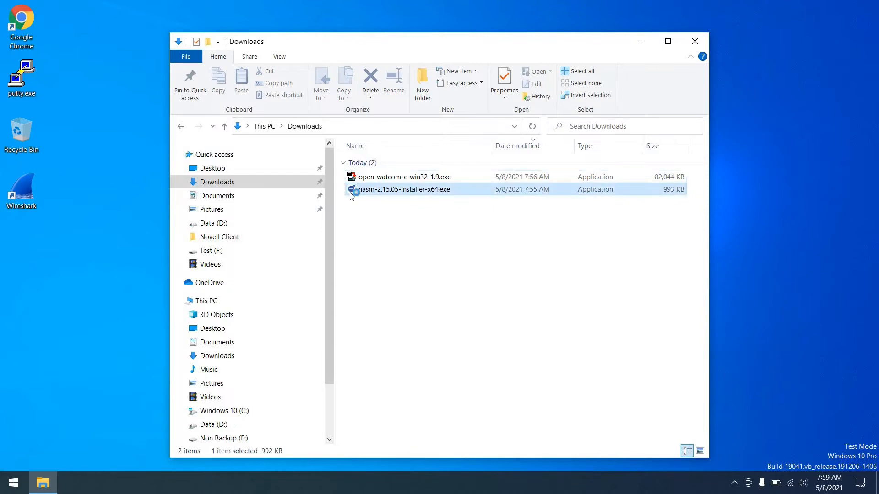
{"action": "double_click", "coordinate": [402, 189]}
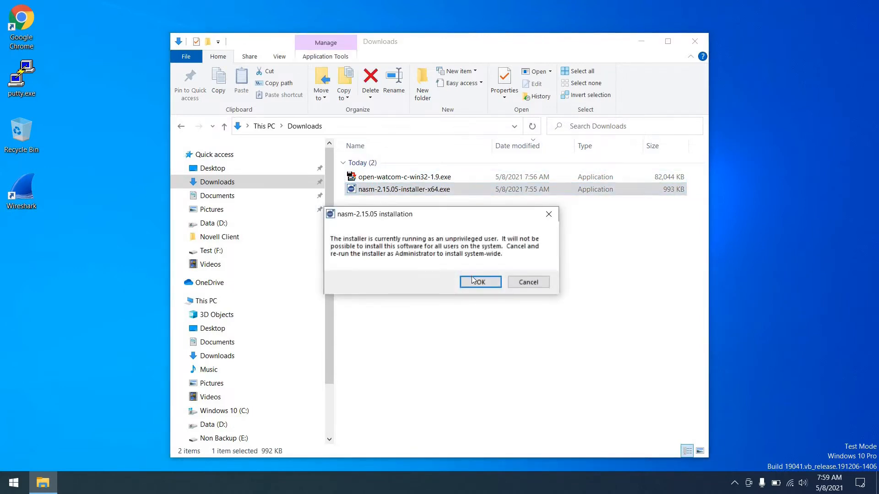
{"action": "left_click", "coordinate": [479, 282]}
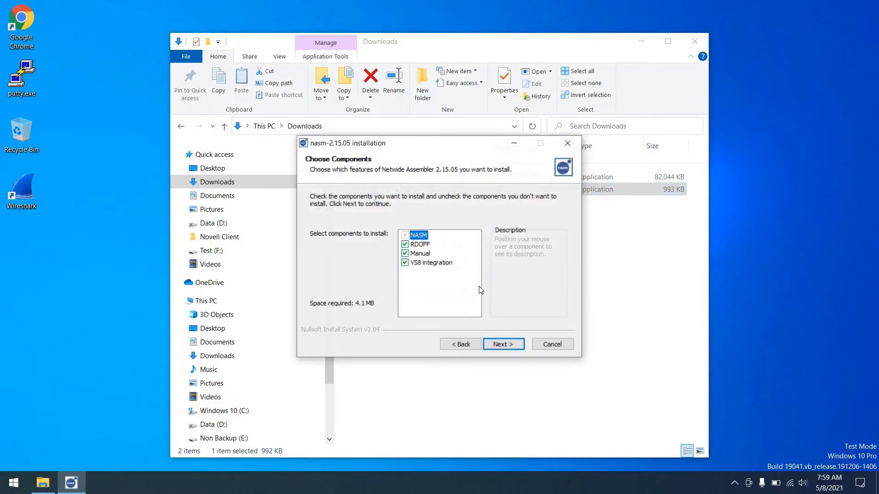
{"action": "left_click", "coordinate": [502, 345]}
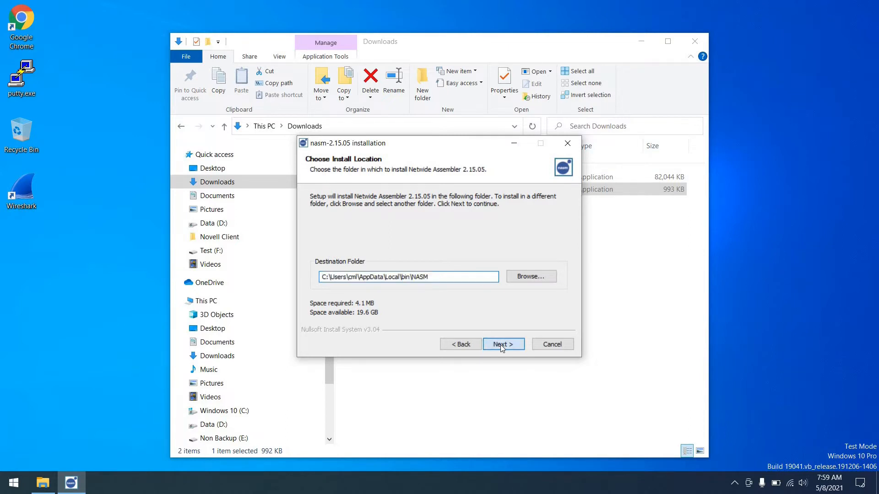
{"action": "left_click", "coordinate": [503, 344]}
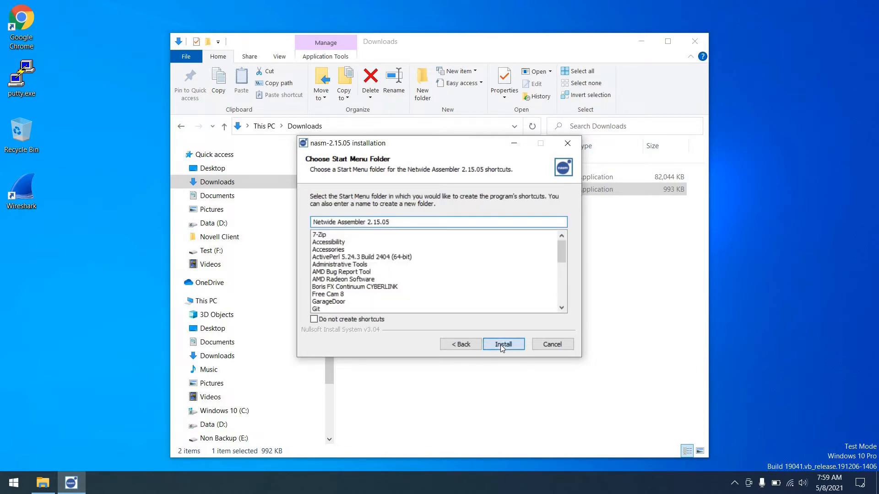
{"action": "left_click", "coordinate": [503, 344]}
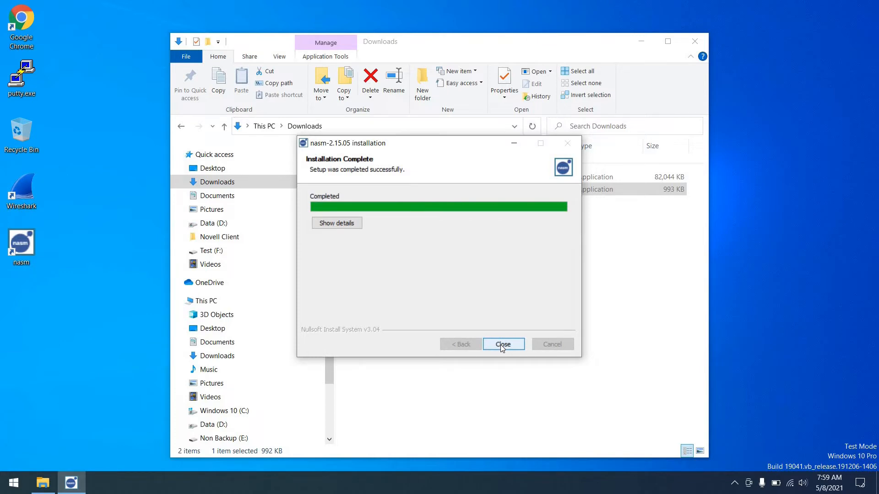
{"action": "left_click", "coordinate": [502, 344]}
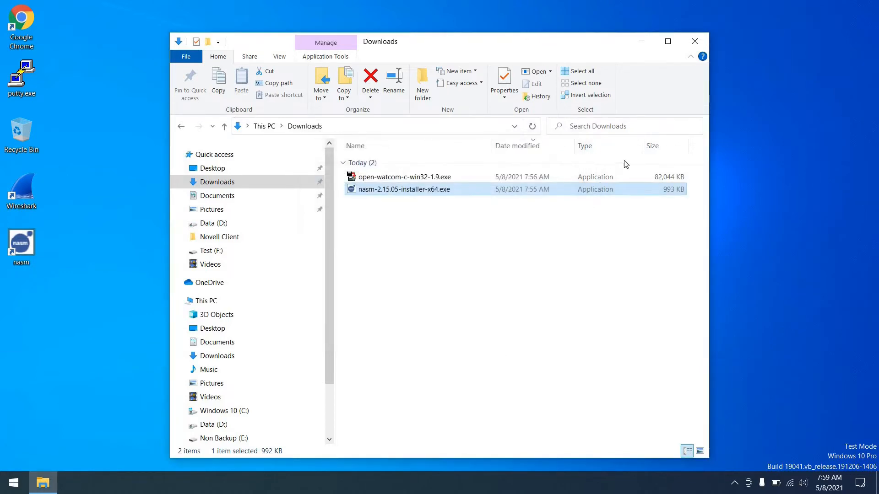
{"action": "left_click", "coordinate": [695, 40]}
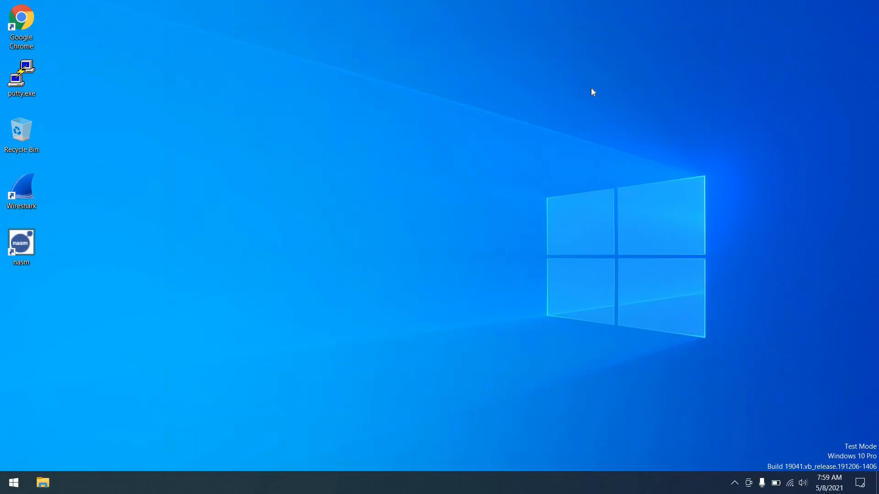
Step: Add C:\Users\cml\AppData\Local\bin\NASM to the system Path variable and confirm all dialogs
{"action": "type", "text": "enviro"}
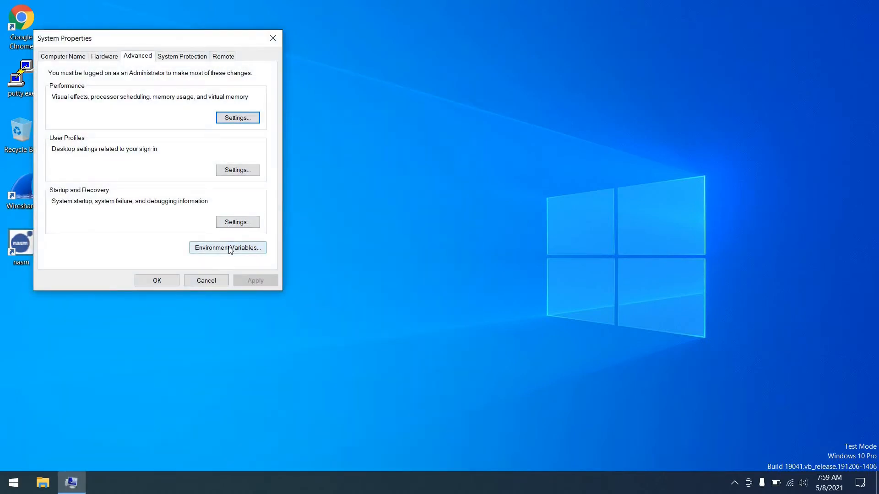
{"action": "left_click", "coordinate": [227, 248]}
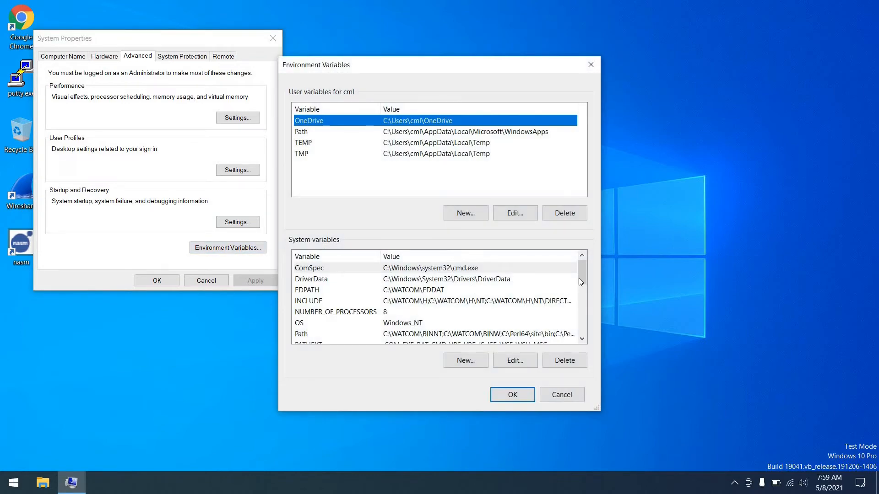
{"action": "scroll", "scroll_direction": "down", "scroll_amount": 3}
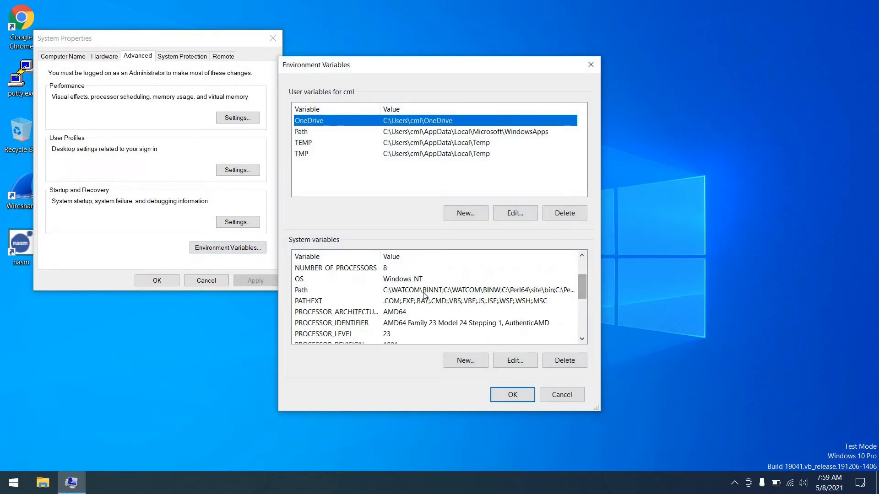
{"action": "left_click", "coordinate": [514, 360]}
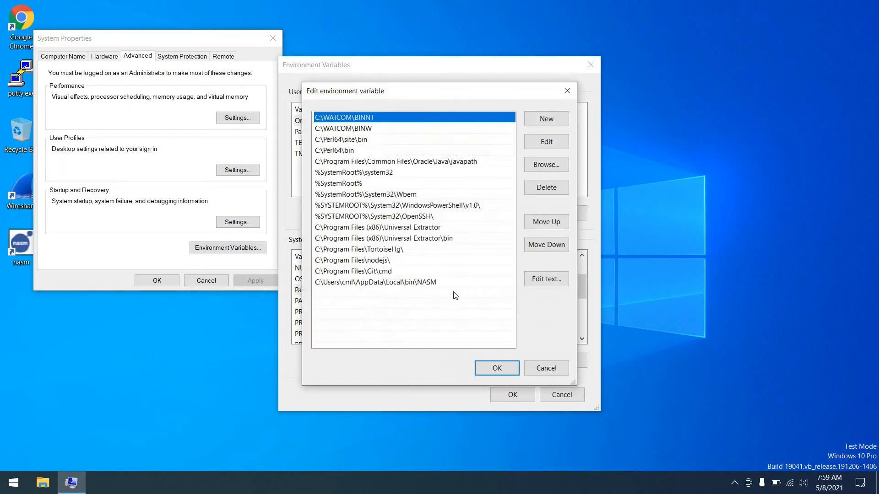
{"action": "left_click", "coordinate": [544, 118]}
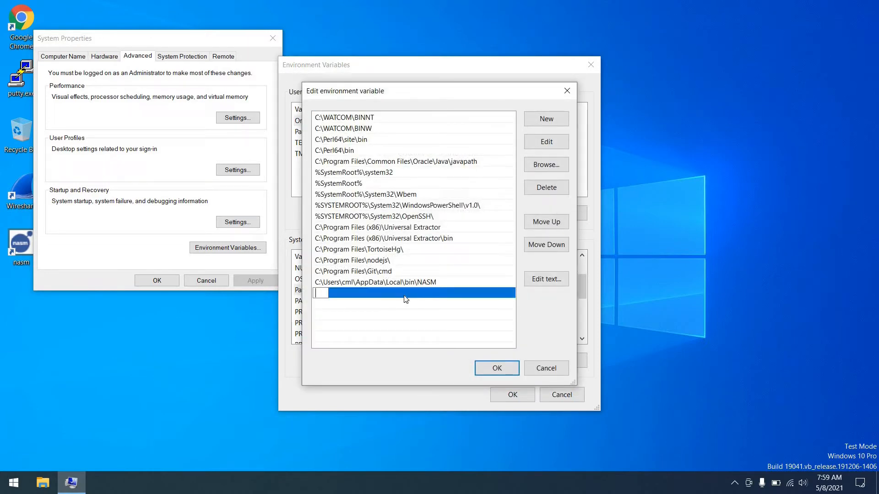
{"action": "type", "text": "C:\\Users\\cml\\AppData\\Local\\bin\\NASM"}
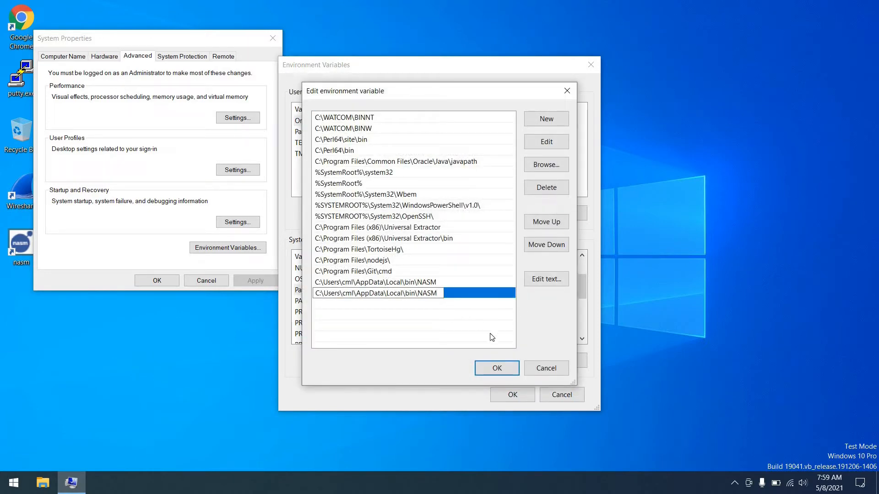
{"action": "mouse_move", "coordinate": [455, 288]}
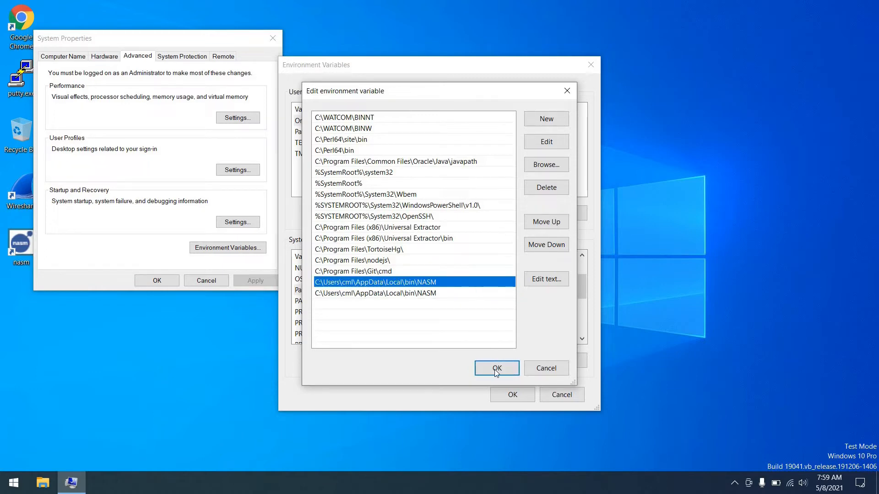
{"action": "left_click", "coordinate": [495, 368]}
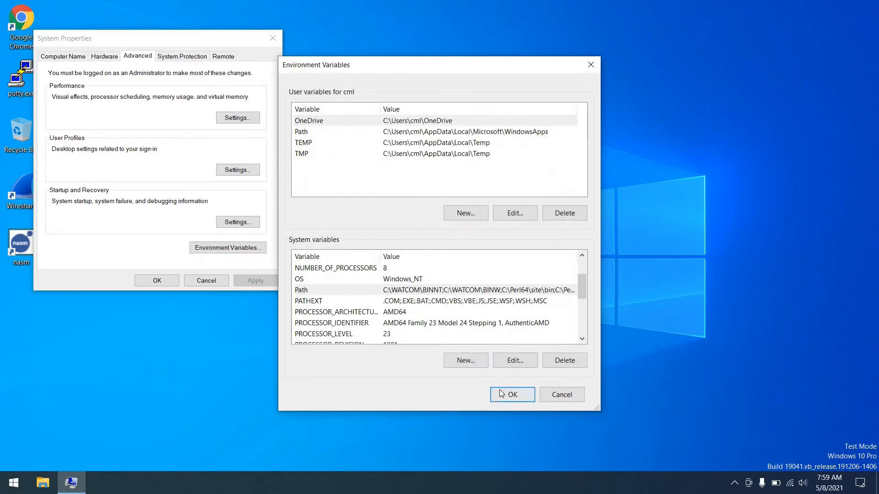
{"action": "left_click", "coordinate": [511, 394]}
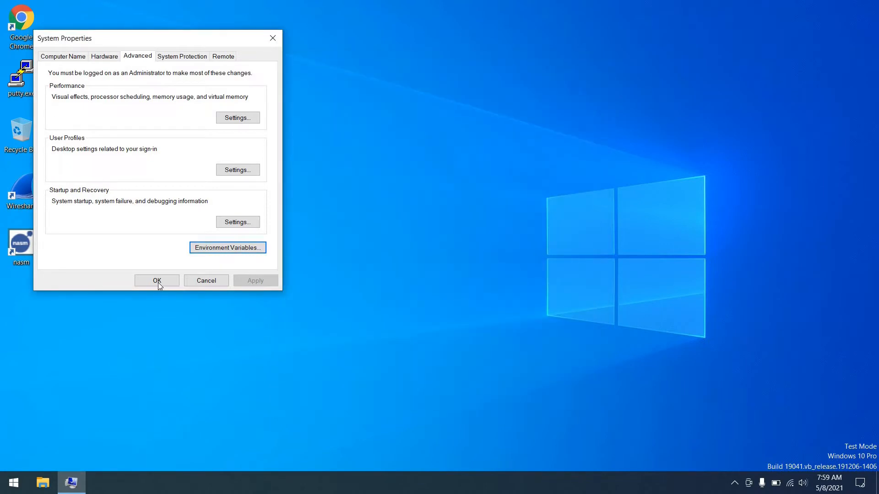
{"action": "left_click", "coordinate": [156, 280]}
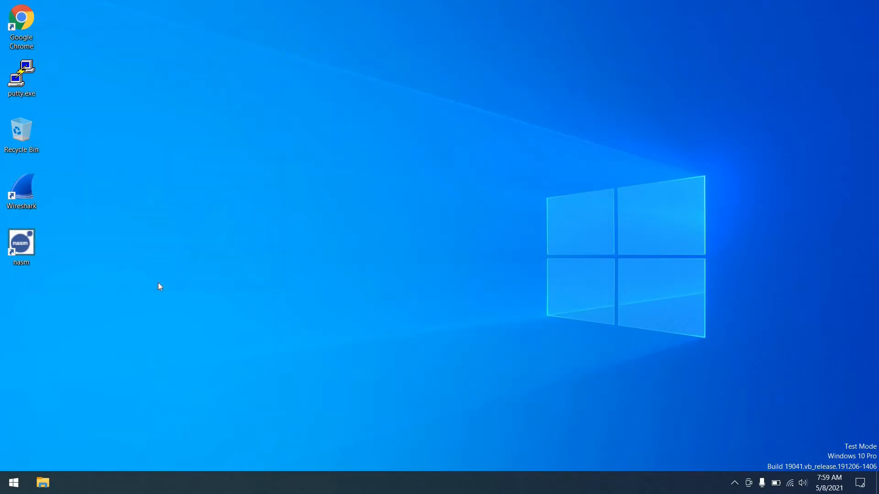
Step: Run wmake in D:\dos-push-notifications-tsr to build debug and release tsrpush.exe
{"action": "type", "text": "cmd"}
{"action": "type", "text": "D:"}
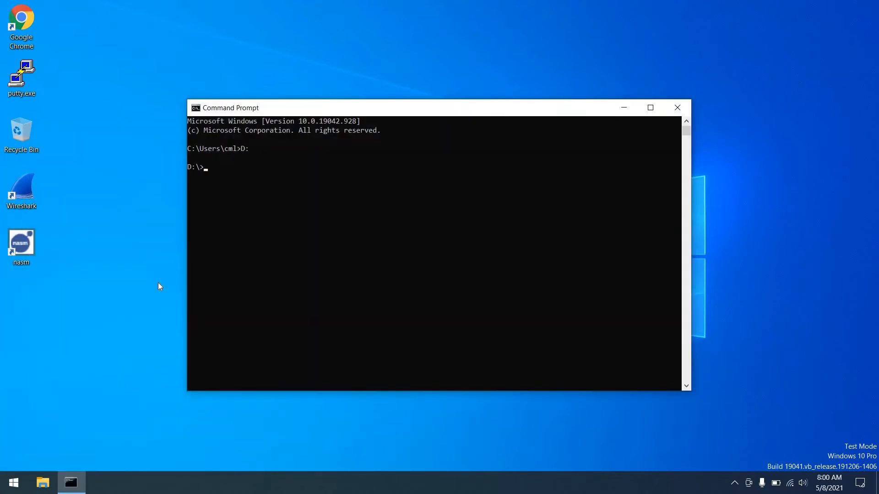
{"action": "type", "text": "cd dos-push-notifications-tsr"}
{"action": "type", "text": "wmake"}
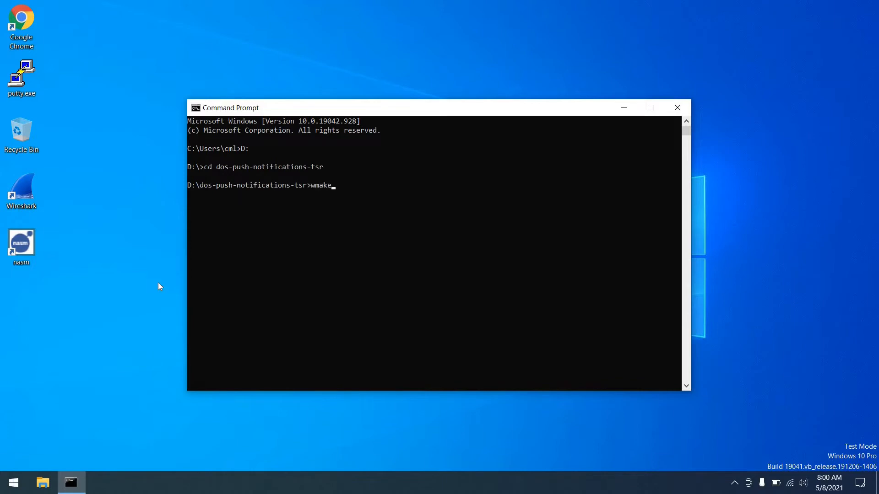
{"action": "key", "text": "Return"}
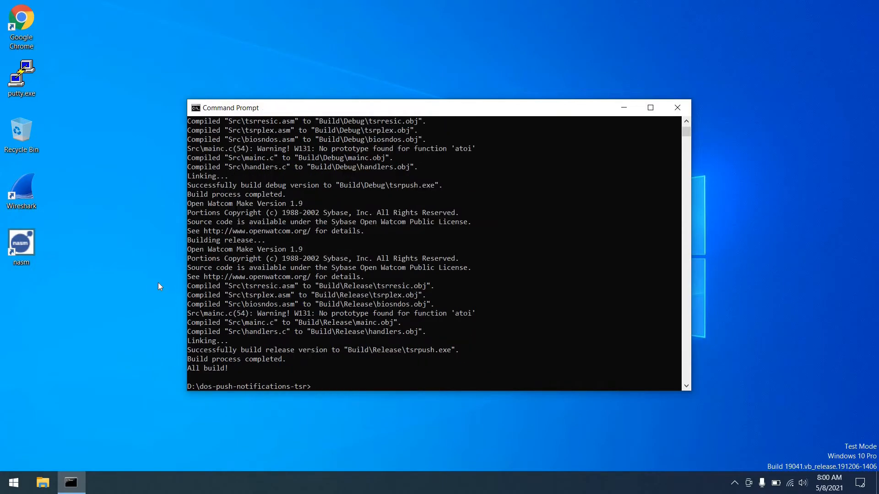
{"action": "left_click", "coordinate": [70, 482]}
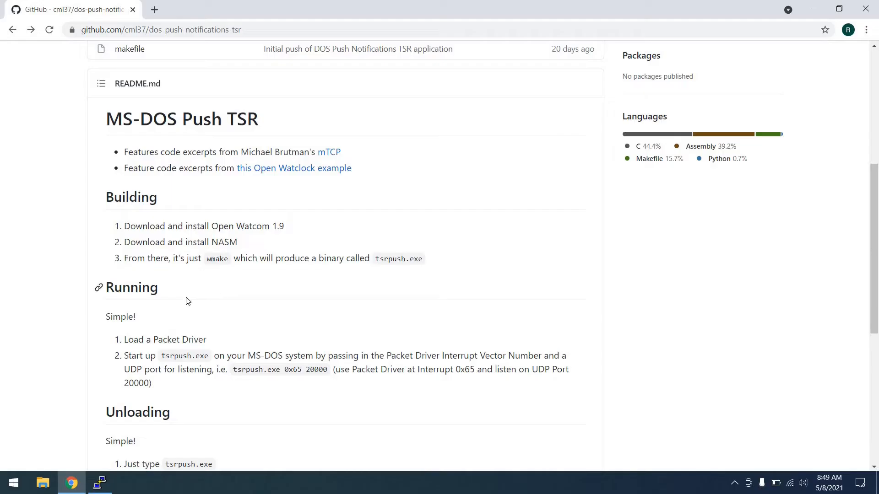
{"action": "mouse_move", "coordinate": [115, 342]}
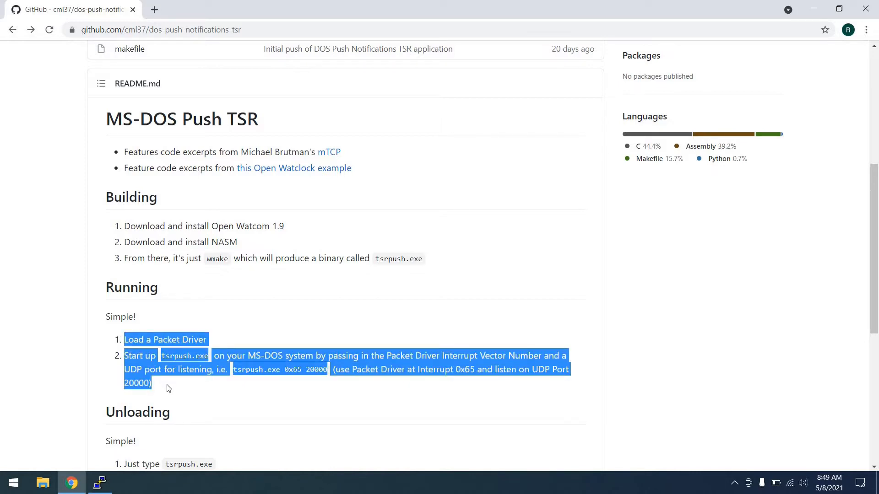
{"action": "left_click", "coordinate": [99, 482]}
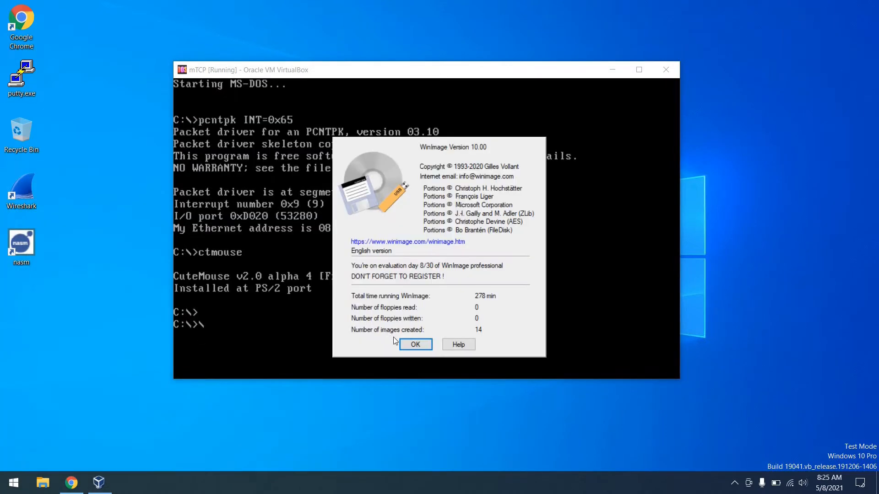
Step: Create a new floppy image and inject tsrpush.exe from Build\Release
{"action": "left_click", "coordinate": [415, 344]}
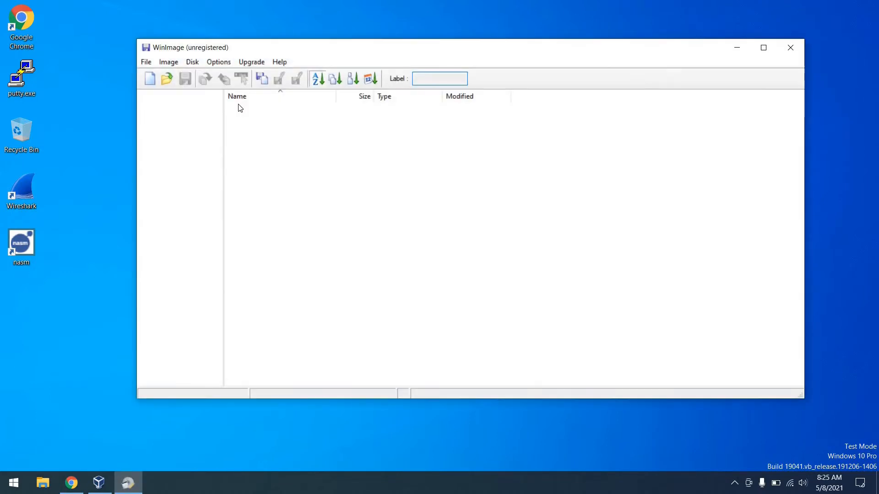
{"action": "left_click", "coordinate": [146, 62]}
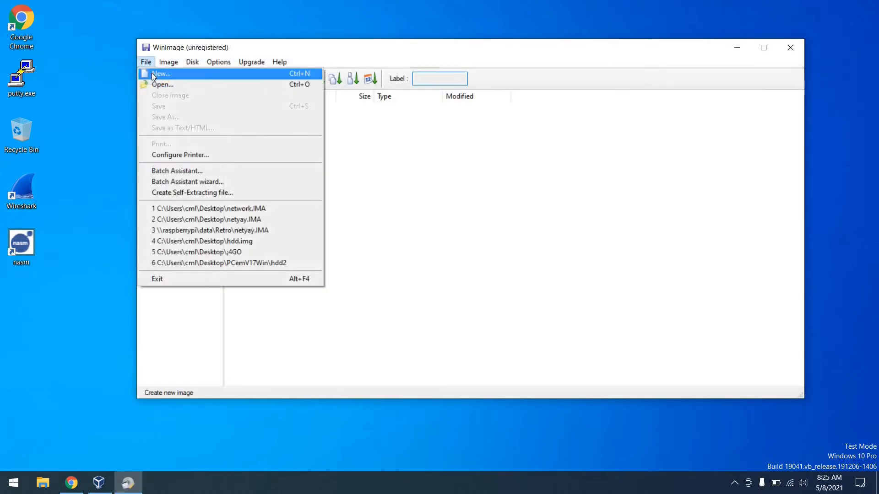
{"action": "left_click", "coordinate": [160, 74]}
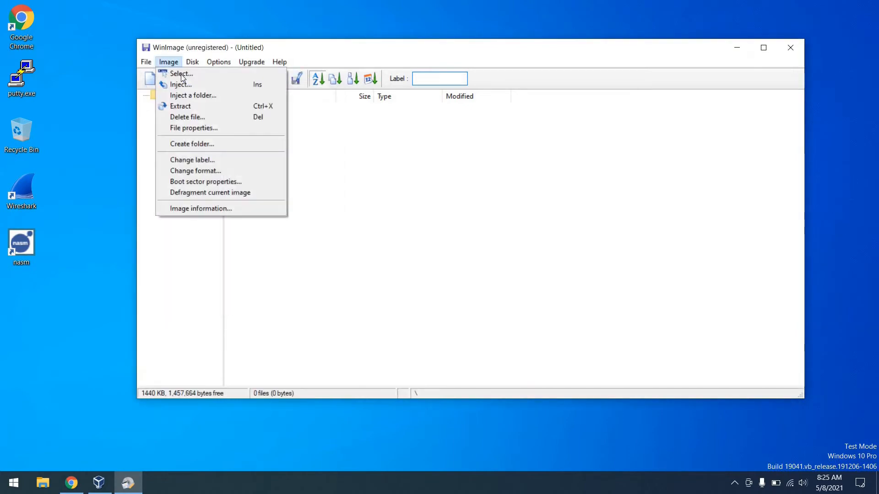
{"action": "left_click", "coordinate": [180, 85]}
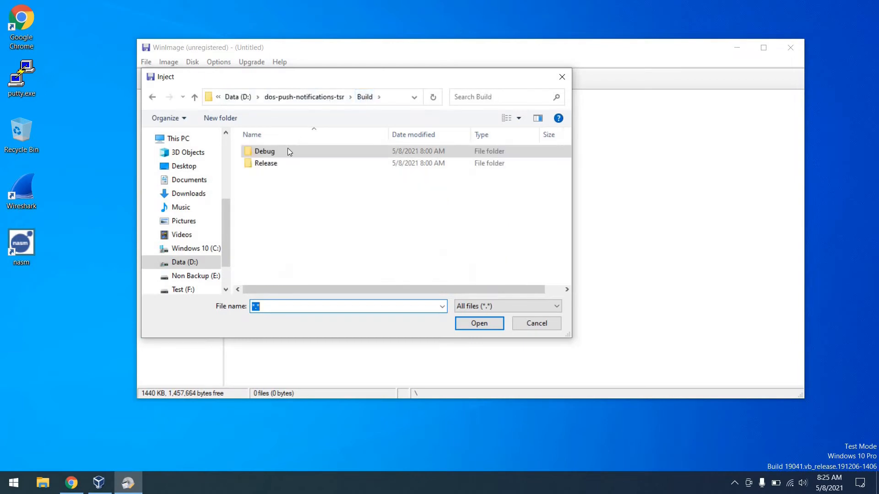
{"action": "left_click", "coordinate": [265, 163]}
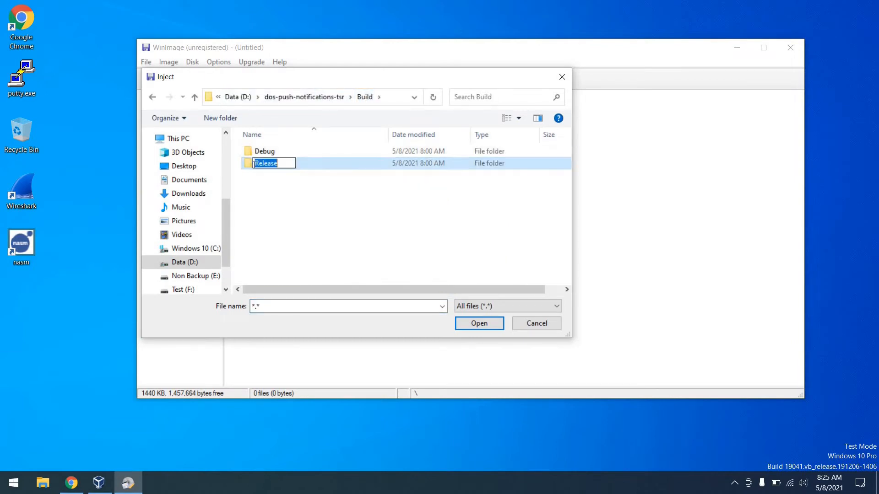
{"action": "double_click", "coordinate": [267, 163]}
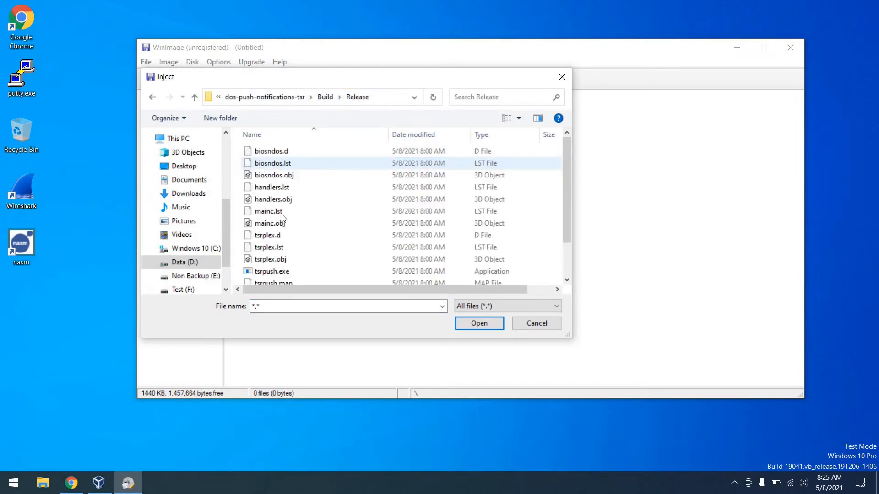
{"action": "left_click", "coordinate": [271, 271]}
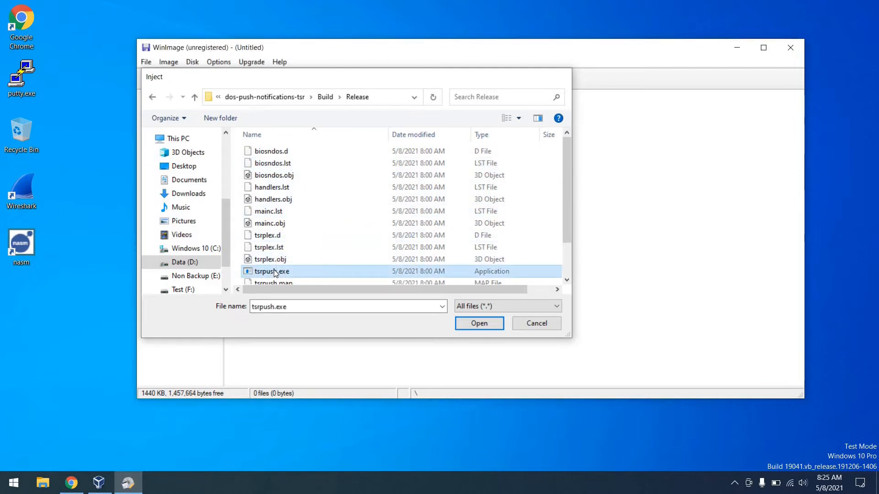
{"action": "left_click", "coordinate": [479, 323]}
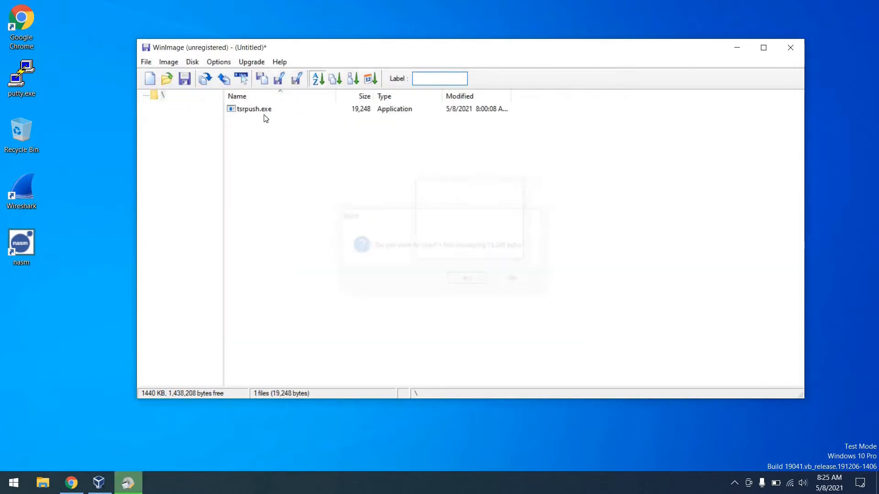
Step: Save the image as tsrpush.IMA (*.ima) on the Desktop
{"action": "left_click", "coordinate": [146, 62]}
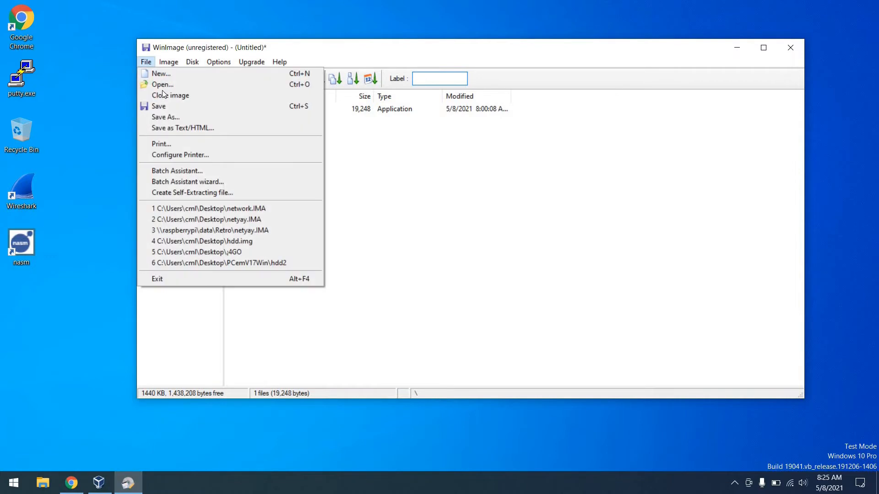
{"action": "left_click", "coordinate": [165, 116]}
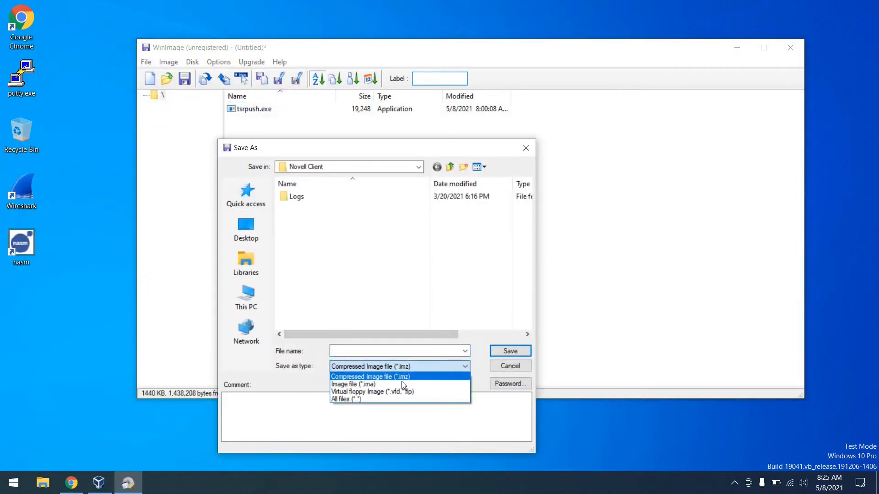
{"action": "left_click", "coordinate": [351, 384]}
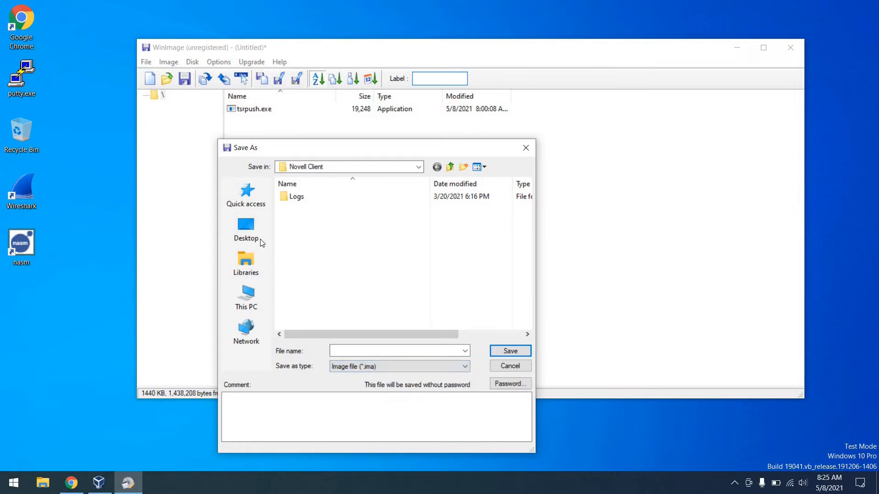
{"action": "left_click", "coordinate": [245, 230]}
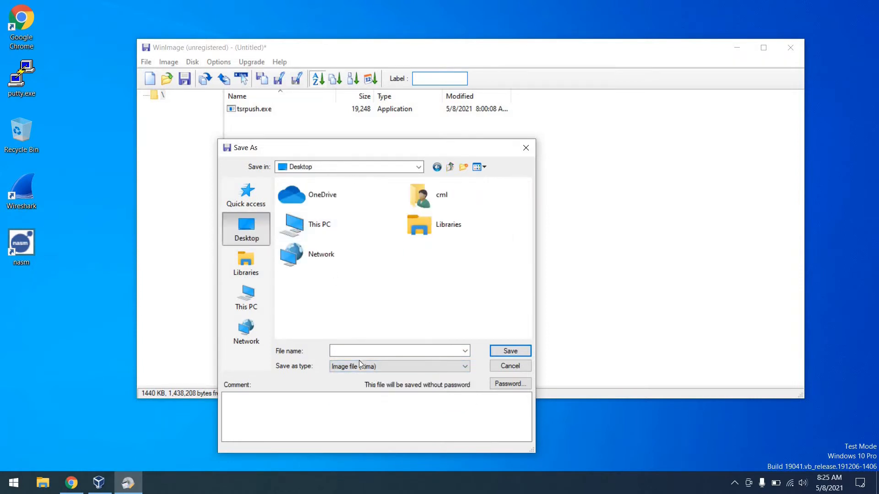
{"action": "type", "text": "tsr"}
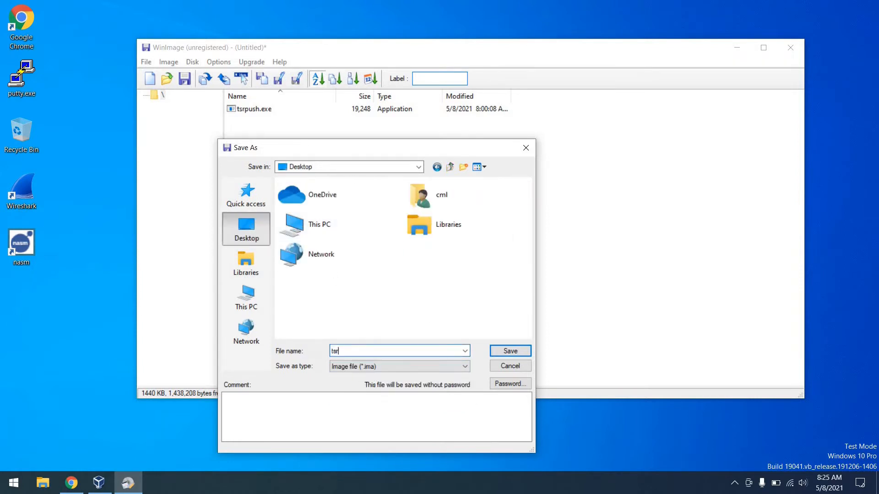
{"action": "left_click", "coordinate": [508, 351]}
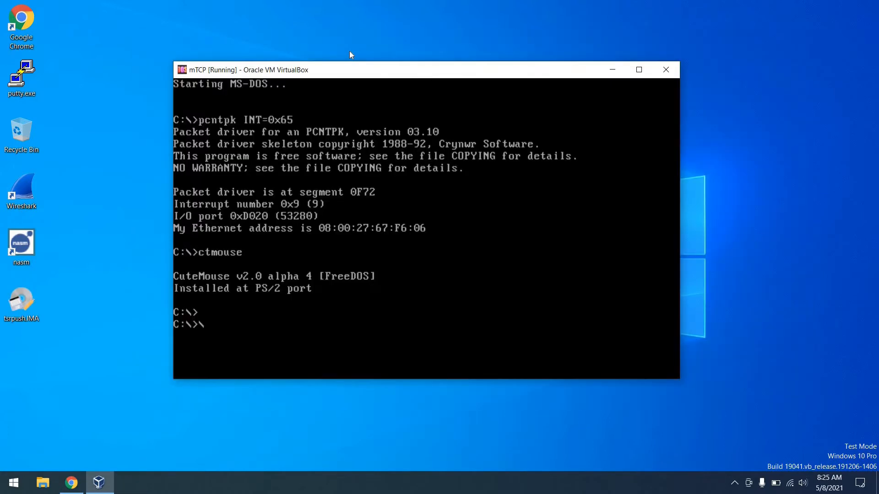
{"action": "mouse_move", "coordinate": [288, 132]}
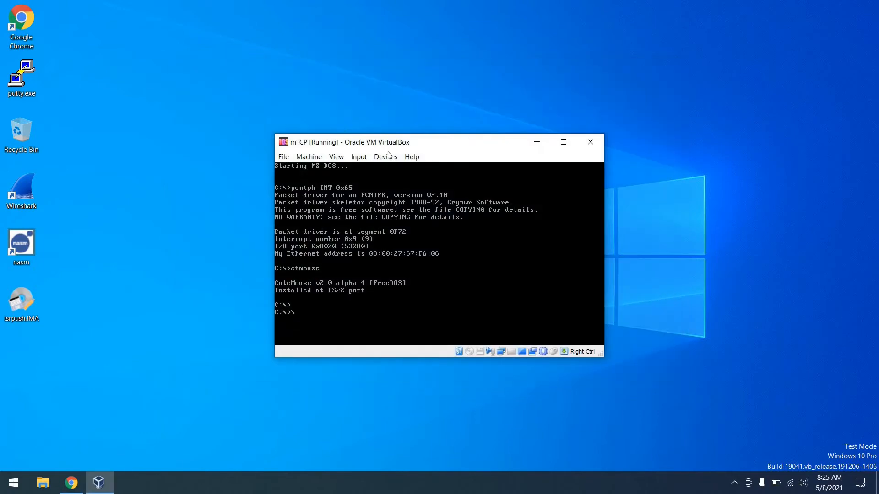
Step: Mount tsrpush.IMA as the VM's floppy and run tsrpush 0x65 20000 from A:
{"action": "left_click", "coordinate": [385, 157]}
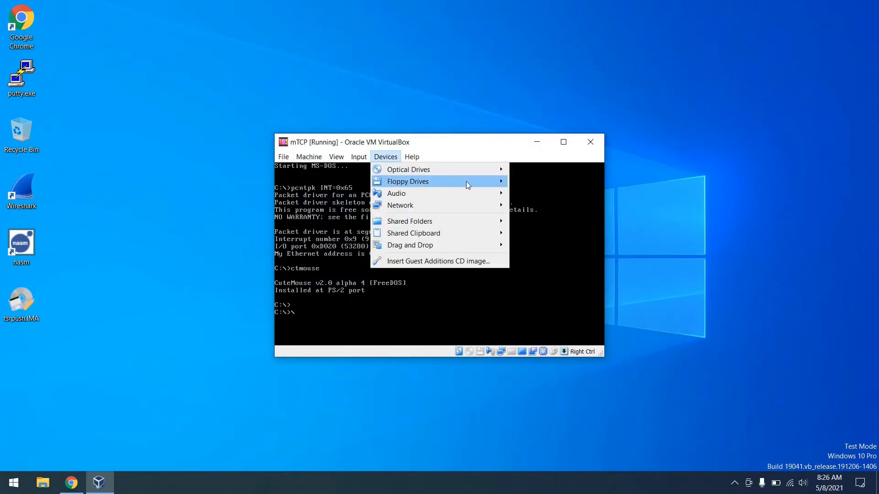
{"action": "left_click", "coordinate": [541, 182]}
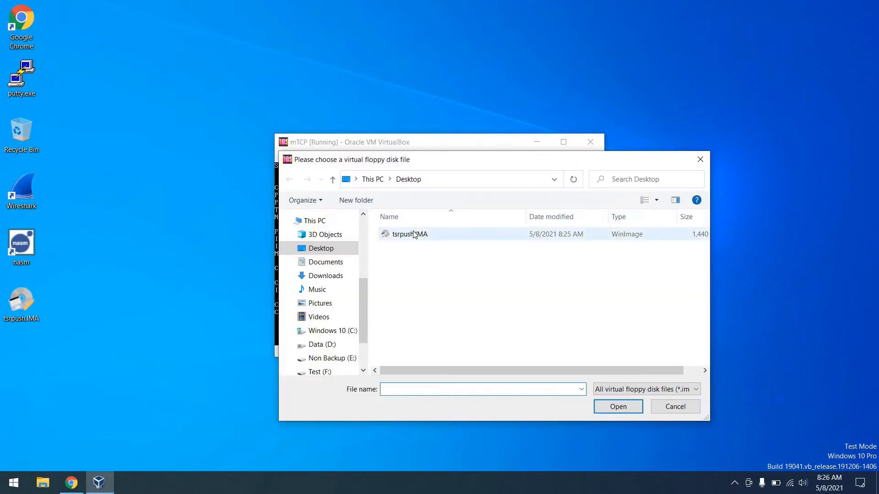
{"action": "double_click", "coordinate": [406, 234]}
{"action": "type", "text": "tsr"}
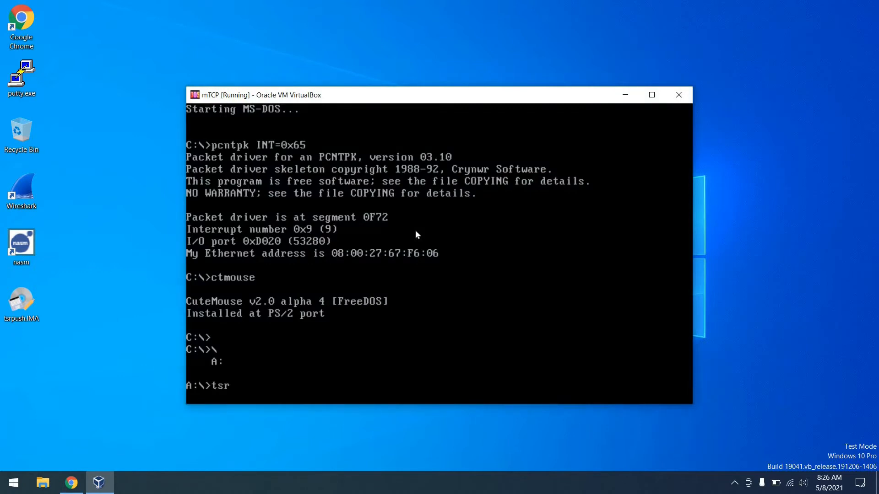
{"action": "type", "text": "push 0x65 20000"}
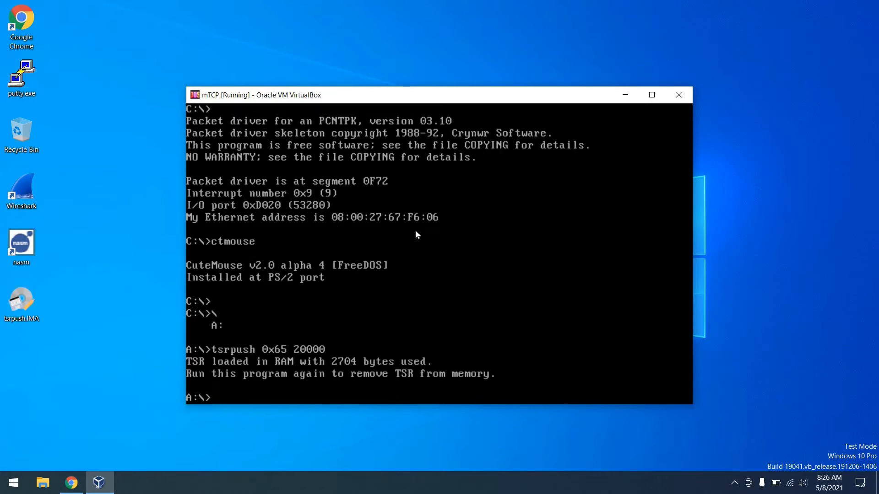
{"action": "left_click", "coordinate": [70, 482]}
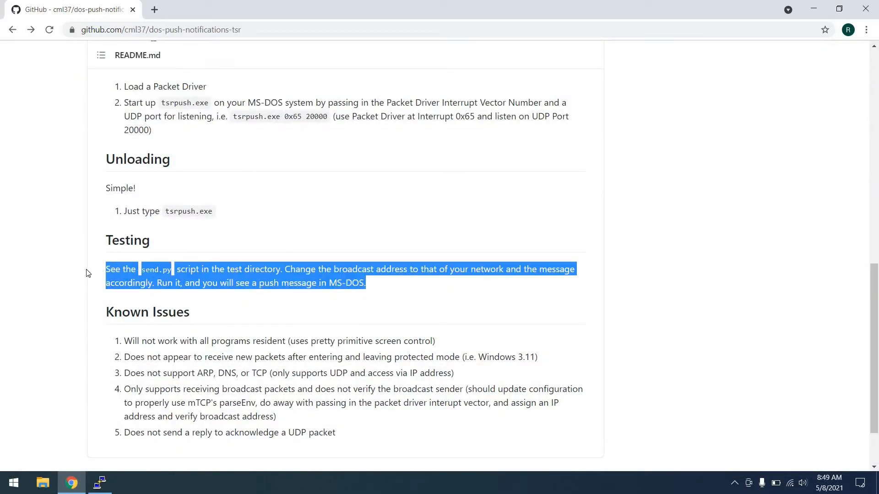
Step: Open test/send_message.py in the dos-push-notifications-tsr repository and scroll through its code
{"action": "scroll", "scroll_direction": "up", "scroll_amount": 3}
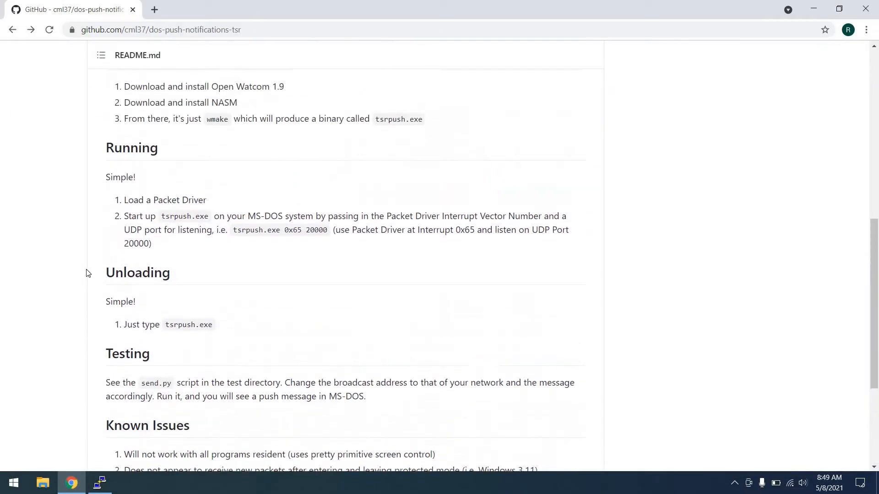
{"action": "scroll", "scroll_direction": "up", "scroll_amount": 3}
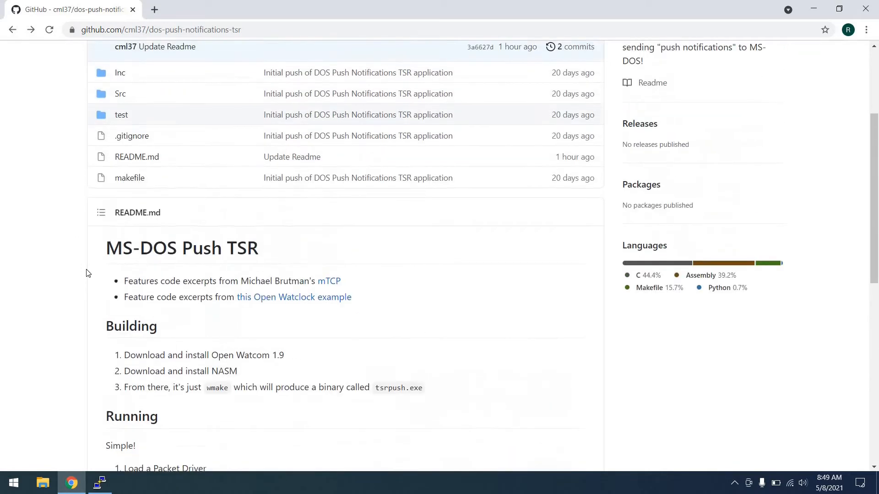
{"action": "scroll", "scroll_direction": "up", "scroll_amount": 3}
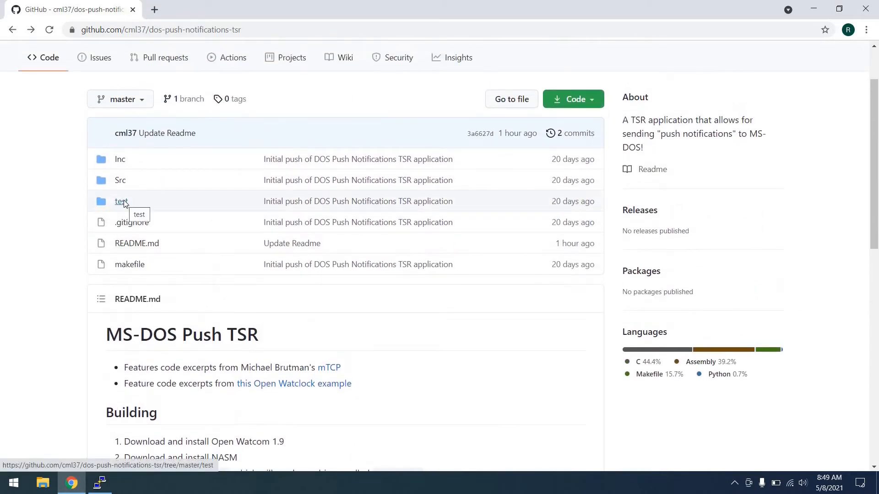
{"action": "left_click", "coordinate": [122, 202]}
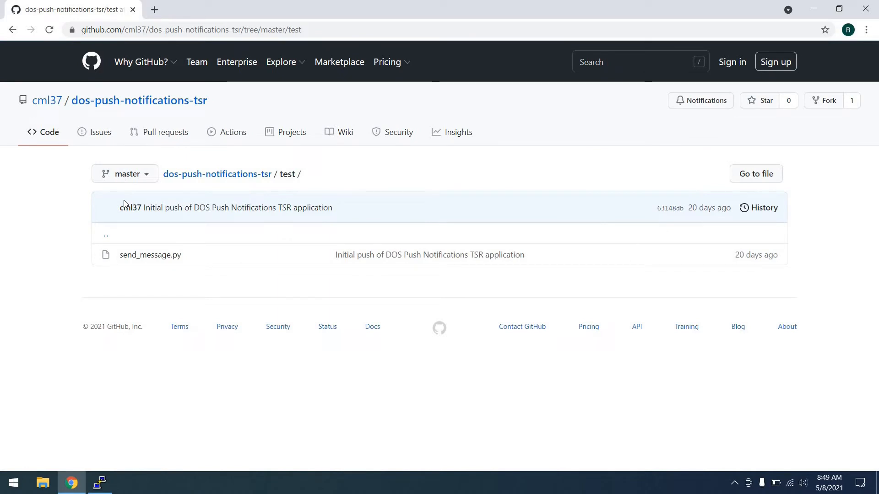
{"action": "mouse_move", "coordinate": [153, 256]}
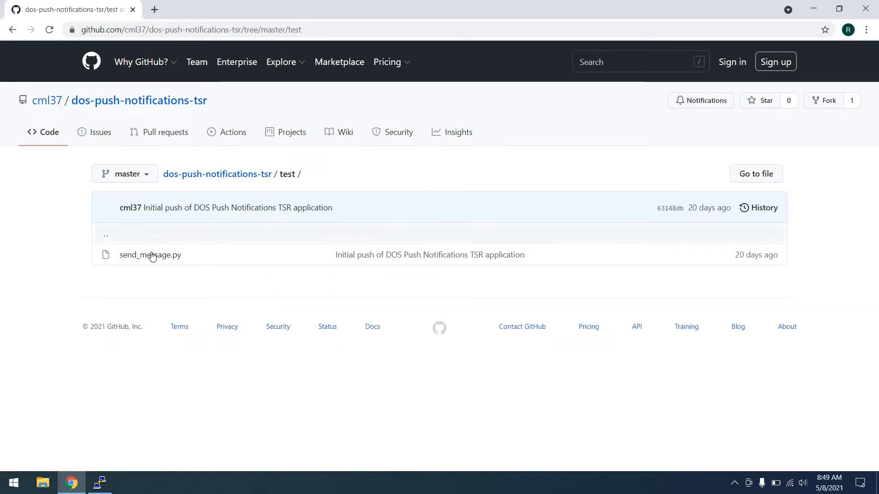
{"action": "left_click", "coordinate": [150, 255]}
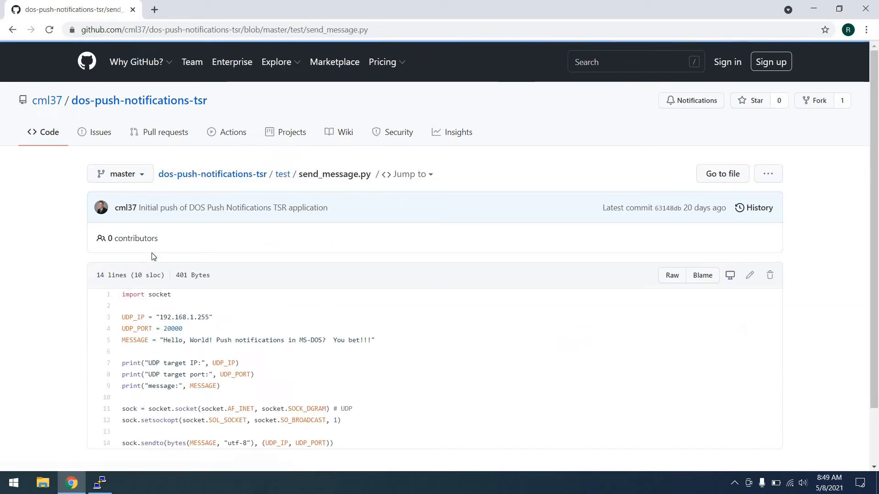
{"action": "scroll", "scroll_direction": "down", "scroll_amount": 3}
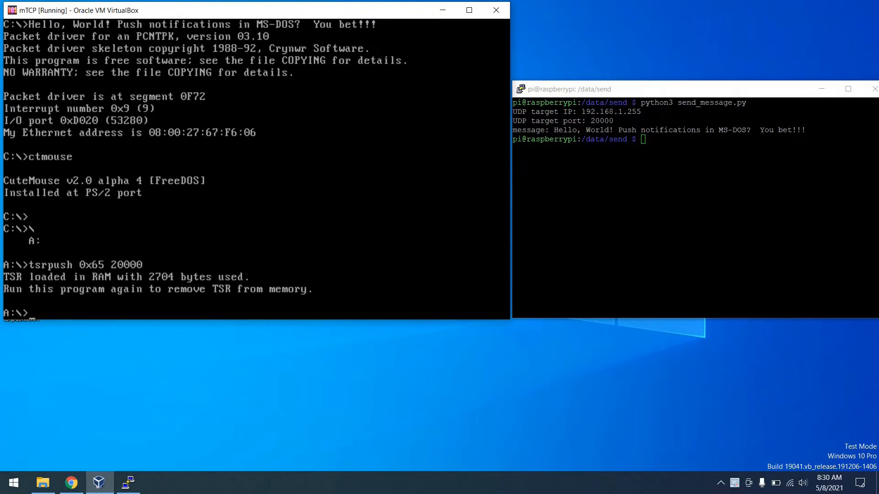
Step: Clear the DOS VM screen with cls, then focus the PuTTY Raspberry Pi session
{"action": "type", "text": "cls"}
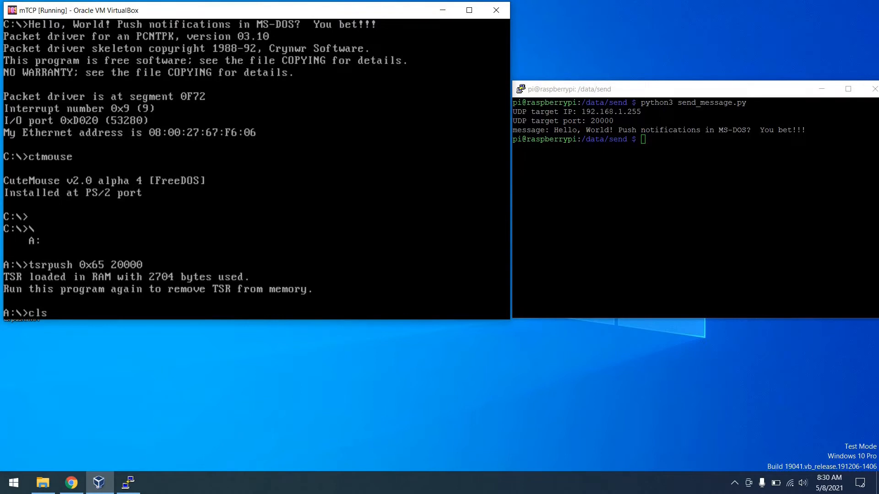
{"action": "key", "text": "Return"}
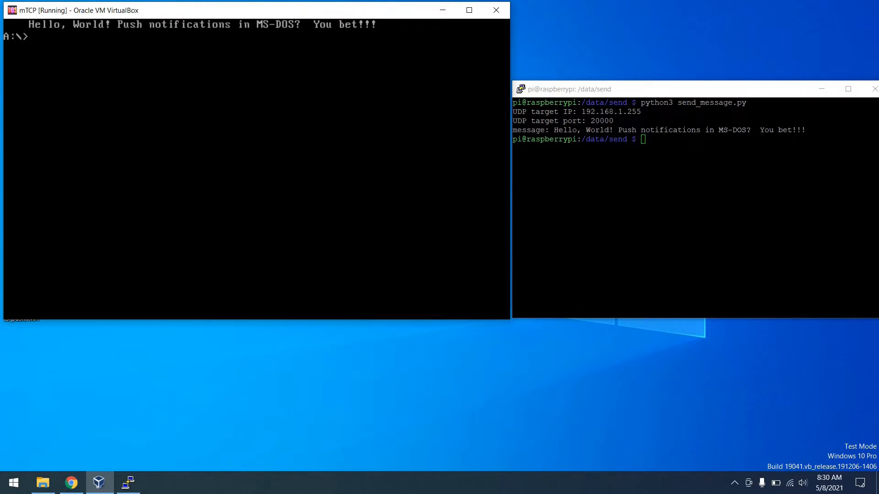
{"action": "mouse_move", "coordinate": [629, 98]}
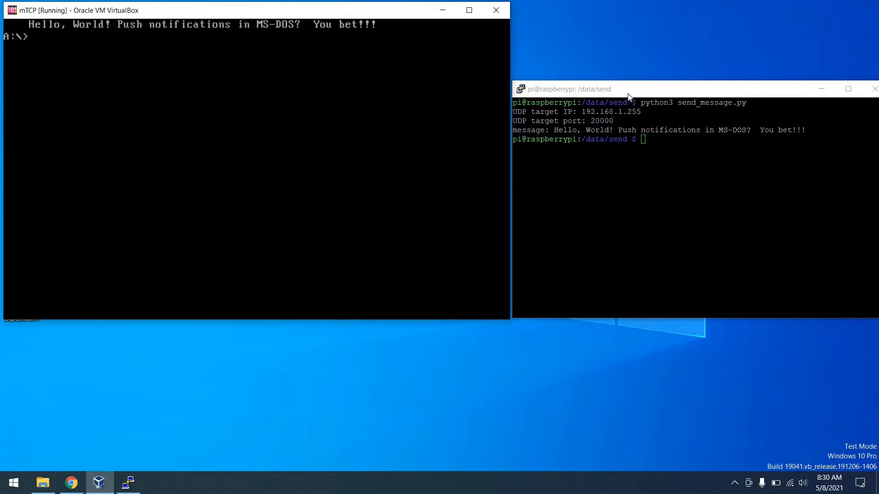
{"action": "left_click", "coordinate": [70, 482]}
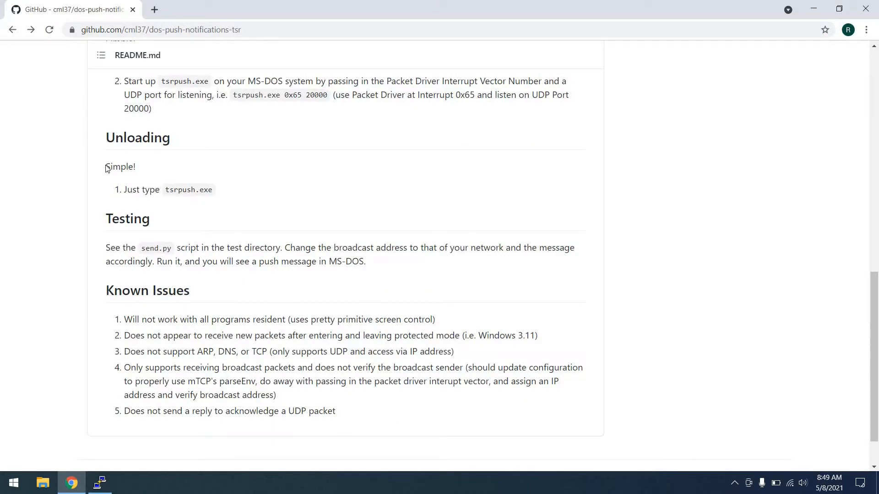
Step: Move the VirtualBox window toward the screen centre and rerun tsrpush to unload the TSR
{"action": "left_click_drag", "start_coordinate": [106, 167], "coordinate": [211, 189]}
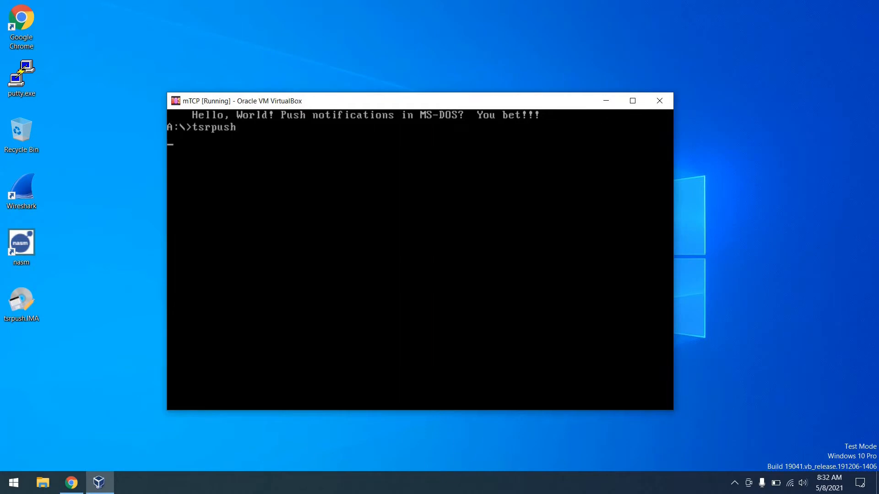
{"action": "key", "text": "Return"}
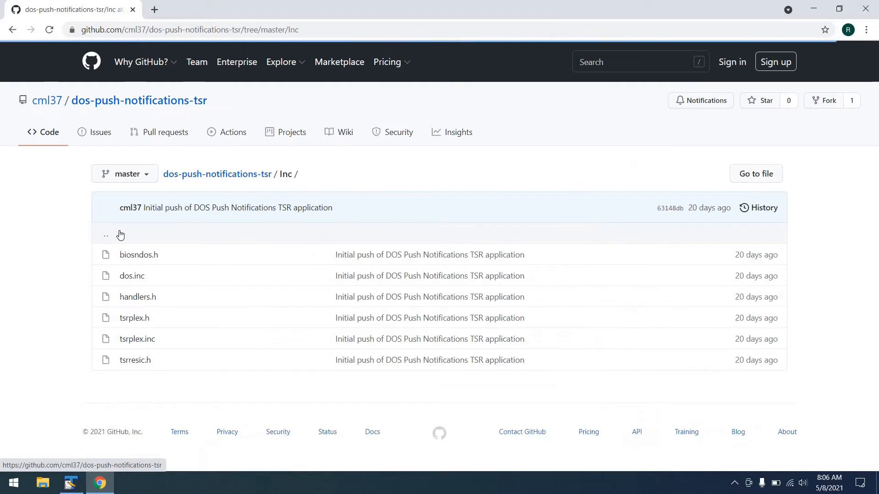
{"action": "mouse_move", "coordinate": [107, 234]}
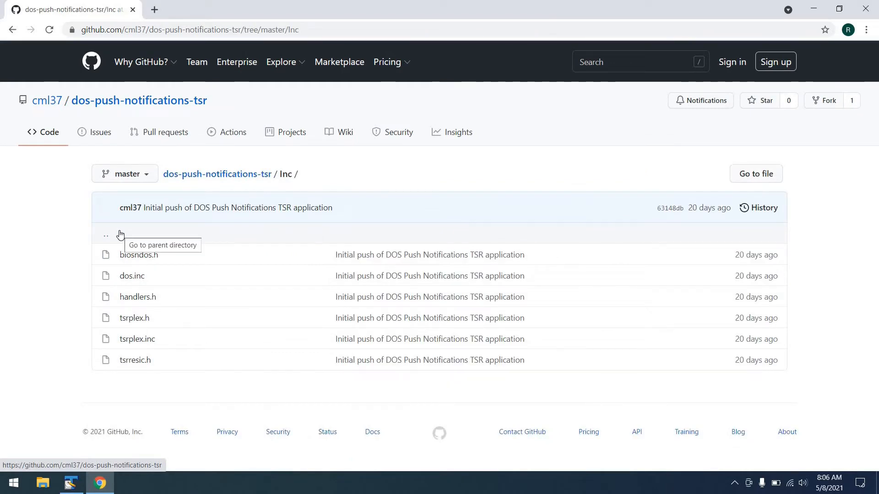
{"action": "mouse_move", "coordinate": [11, 88]}
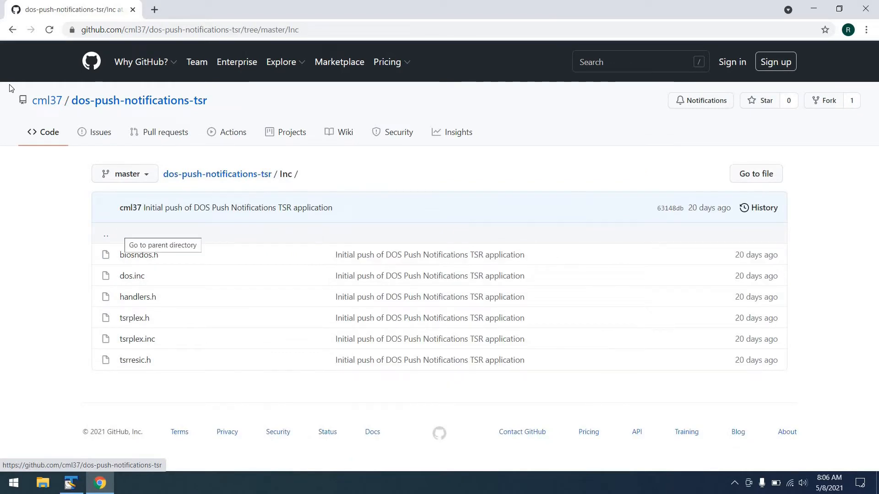
{"action": "mouse_move", "coordinate": [8, 77]}
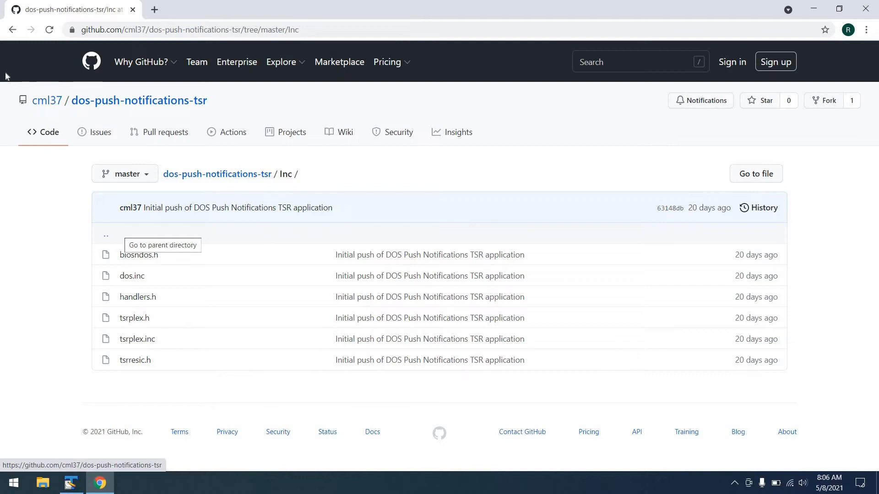
{"action": "mouse_move", "coordinate": [3, 54]}
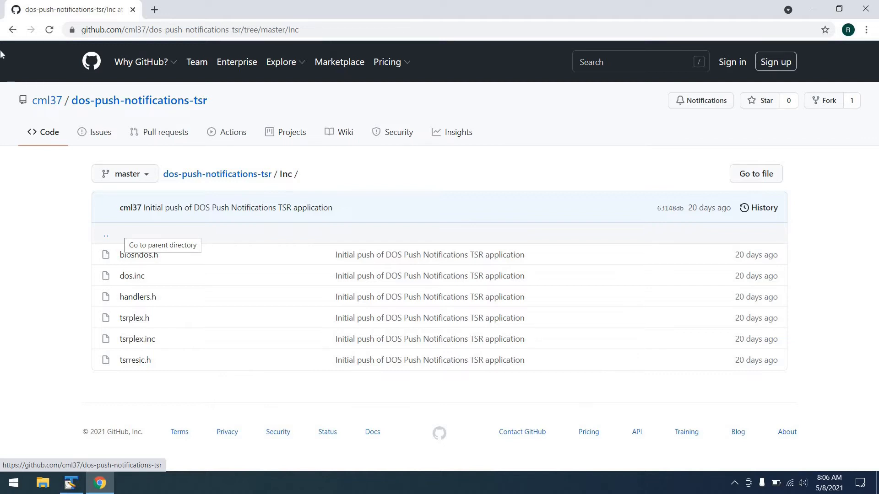
{"action": "mouse_move", "coordinate": [7, 35]}
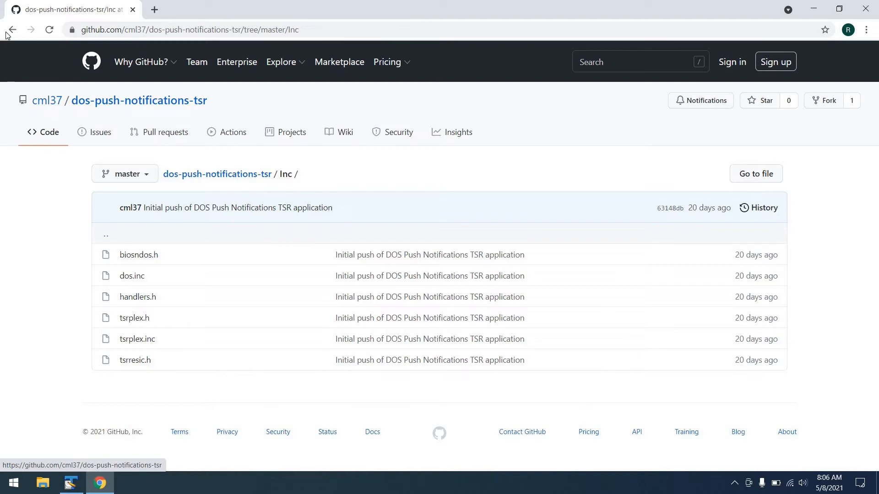
Step: Browse the repository's Src and test folders, then minimise Chrome to show the desktop
{"action": "left_click", "coordinate": [12, 29]}
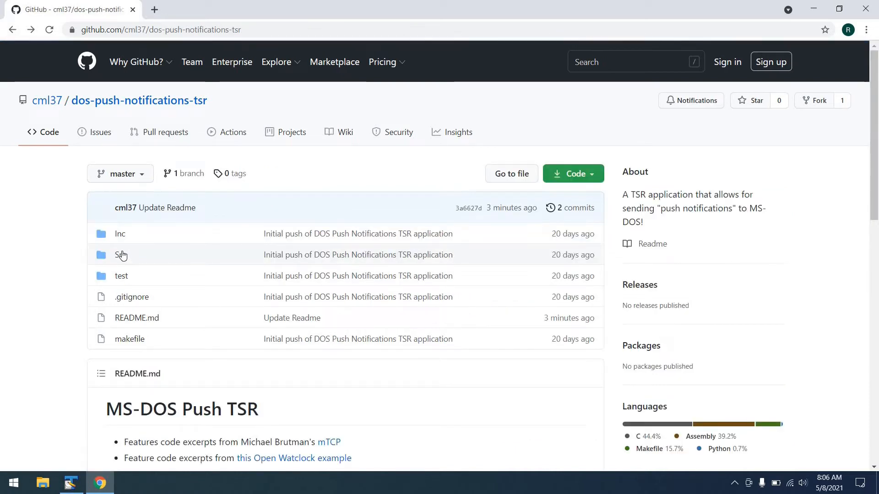
{"action": "left_click", "coordinate": [119, 254]}
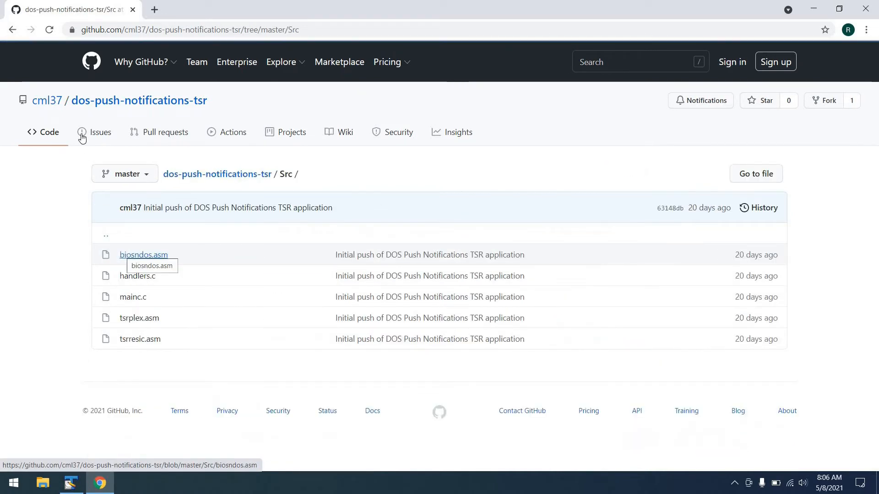
{"action": "mouse_move", "coordinate": [70, 129]}
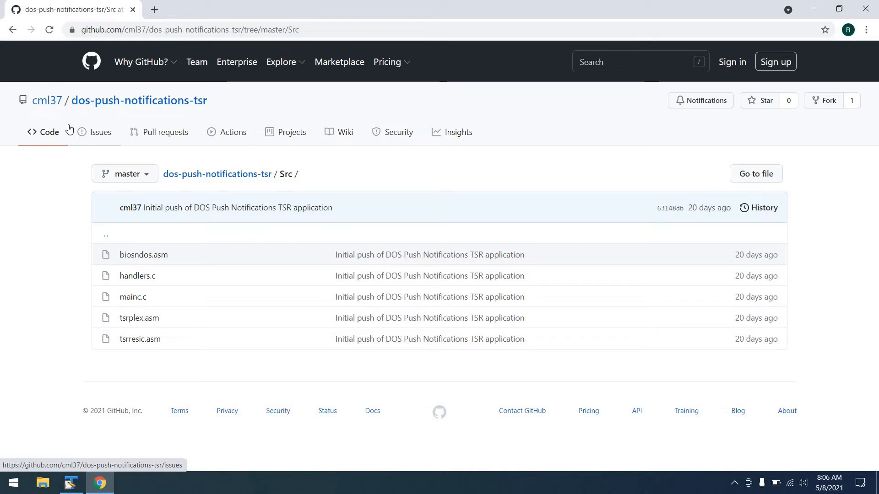
{"action": "mouse_move", "coordinate": [18, 29]}
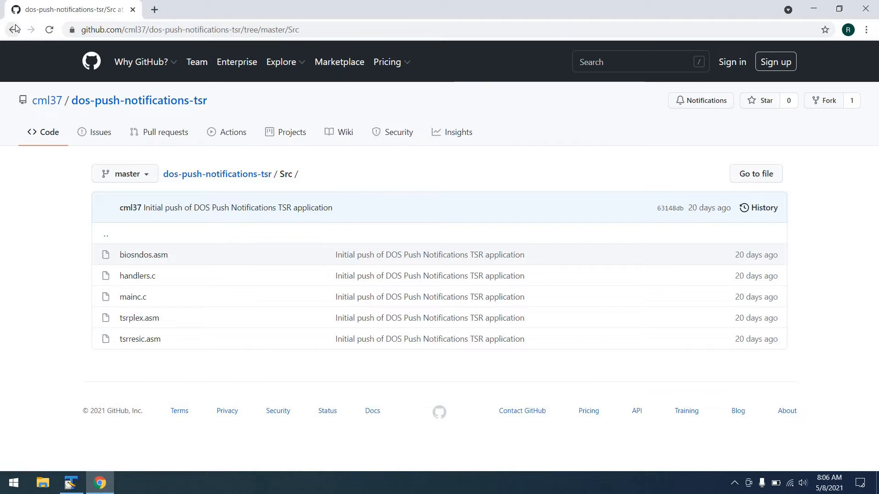
{"action": "mouse_move", "coordinate": [15, 29]}
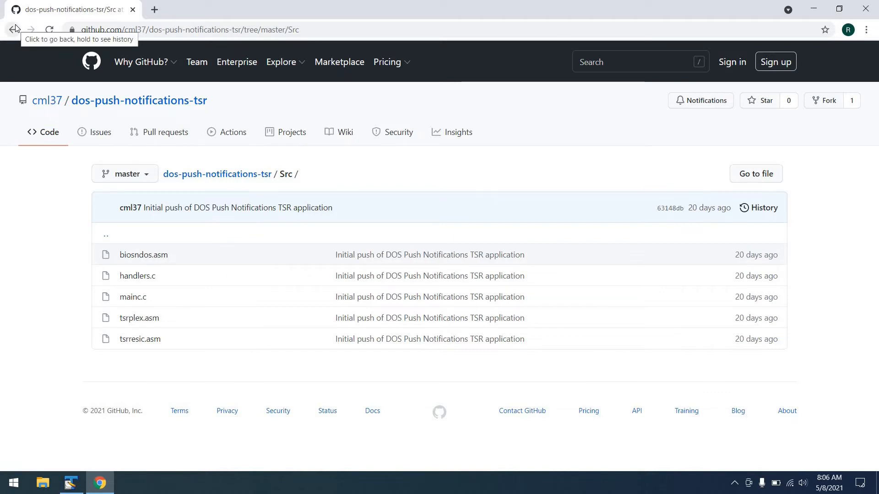
{"action": "left_click", "coordinate": [13, 30]}
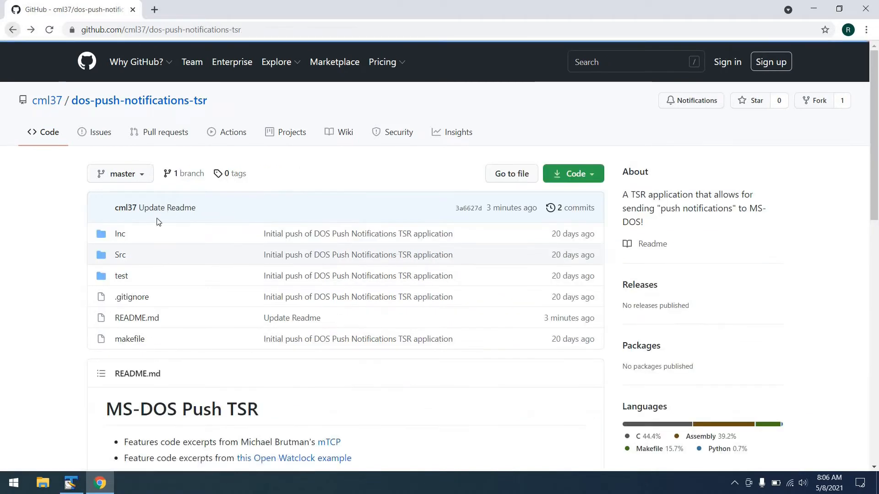
{"action": "left_click", "coordinate": [120, 276]}
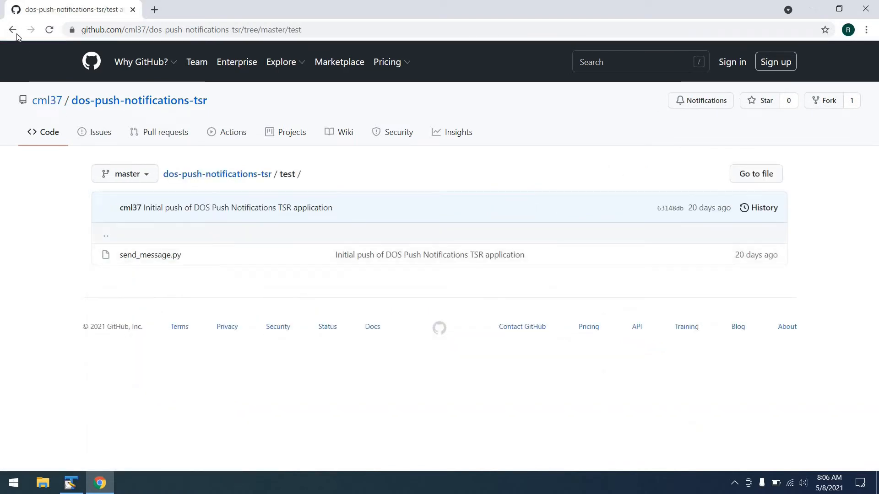
{"action": "mouse_move", "coordinate": [13, 29]}
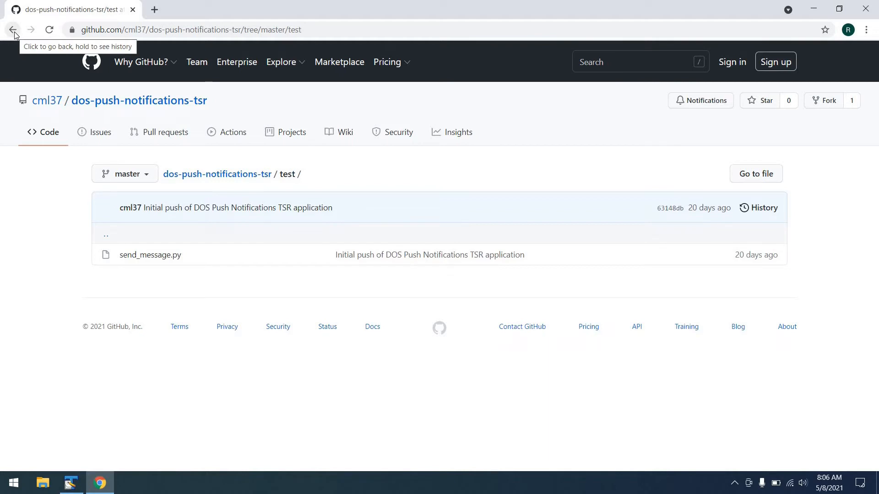
{"action": "left_click", "coordinate": [12, 29]}
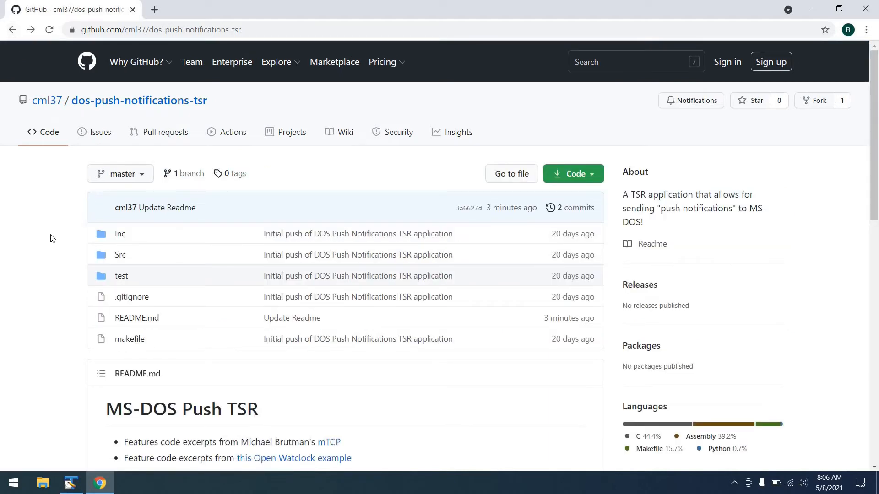
{"action": "mouse_move", "coordinate": [689, 5]}
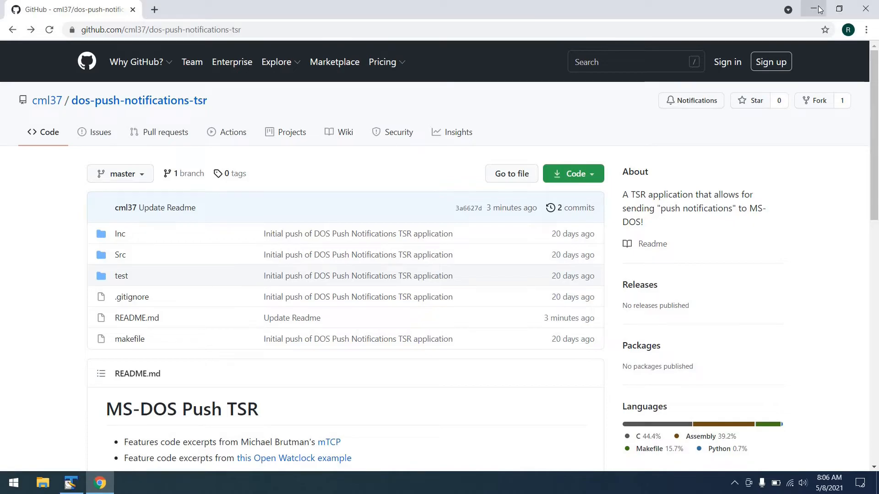
{"action": "left_click", "coordinate": [819, 9]}
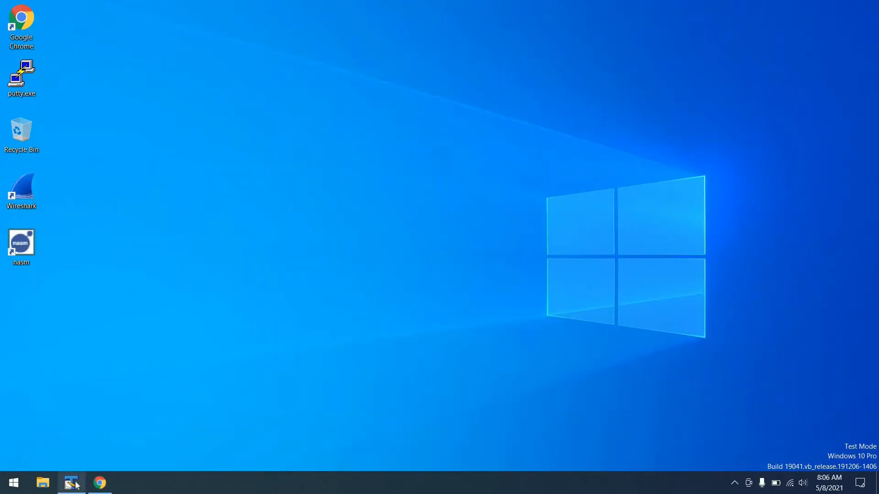
{"action": "left_click", "coordinate": [71, 482]}
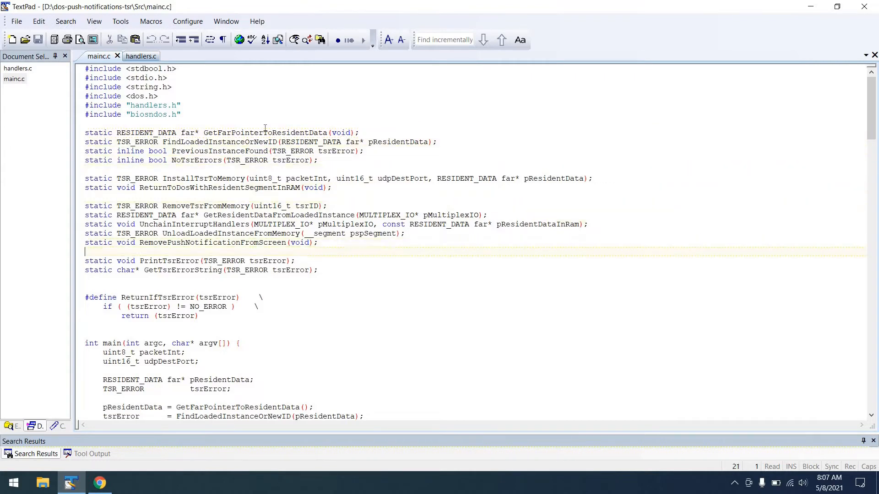
{"action": "left_click", "coordinate": [157, 362]}
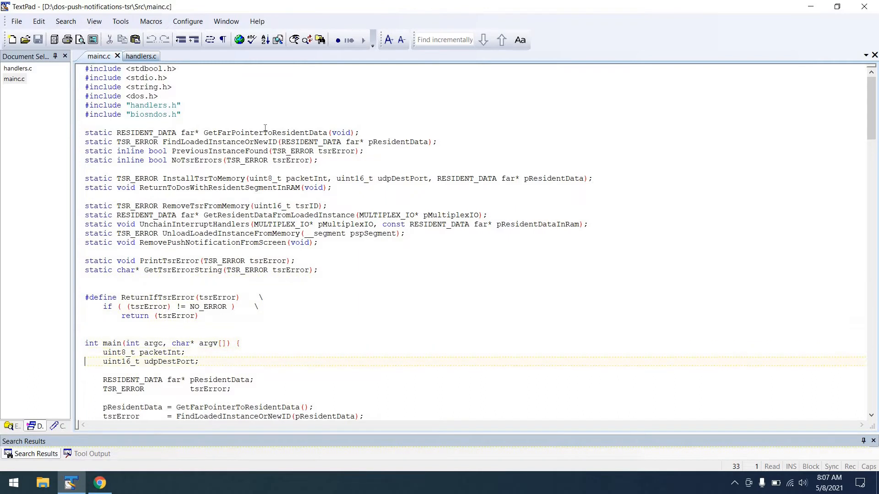
{"action": "scroll", "scroll_direction": "down", "scroll_amount": 3}
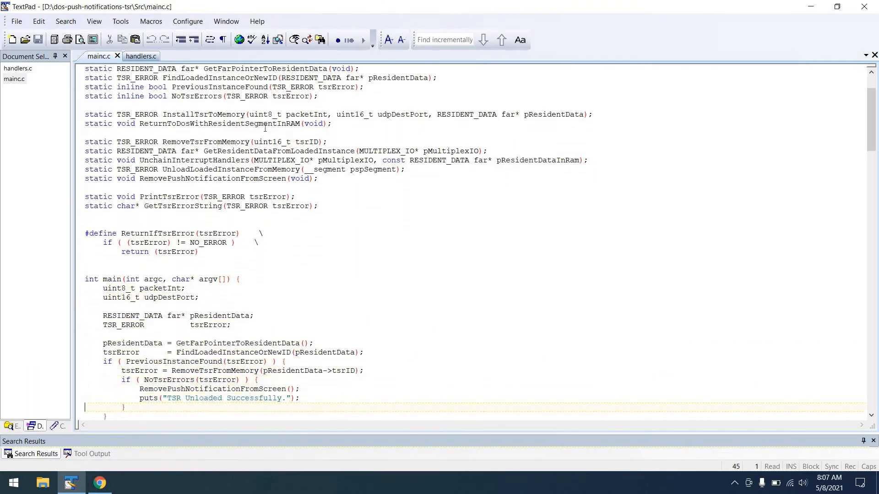
{"action": "scroll", "scroll_direction": "down", "scroll_amount": 3}
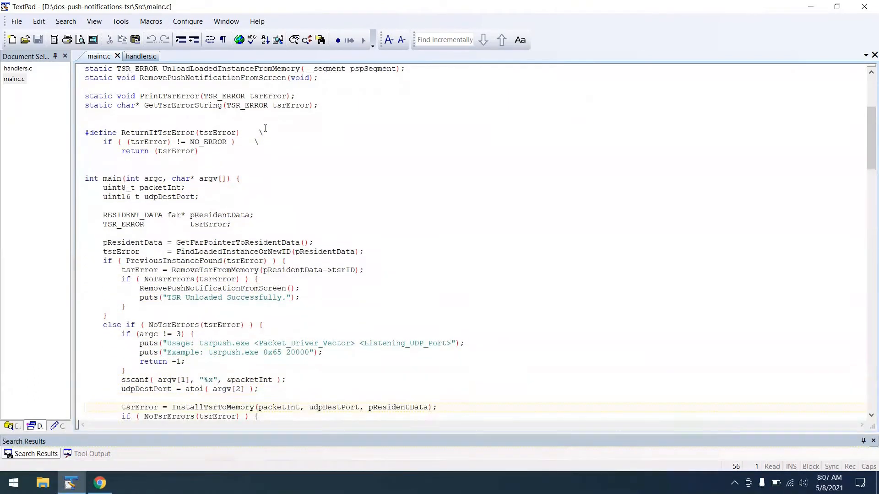
{"action": "scroll", "scroll_direction": "down", "scroll_amount": 3}
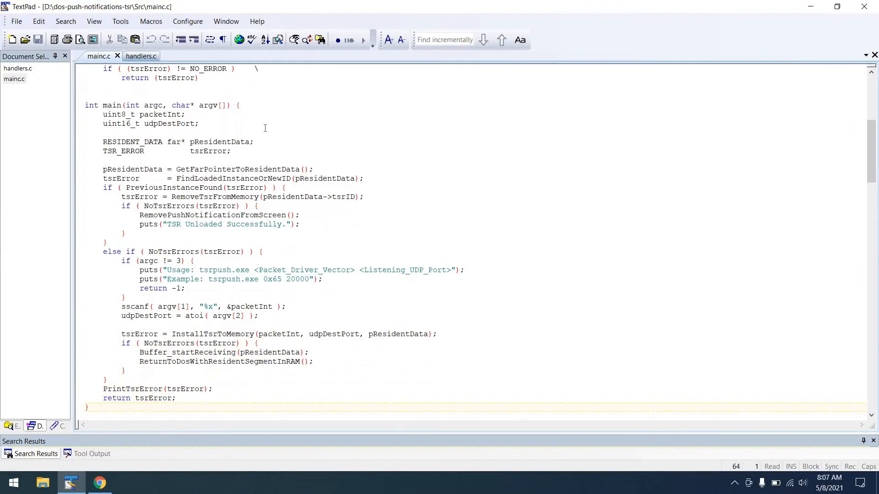
{"action": "mouse_move", "coordinate": [219, 279]}
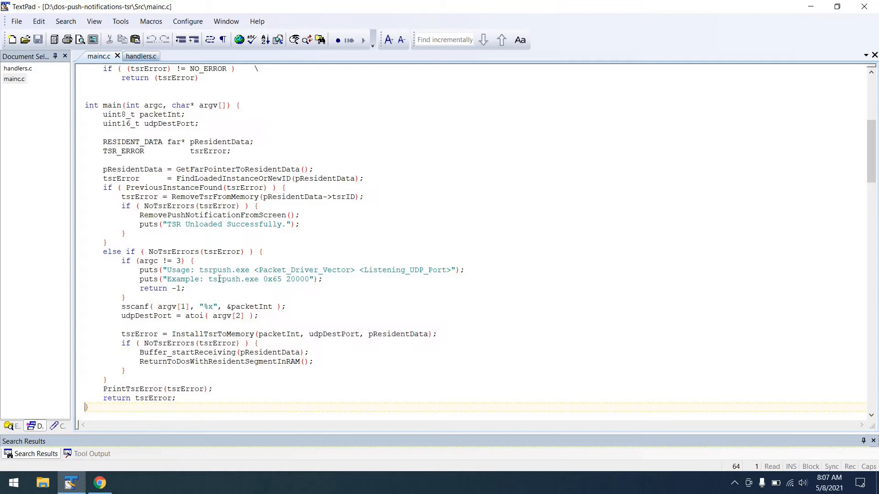
{"action": "mouse_move", "coordinate": [147, 188]}
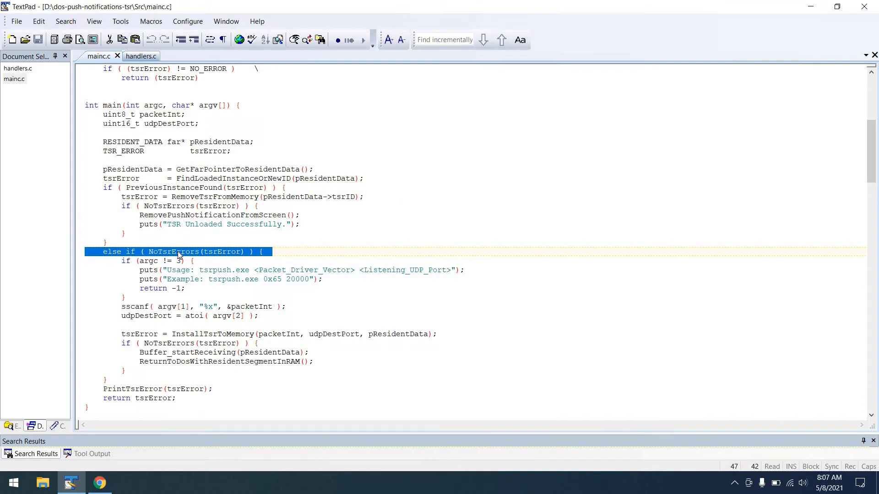
{"action": "mouse_move", "coordinate": [122, 347]}
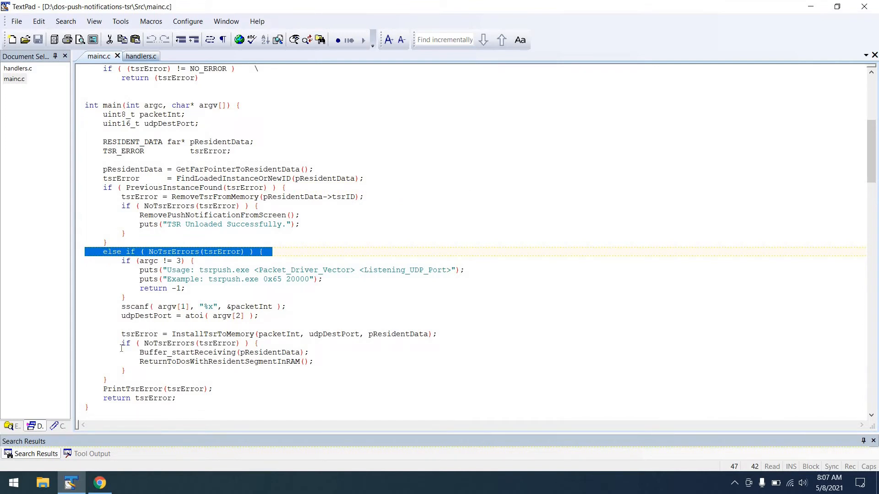
{"action": "left_click", "coordinate": [103, 398]}
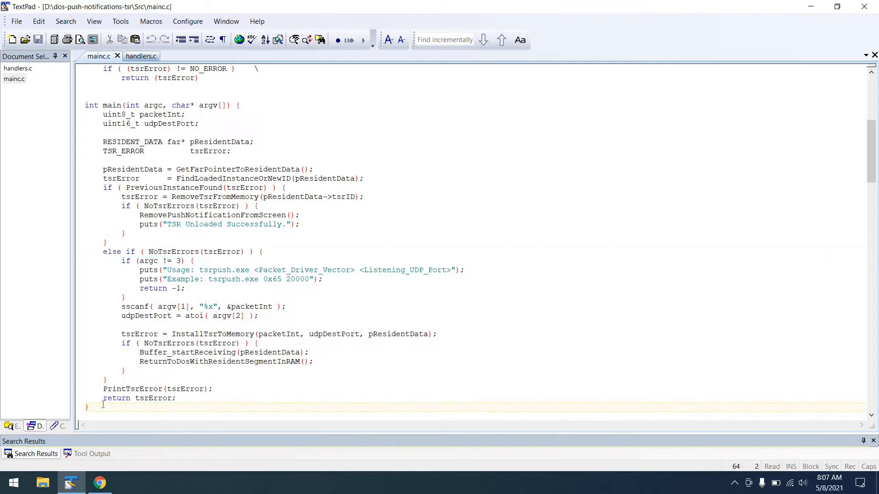
{"action": "left_click", "coordinate": [88, 407]}
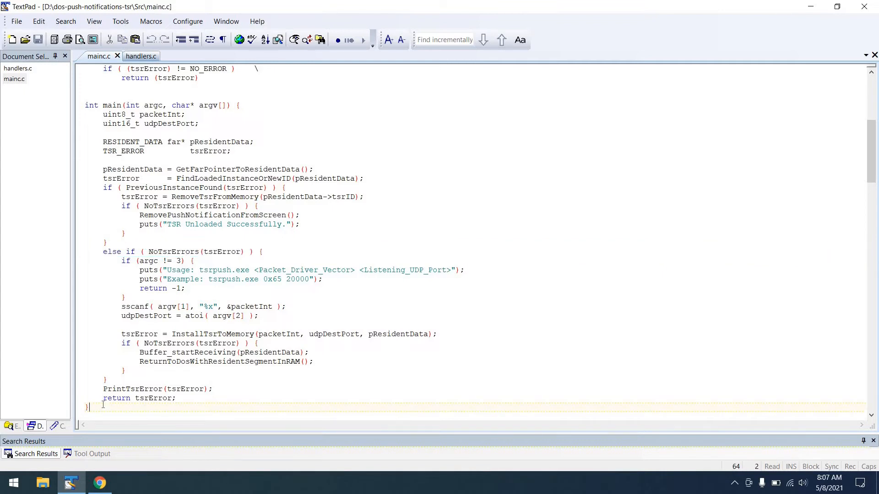
{"action": "scroll", "scroll_direction": "down", "scroll_amount": 3}
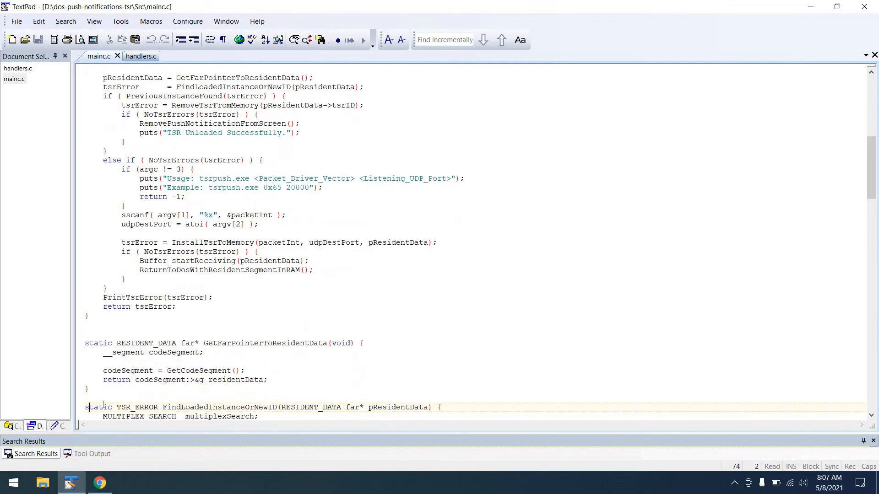
{"action": "scroll", "scroll_direction": "down", "scroll_amount": 3}
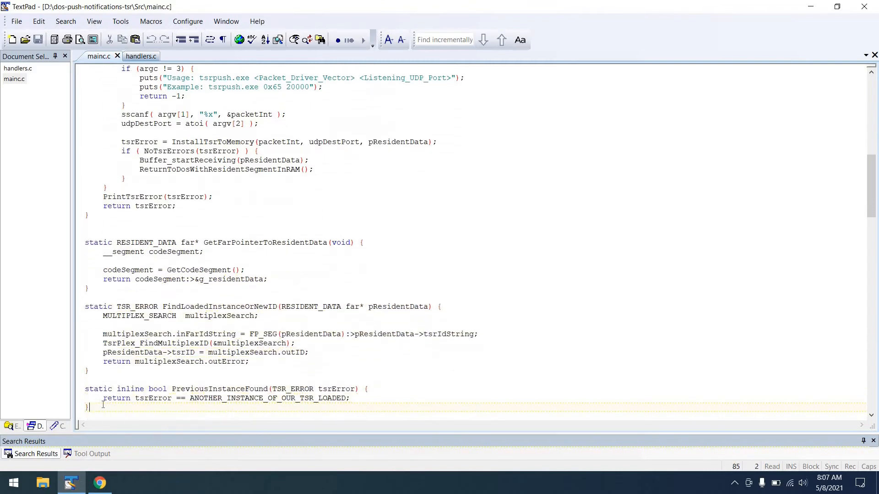
{"action": "scroll", "scroll_direction": "down", "scroll_amount": 3}
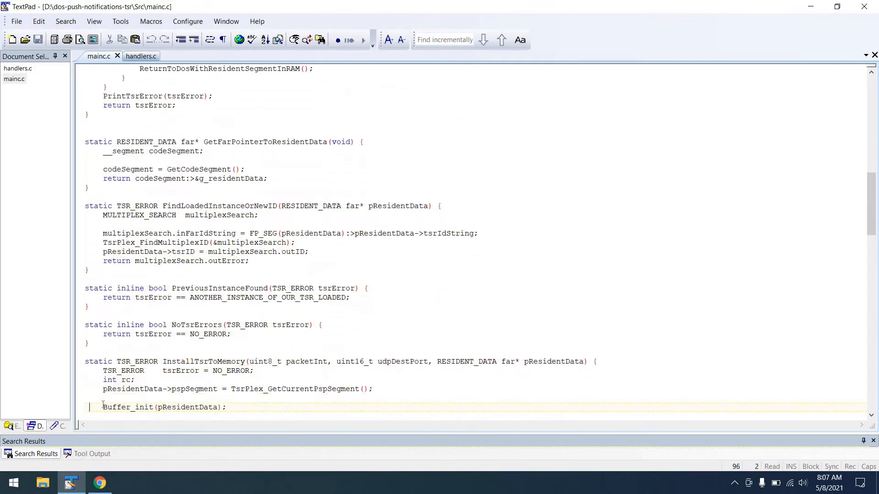
{"action": "scroll", "scroll_direction": "down", "scroll_amount": 3}
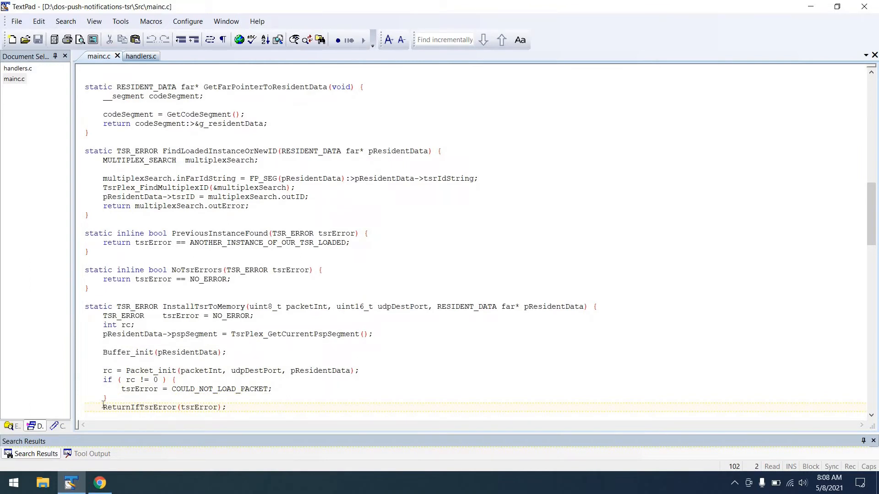
{"action": "left_click", "coordinate": [89, 407]}
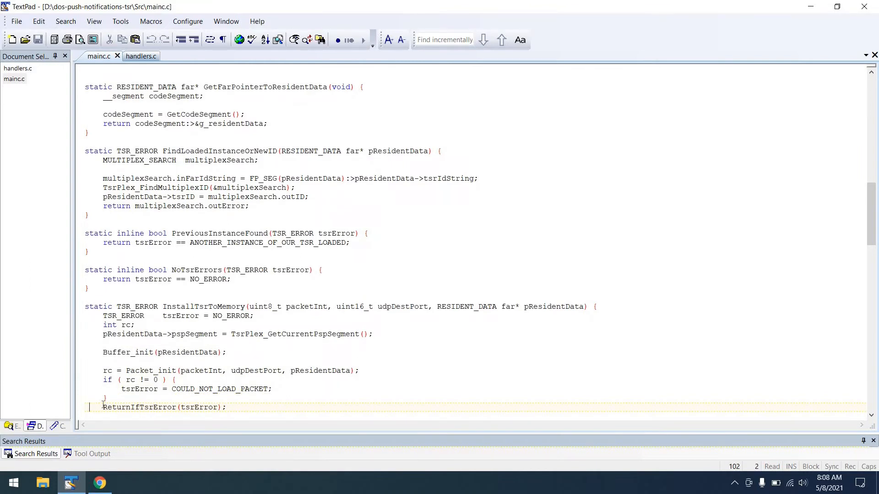
{"action": "scroll", "scroll_direction": "down", "scroll_amount": 3}
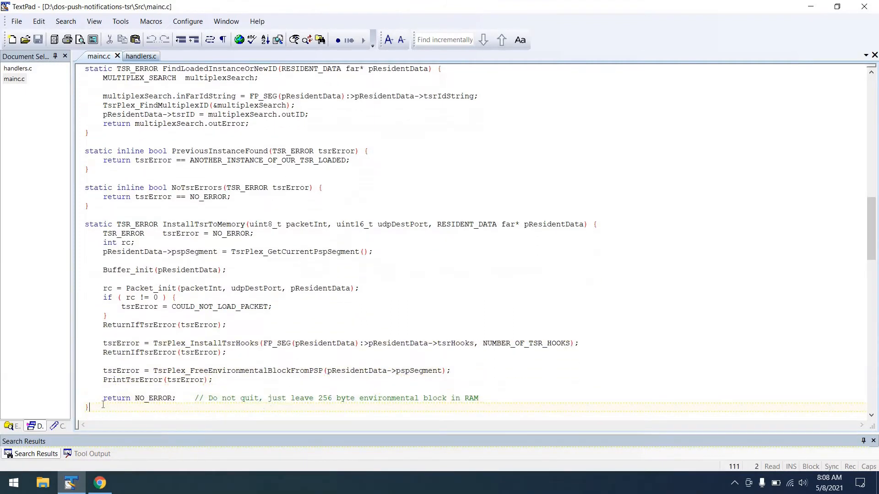
{"action": "scroll", "scroll_direction": "down", "scroll_amount": 3}
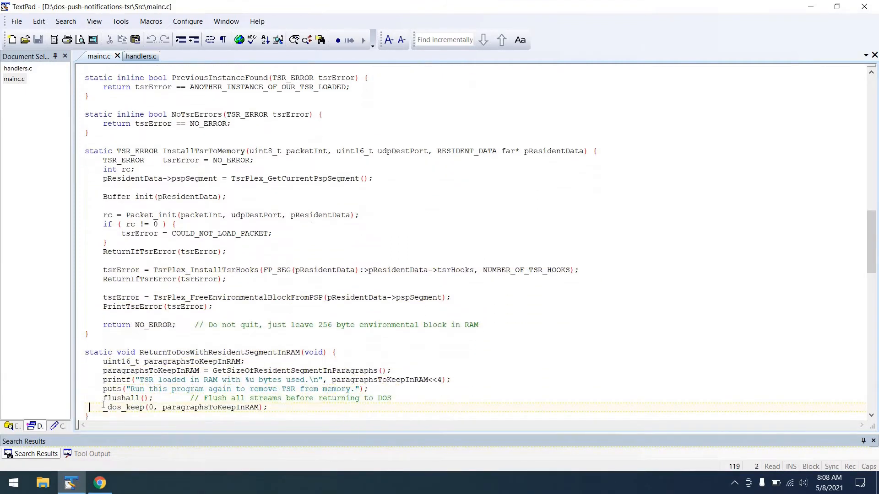
{"action": "scroll", "scroll_direction": "down", "scroll_amount": 3}
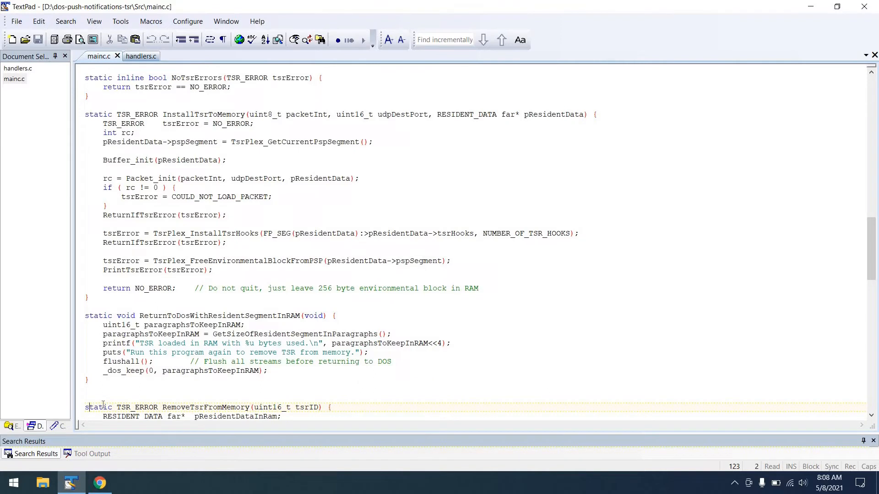
{"action": "mouse_move", "coordinate": [108, 245]}
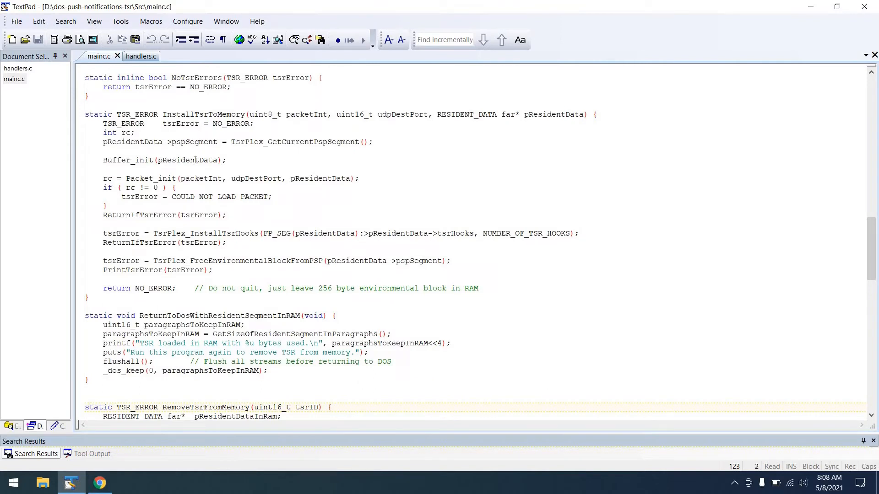
{"action": "left_click", "coordinate": [195, 160]}
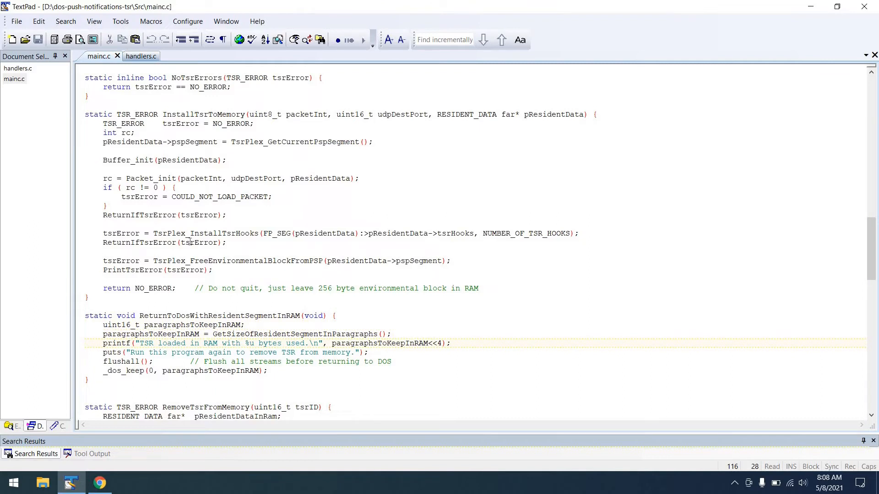
{"action": "left_click", "coordinate": [208, 407]}
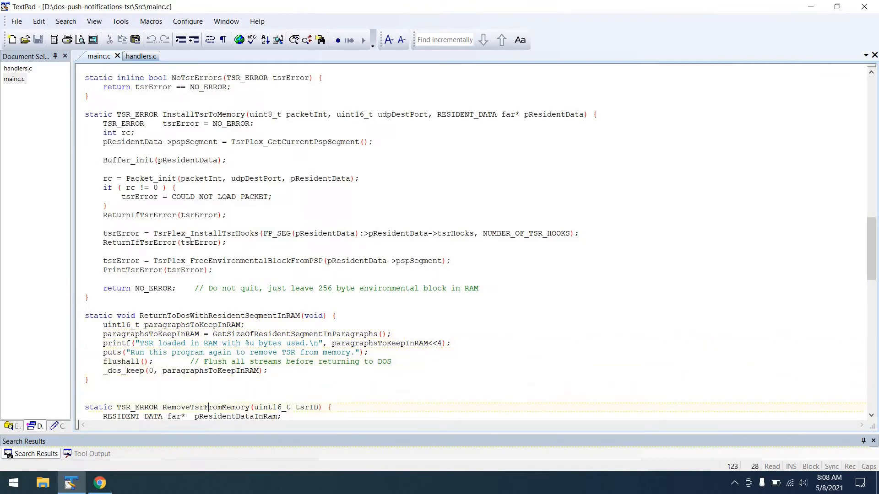
{"action": "scroll", "scroll_direction": "down", "scroll_amount": 3}
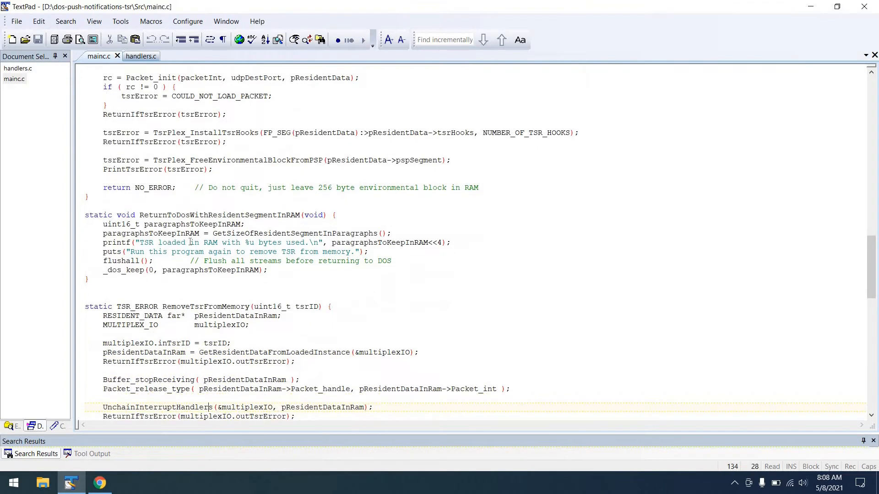
{"action": "scroll", "scroll_direction": "down", "scroll_amount": 3}
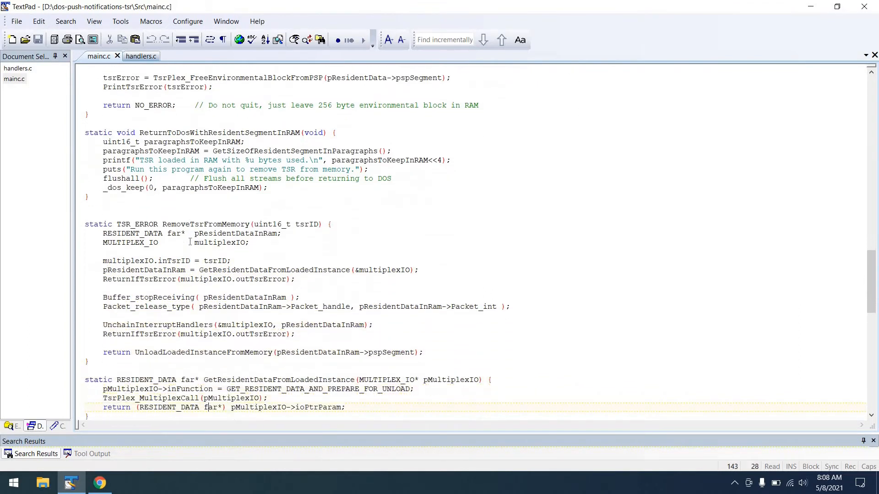
{"action": "scroll", "scroll_direction": "down", "scroll_amount": 3}
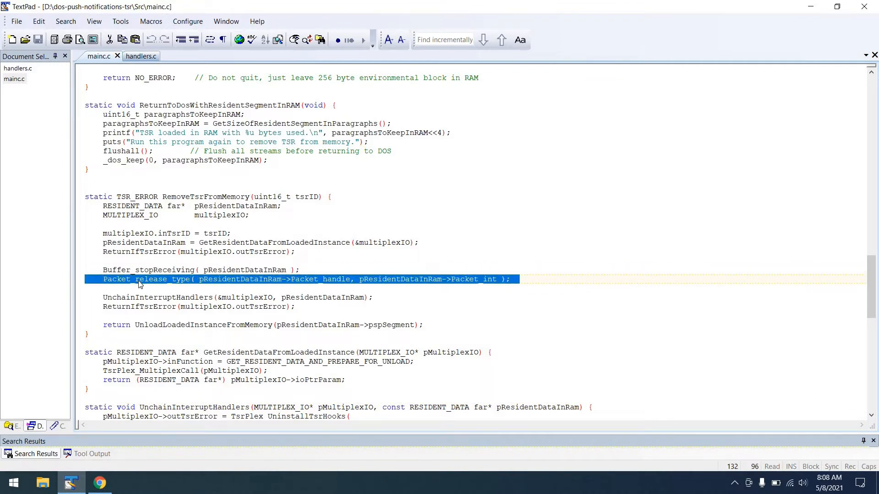
{"action": "left_click", "coordinate": [127, 270]}
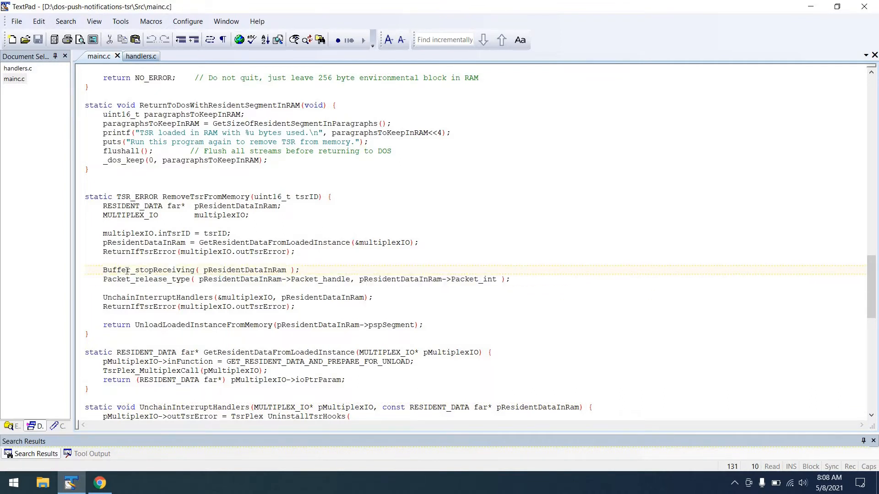
{"action": "left_click", "coordinate": [127, 306]}
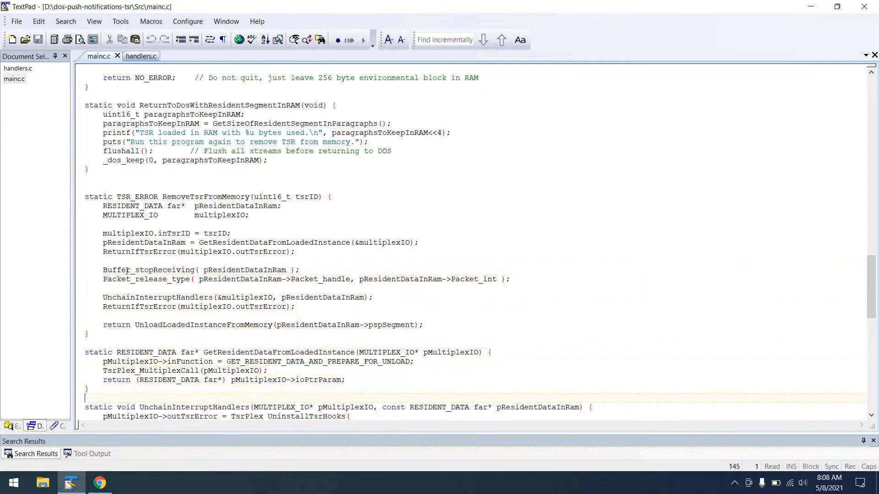
{"action": "scroll", "scroll_direction": "down", "scroll_amount": 3}
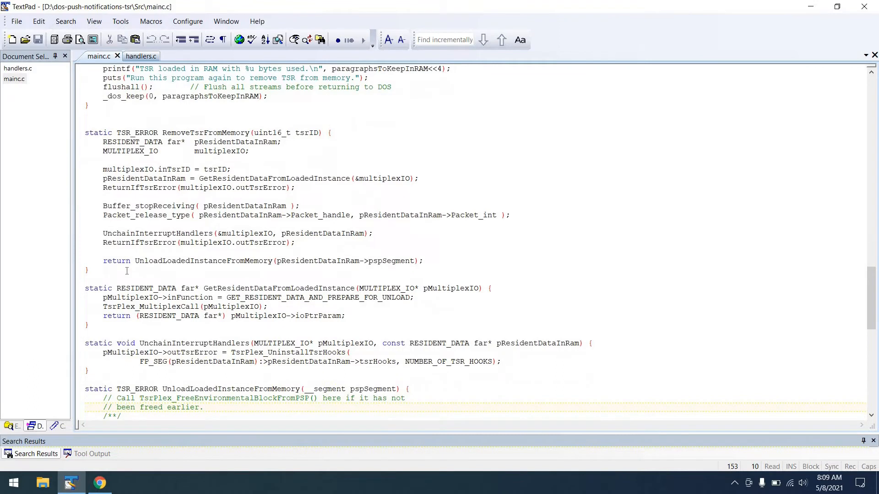
{"action": "scroll", "scroll_direction": "down", "scroll_amount": 3}
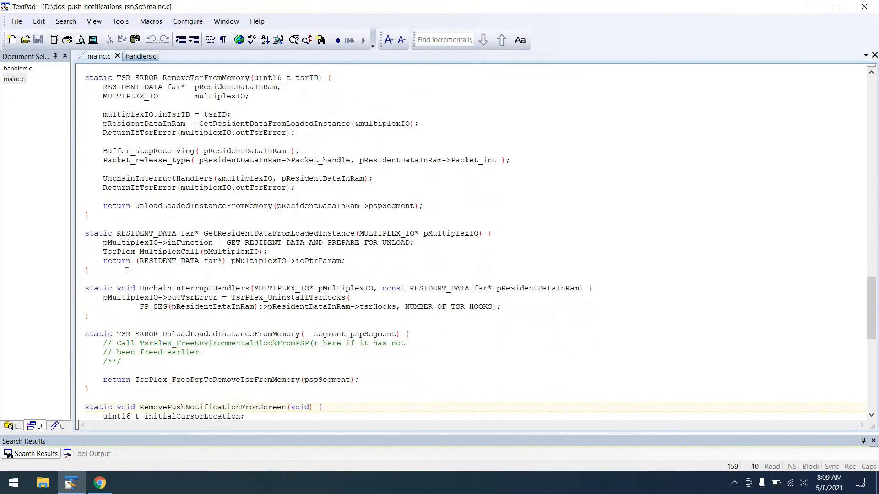
{"action": "scroll", "scroll_direction": "down", "scroll_amount": 3}
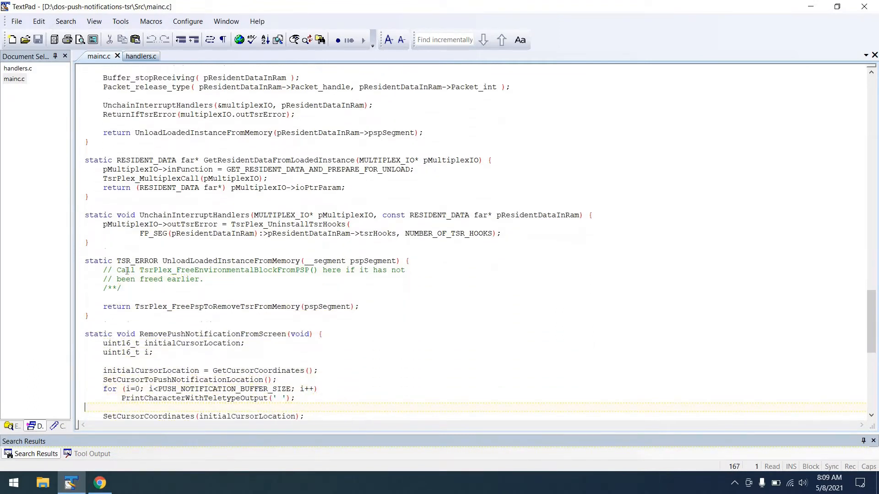
{"action": "scroll", "scroll_direction": "down", "scroll_amount": 3}
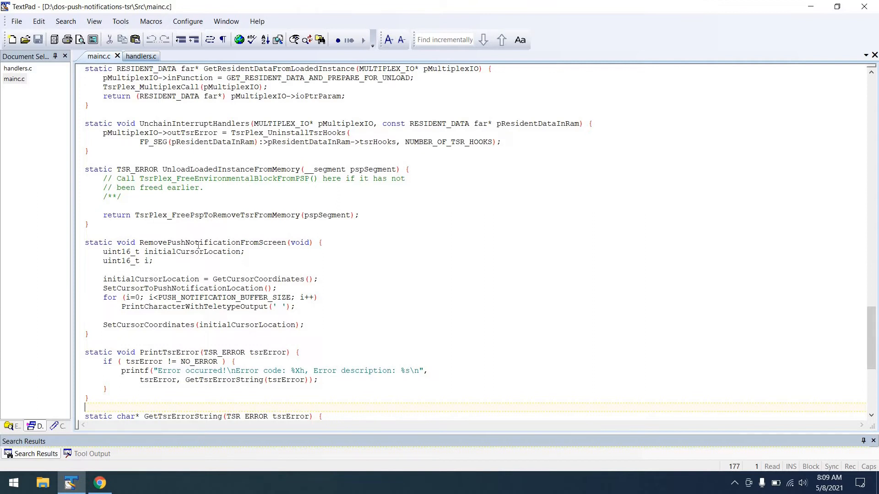
{"action": "scroll", "scroll_direction": "down", "scroll_amount": 3}
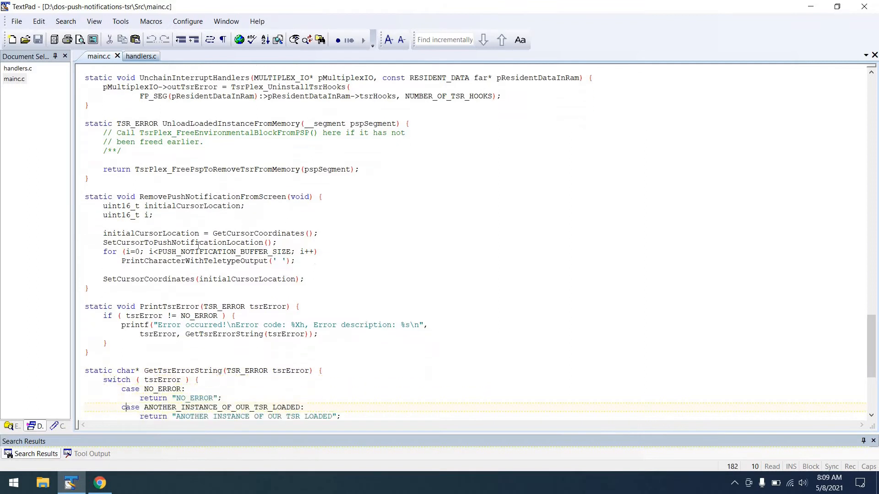
{"action": "scroll", "scroll_direction": "down", "scroll_amount": 3}
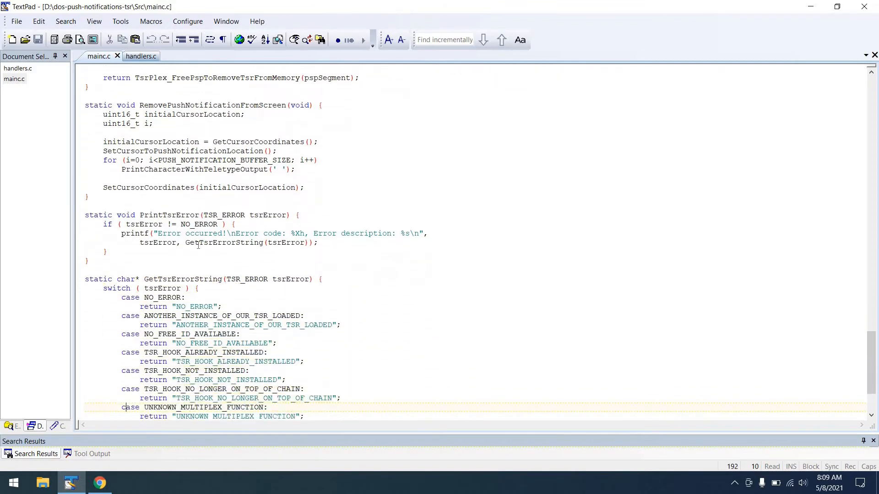
{"action": "scroll", "scroll_direction": "down", "scroll_amount": 3}
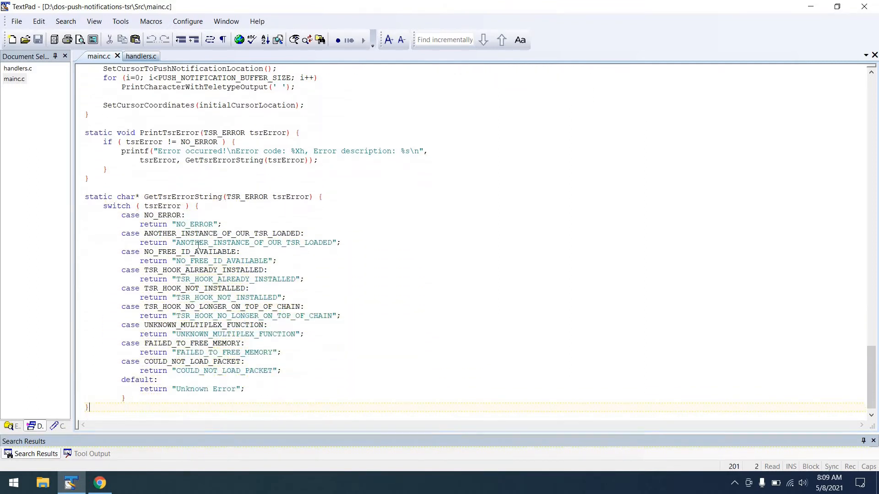
{"action": "left_click", "coordinate": [292, 371]}
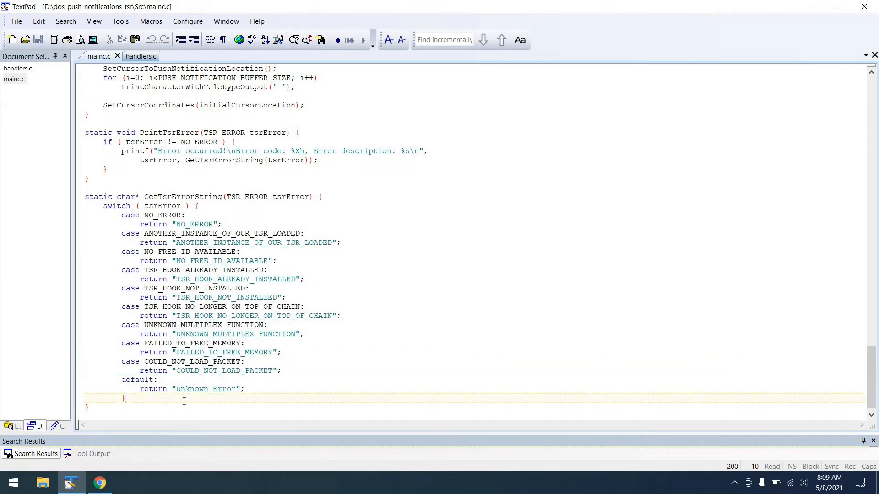
{"action": "left_click", "coordinate": [134, 56]}
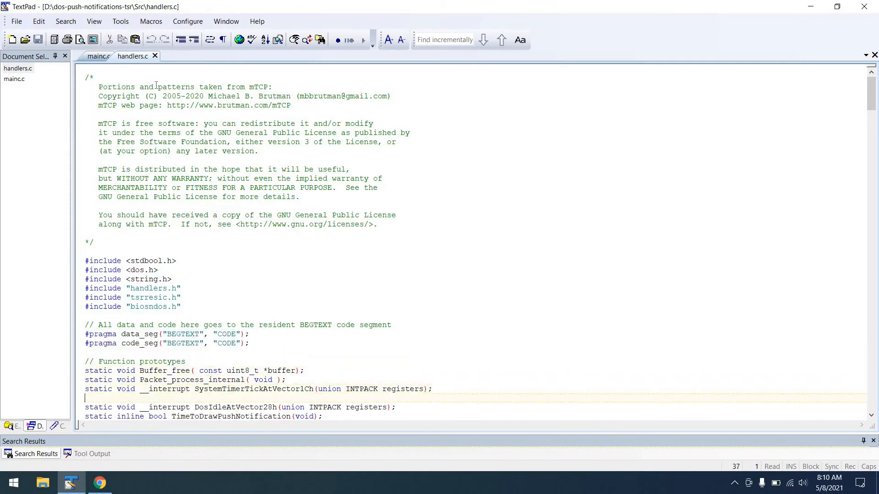
Step: Scroll handlers.c past the license header, prototypes and resident data to the packet receiver function
{"action": "scroll", "scroll_direction": "down", "scroll_amount": 3}
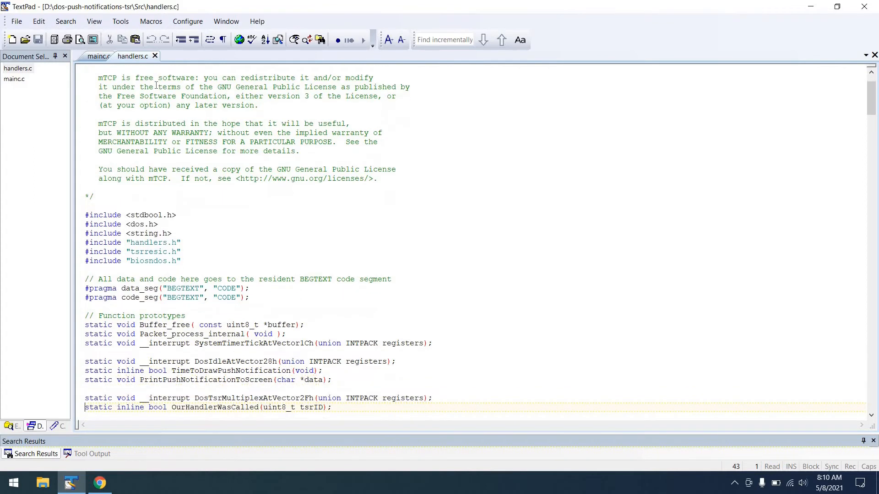
{"action": "scroll", "scroll_direction": "down", "scroll_amount": 3}
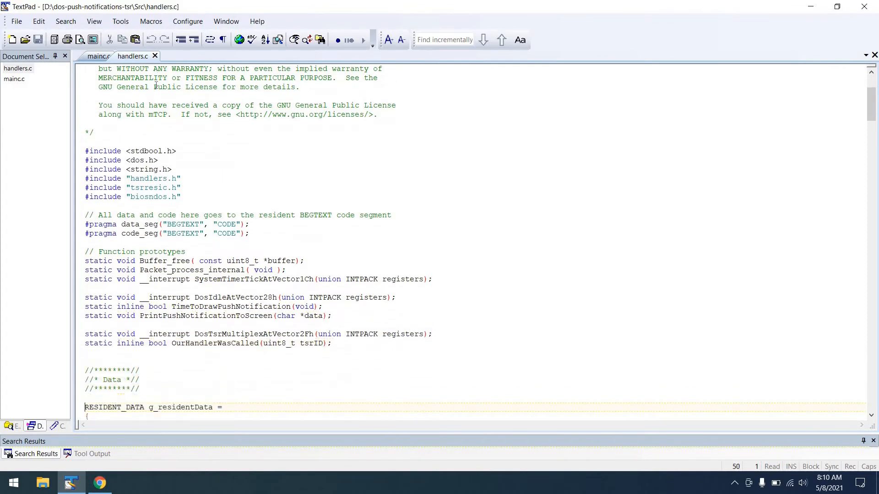
{"action": "scroll", "scroll_direction": "down", "scroll_amount": 3}
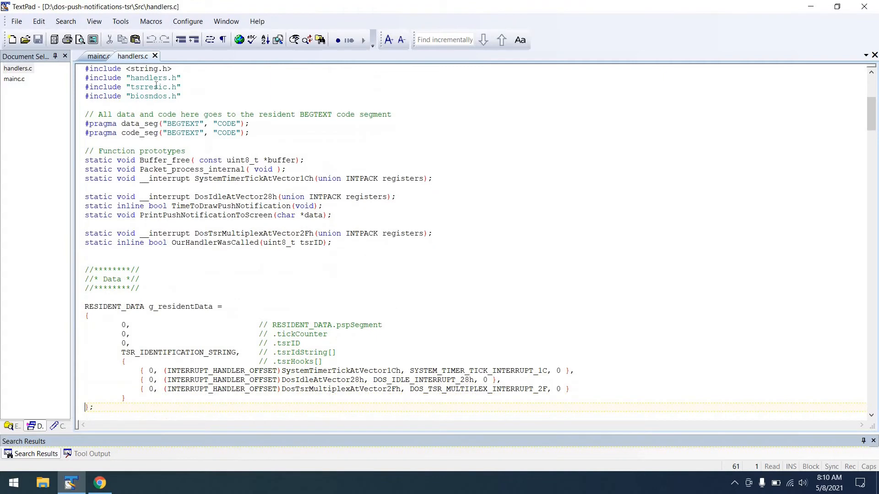
{"action": "scroll", "scroll_direction": "down", "scroll_amount": 3}
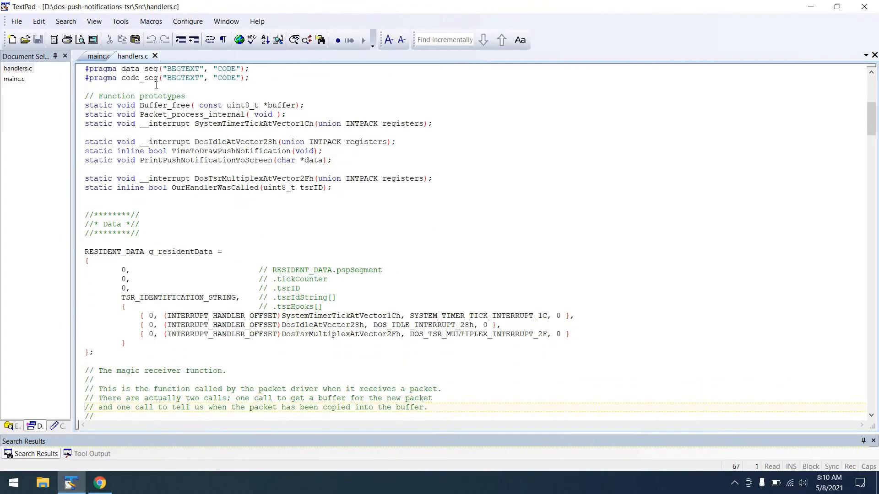
{"action": "scroll", "scroll_direction": "down", "scroll_amount": 3}
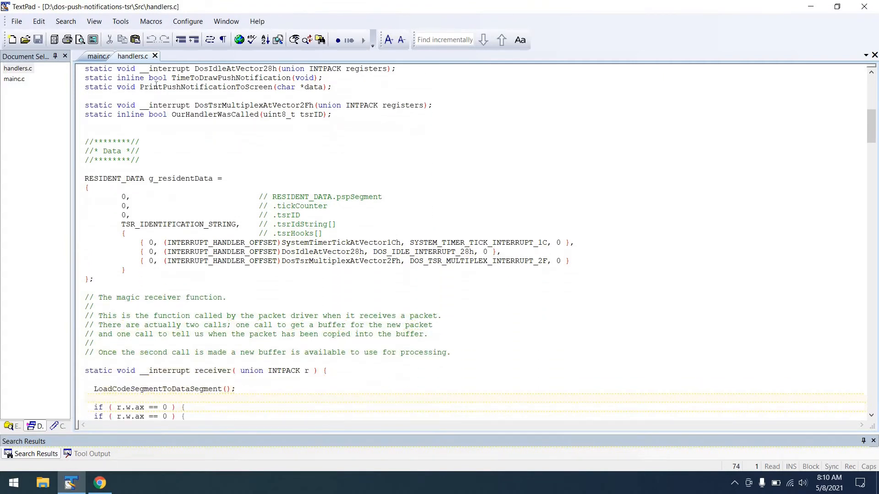
{"action": "scroll", "scroll_direction": "down", "scroll_amount": 3}
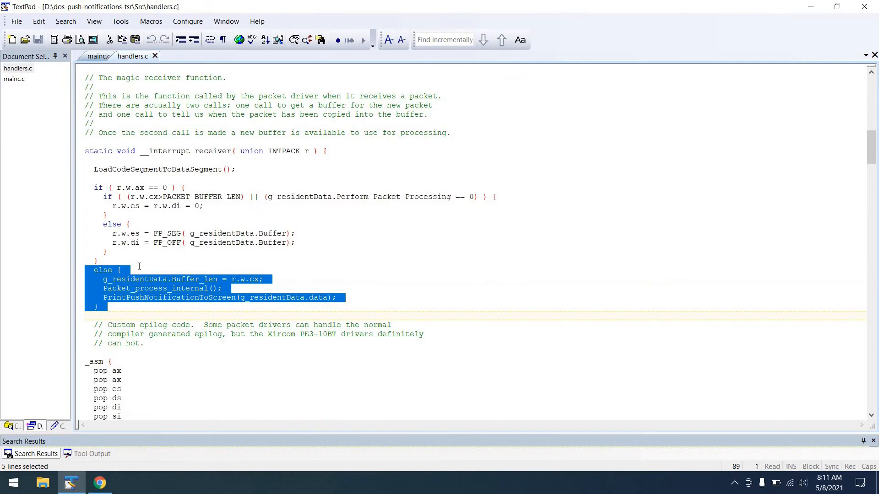
{"action": "mouse_move", "coordinate": [134, 297]}
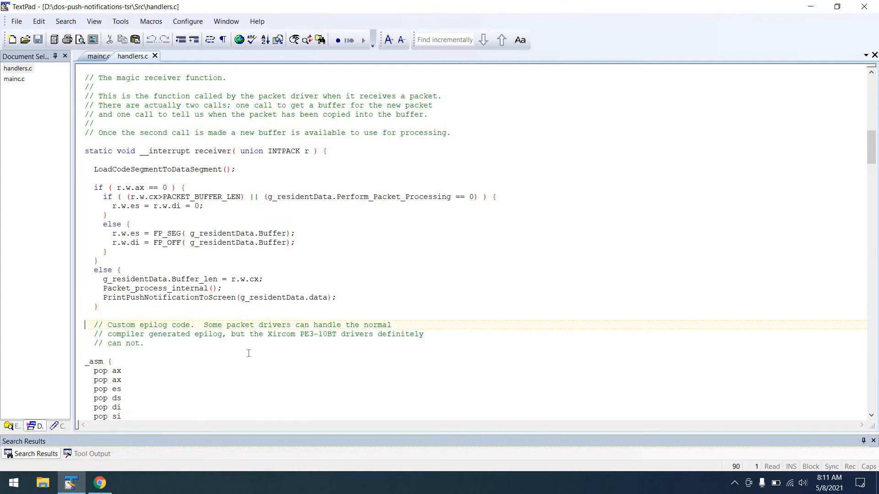
{"action": "scroll", "scroll_direction": "down", "scroll_amount": 3}
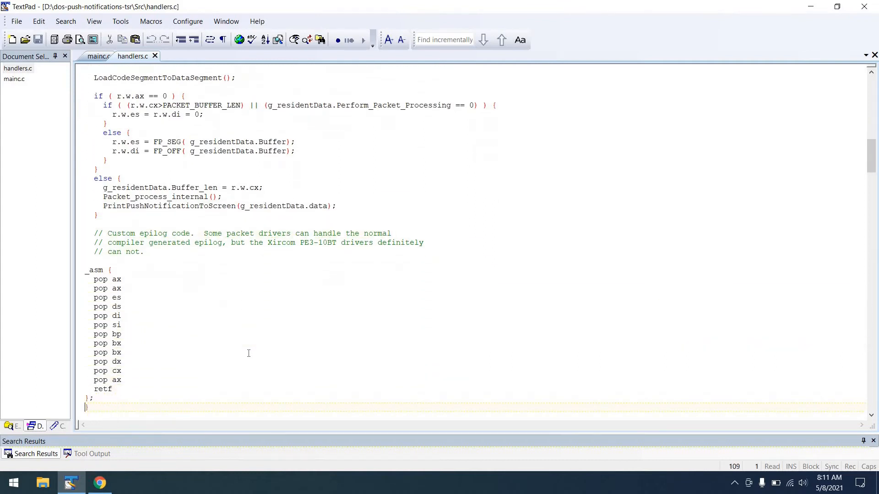
Step: Scroll into Packet_process_internal and highlight the IP header length and UDP header parsing lines
{"action": "scroll", "scroll_direction": "down", "scroll_amount": 3}
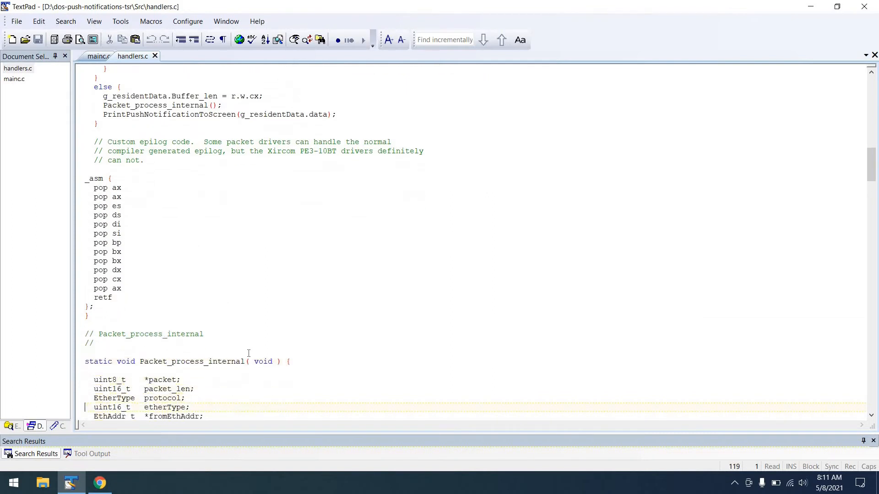
{"action": "scroll", "scroll_direction": "down", "scroll_amount": 3}
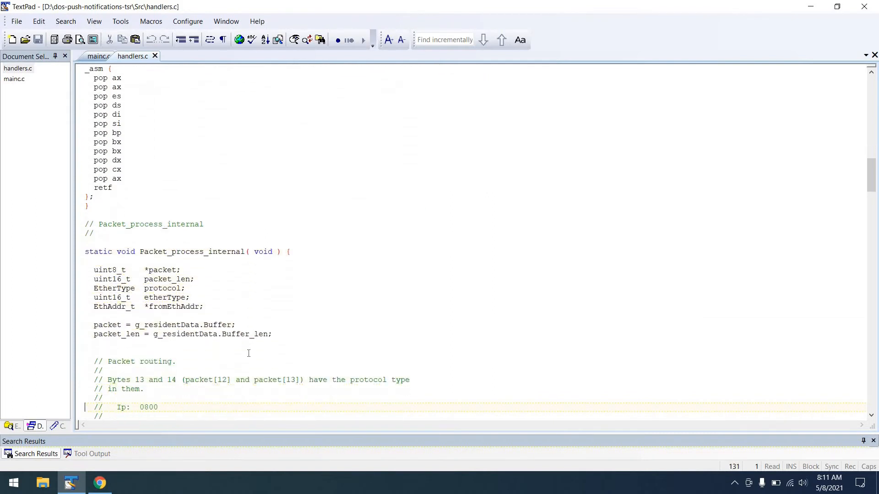
{"action": "scroll", "scroll_direction": "down", "scroll_amount": 3}
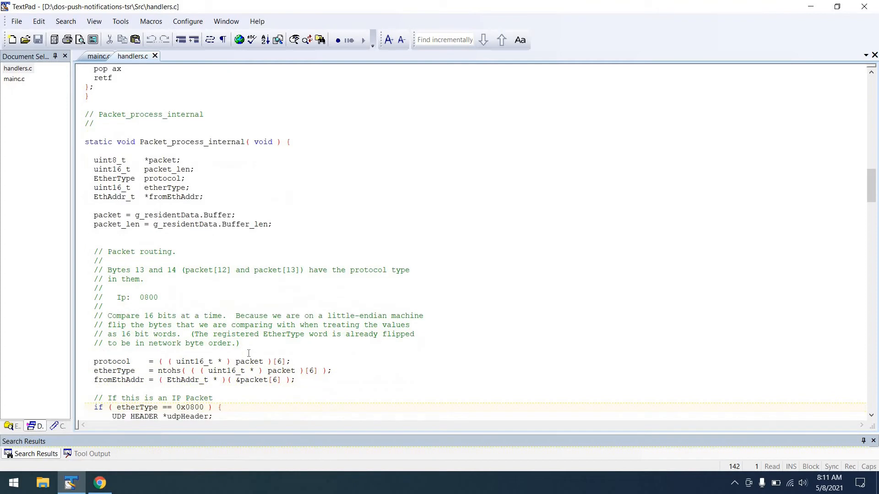
{"action": "scroll", "scroll_direction": "down", "scroll_amount": 3}
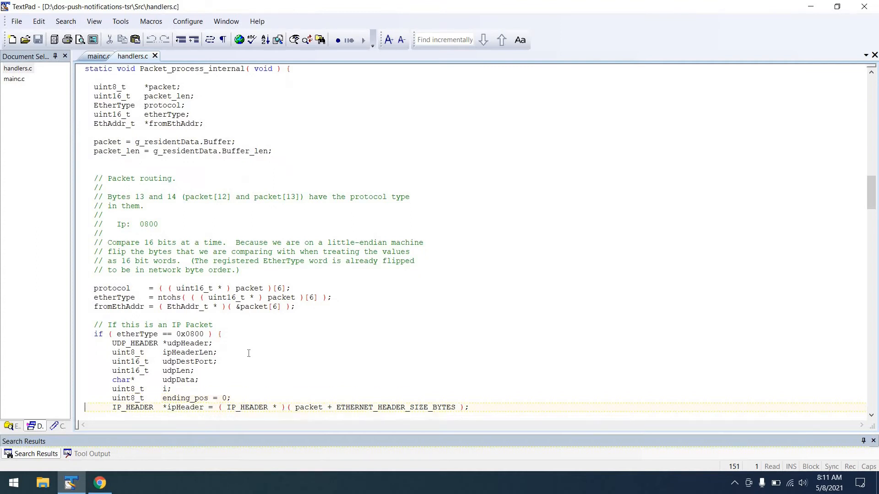
{"action": "scroll", "scroll_direction": "down", "scroll_amount": 3}
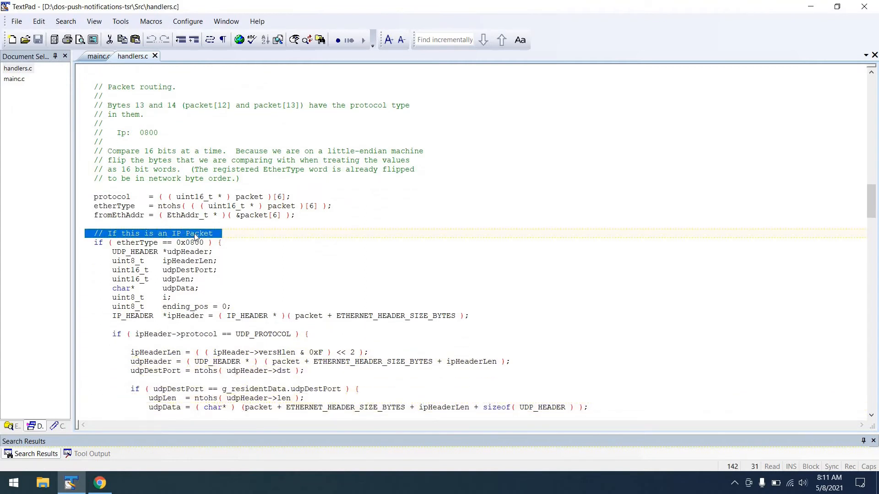
{"action": "left_click", "coordinate": [154, 252]}
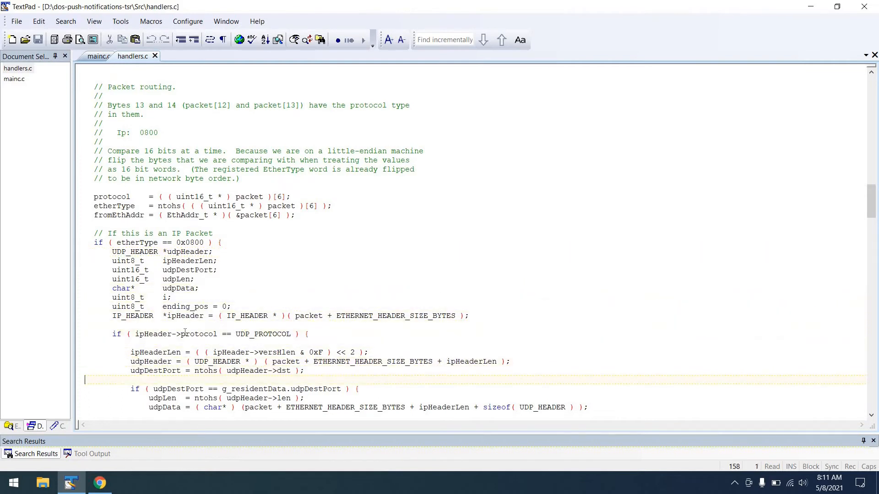
{"action": "left_click", "coordinate": [185, 334]}
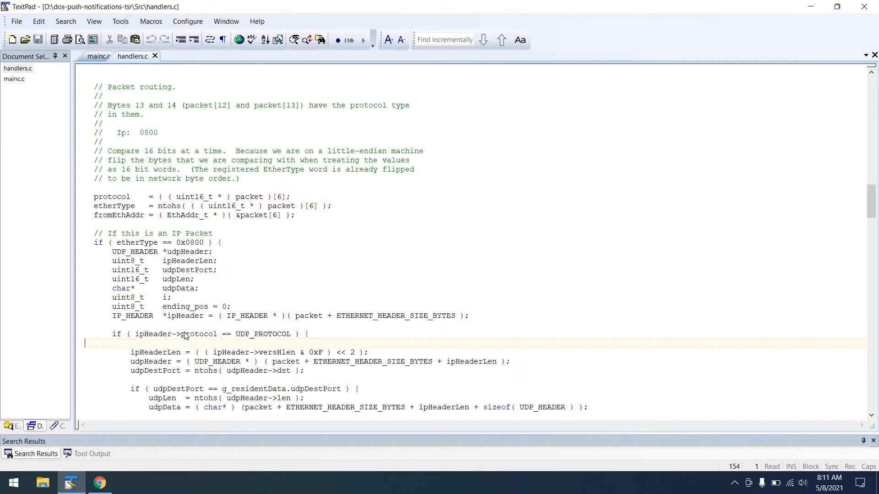
{"action": "double_click", "coordinate": [155, 352]}
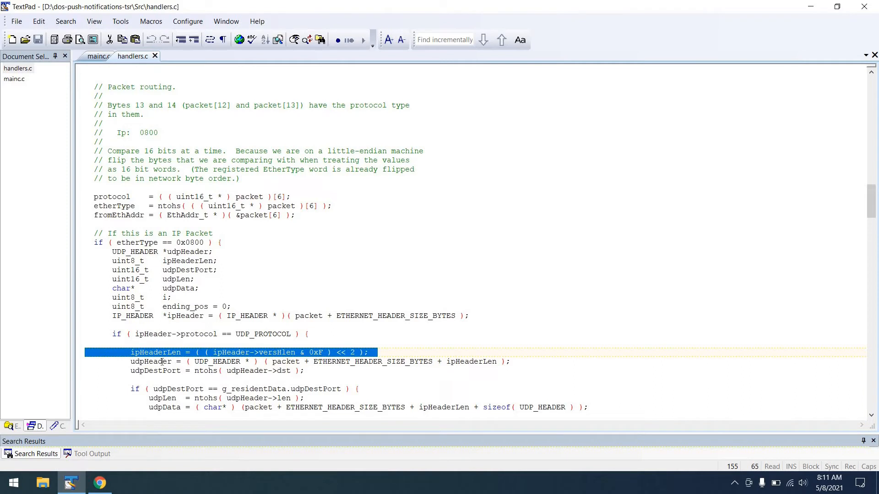
{"action": "left_click", "coordinate": [162, 370]}
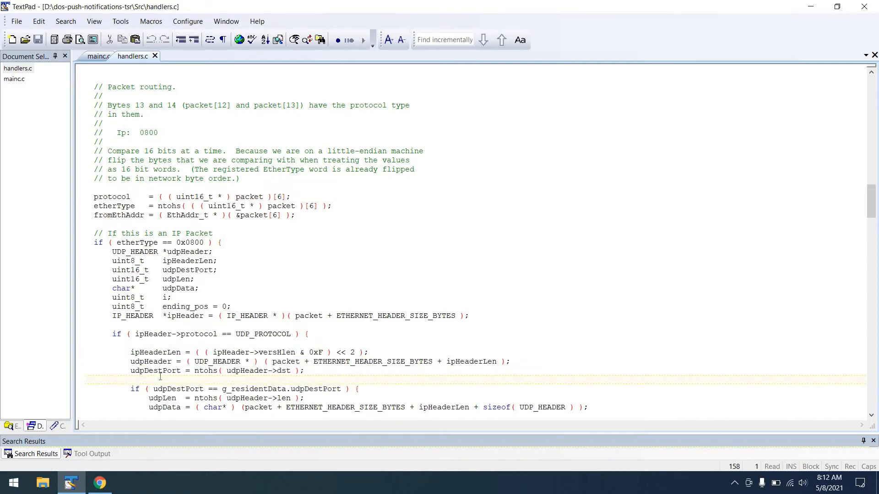
{"action": "scroll", "scroll_direction": "down", "scroll_amount": 3}
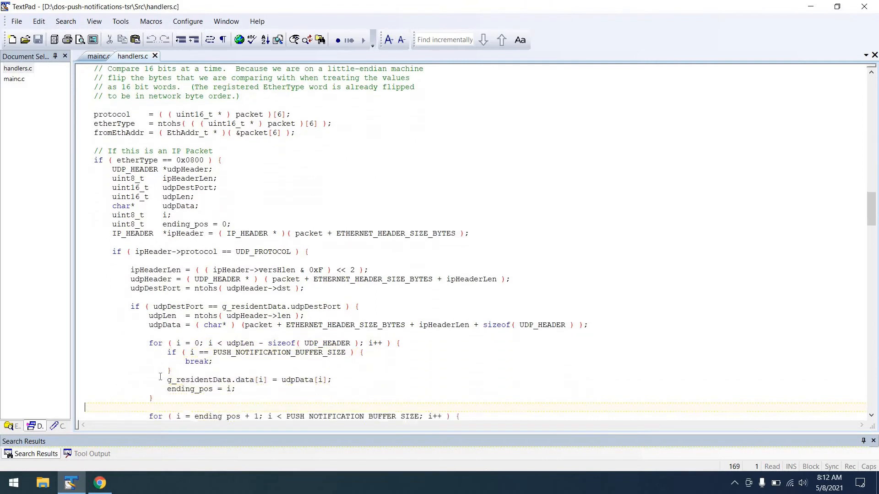
{"action": "scroll", "scroll_direction": "down", "scroll_amount": 3}
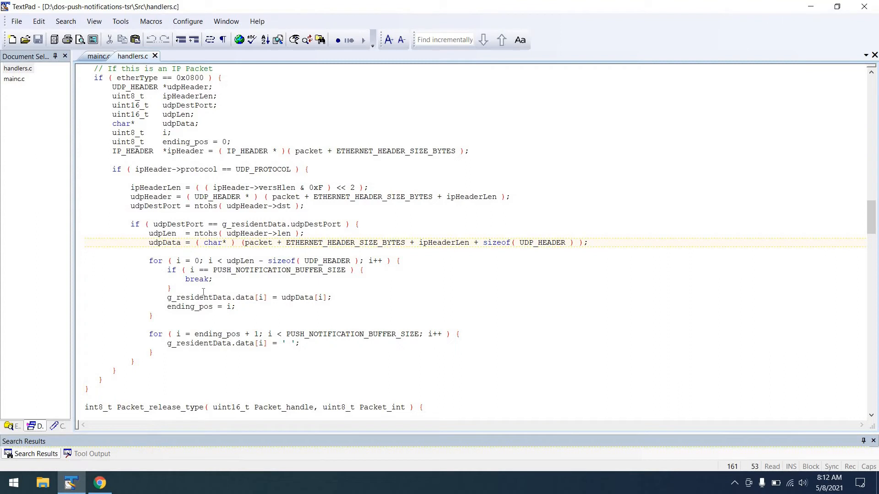
{"action": "left_click", "coordinate": [171, 288]}
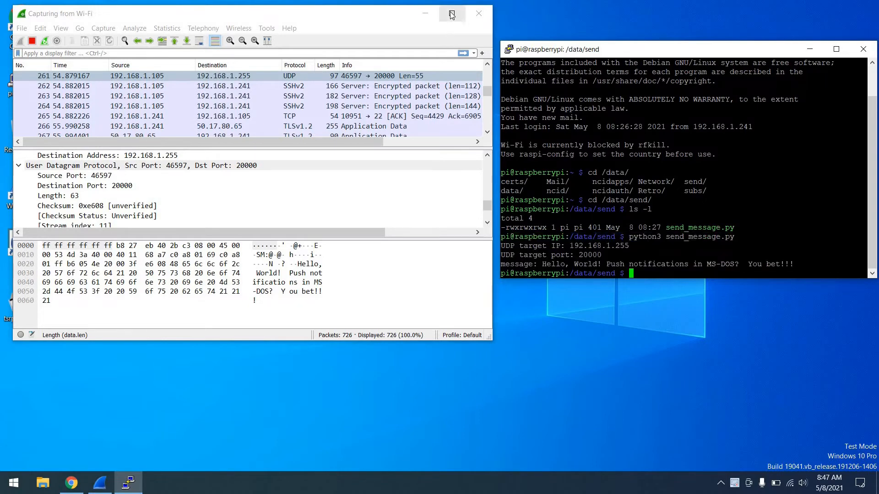
Step: Maximise Wireshark and inspect the IPv4 header fields and 55-byte Data payload bytes
{"action": "left_click", "coordinate": [451, 13]}
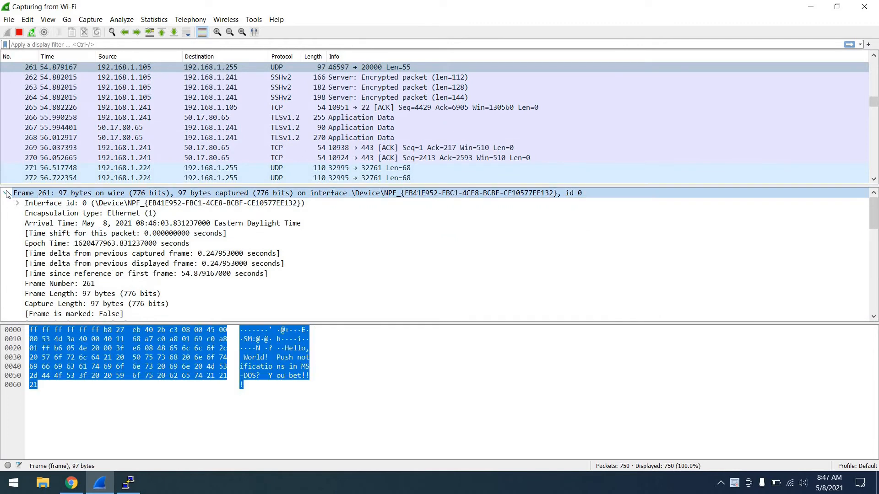
{"action": "left_click", "coordinate": [5, 192]}
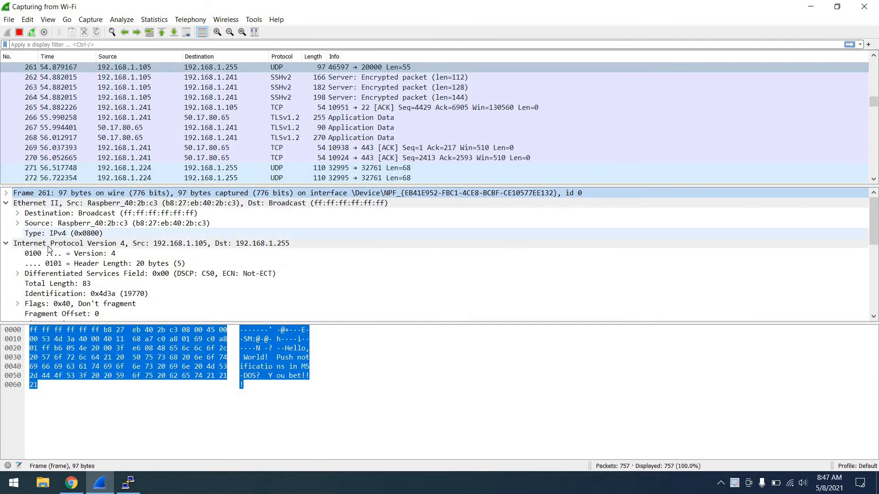
{"action": "left_click", "coordinate": [152, 243]}
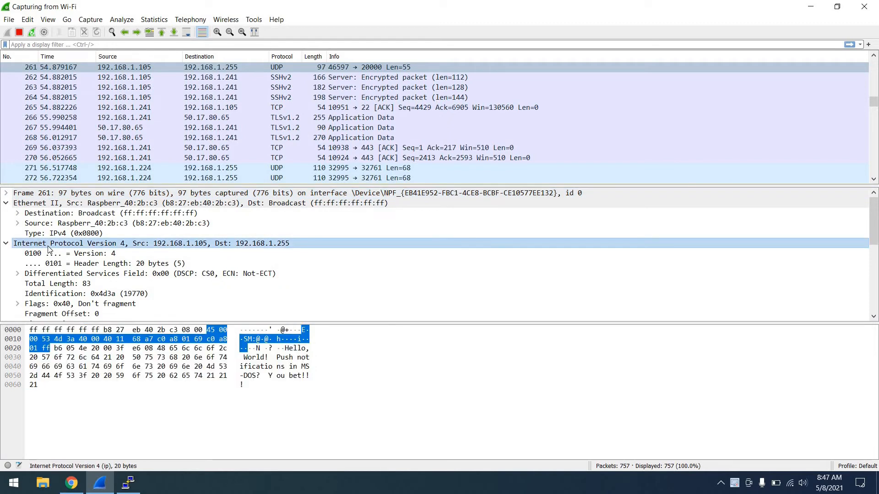
{"action": "left_click", "coordinate": [149, 274]}
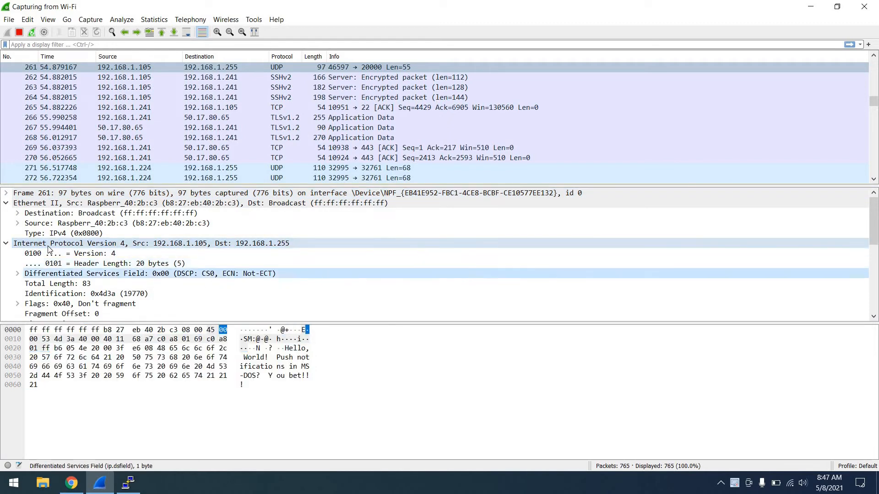
{"action": "left_click", "coordinate": [61, 313]}
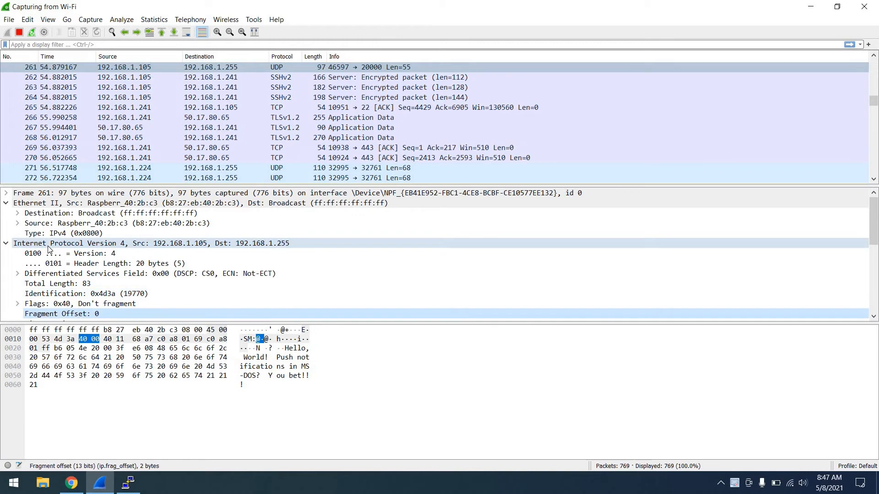
{"action": "left_click", "coordinate": [118, 314]}
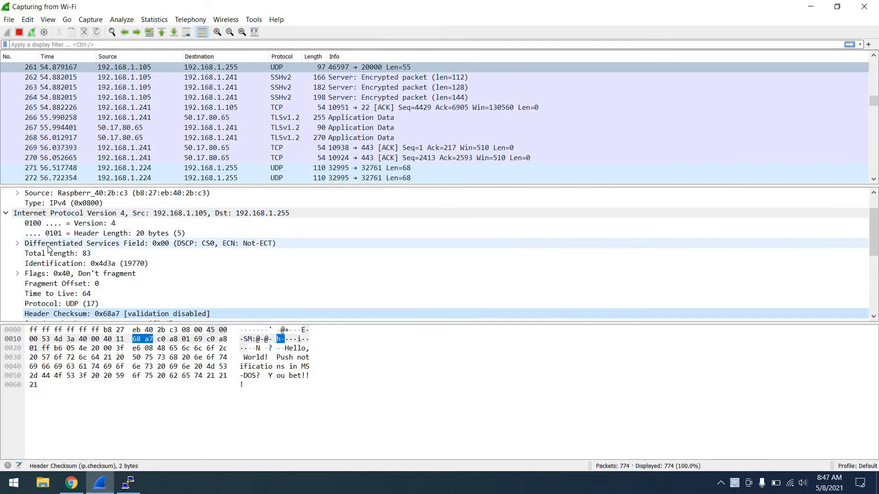
{"action": "left_click", "coordinate": [85, 314]}
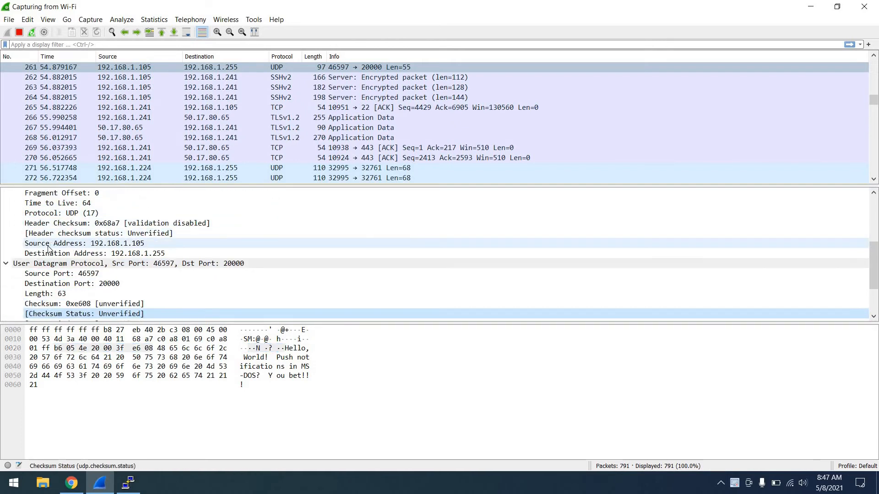
{"action": "left_click", "coordinate": [67, 314]}
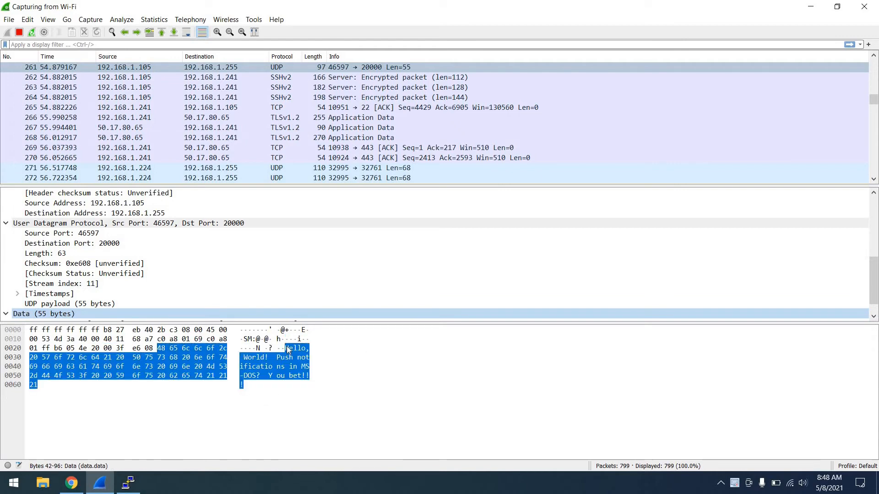
{"action": "mouse_move", "coordinate": [257, 324]}
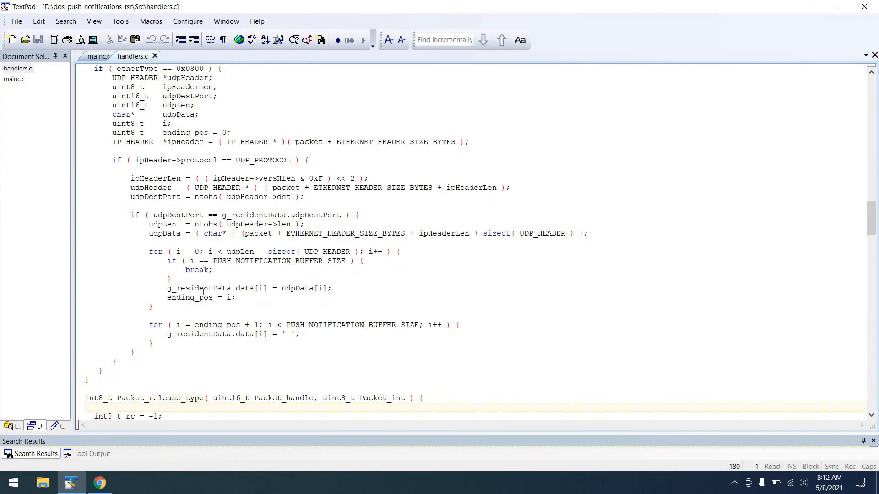
{"action": "scroll", "scroll_direction": "down", "scroll_amount": 3}
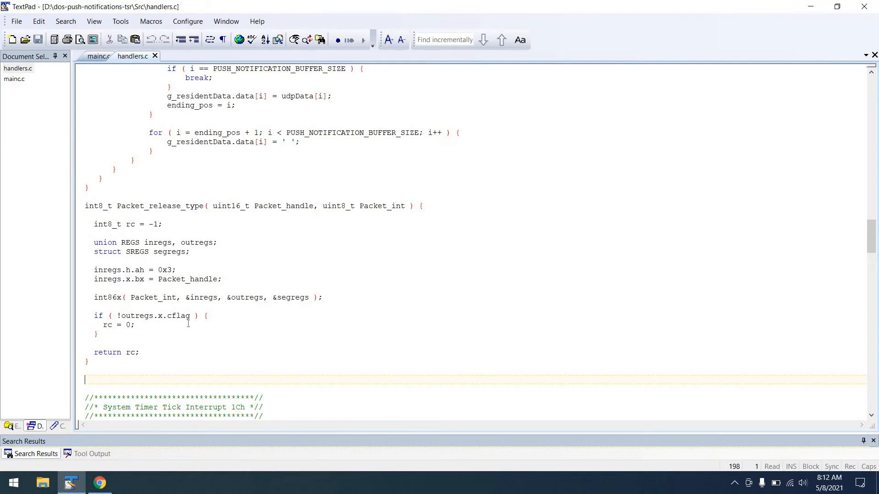
{"action": "scroll", "scroll_direction": "down", "scroll_amount": 3}
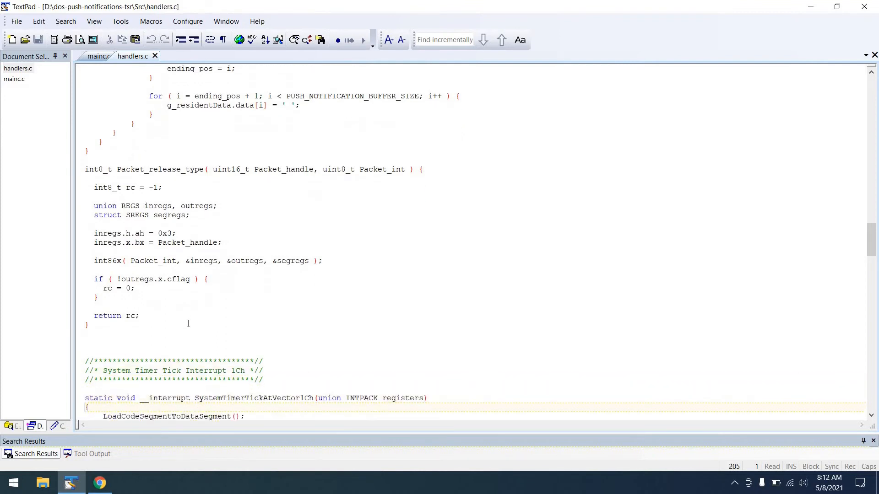
{"action": "scroll", "scroll_direction": "down", "scroll_amount": 3}
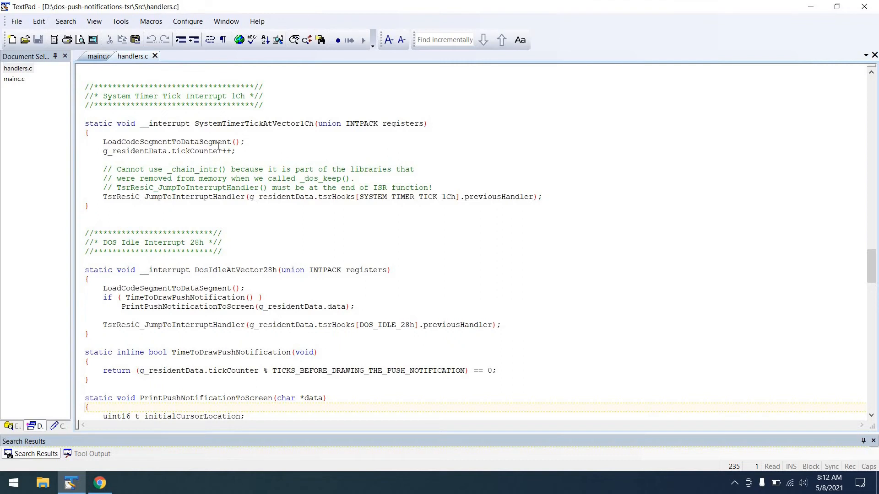
{"action": "left_click", "coordinate": [214, 152]}
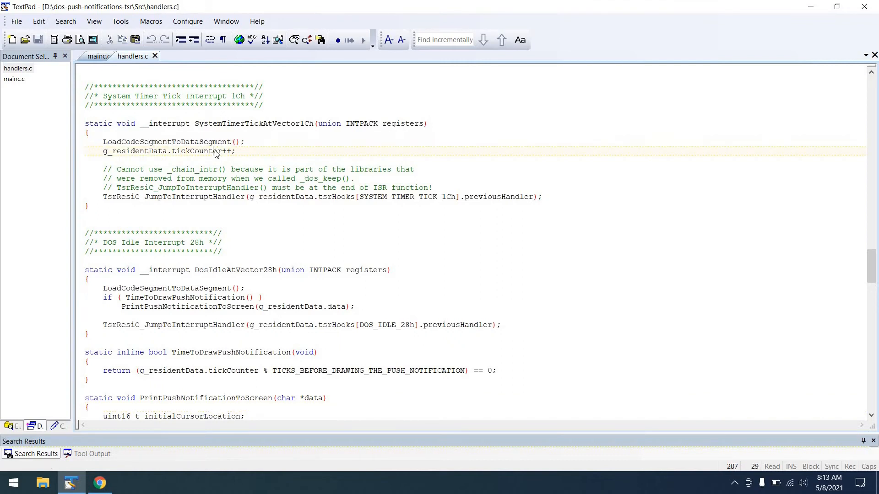
{"action": "triple_click", "coordinate": [168, 152]}
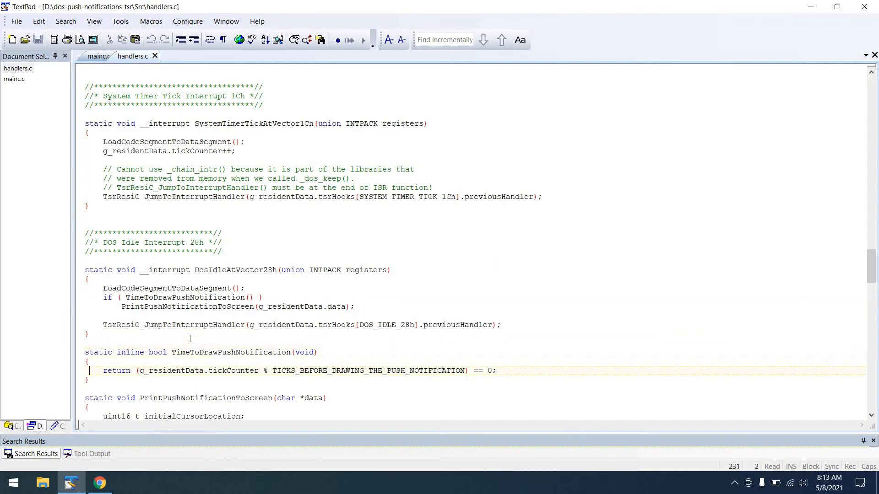
{"action": "scroll", "scroll_direction": "down", "scroll_amount": 3}
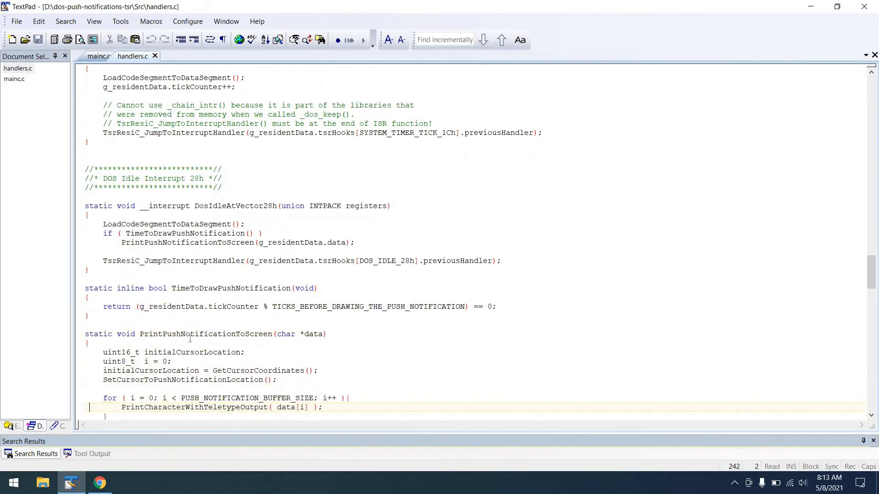
{"action": "scroll", "scroll_direction": "down", "scroll_amount": 3}
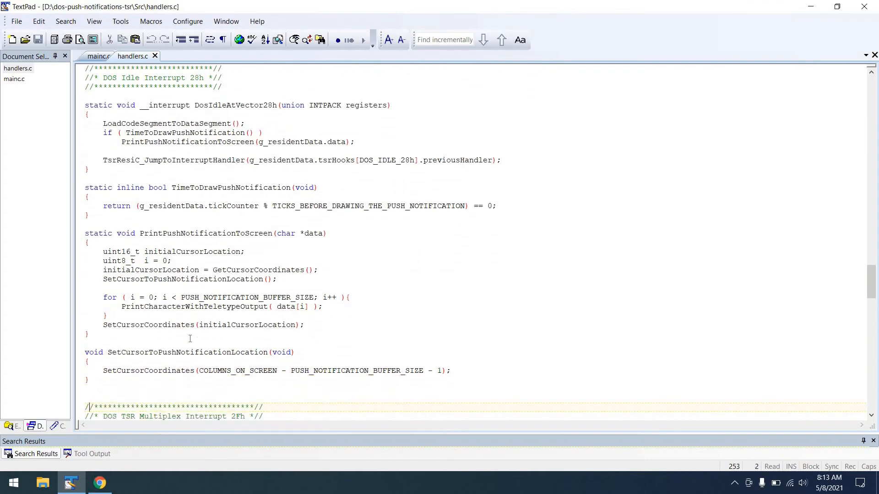
{"action": "scroll", "scroll_direction": "down", "scroll_amount": 3}
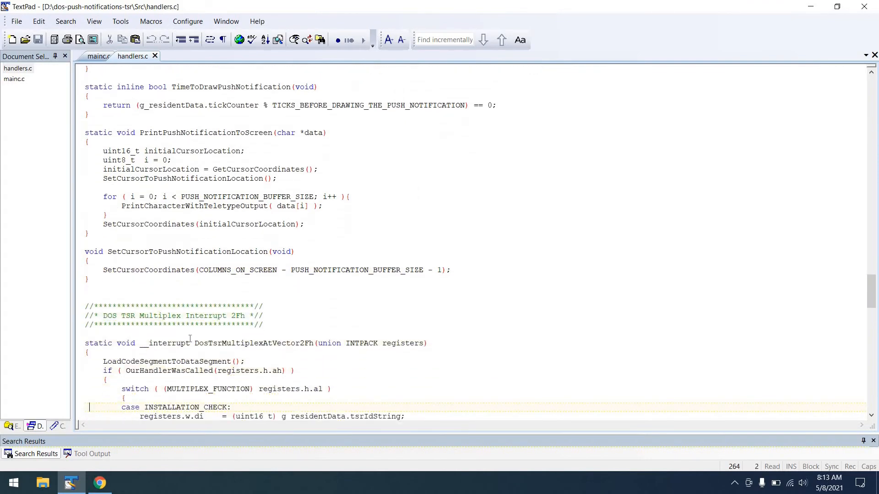
{"action": "scroll", "scroll_direction": "down", "scroll_amount": 3}
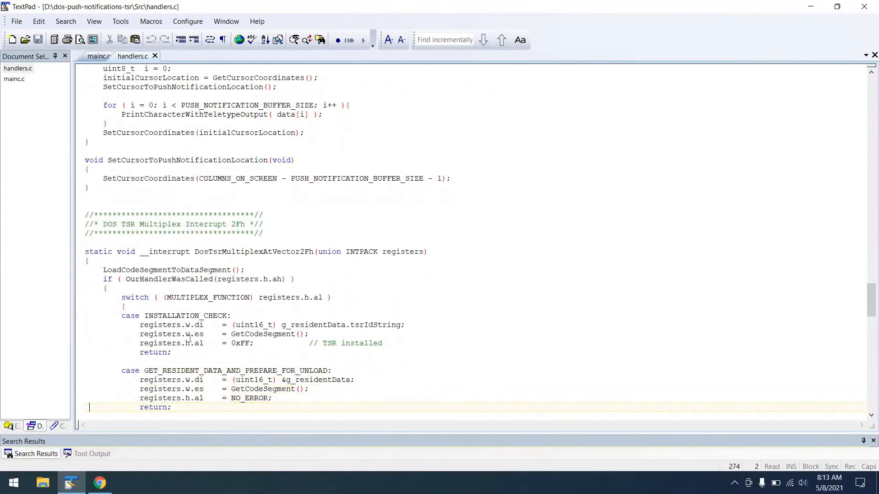
{"action": "scroll", "scroll_direction": "down", "scroll_amount": 3}
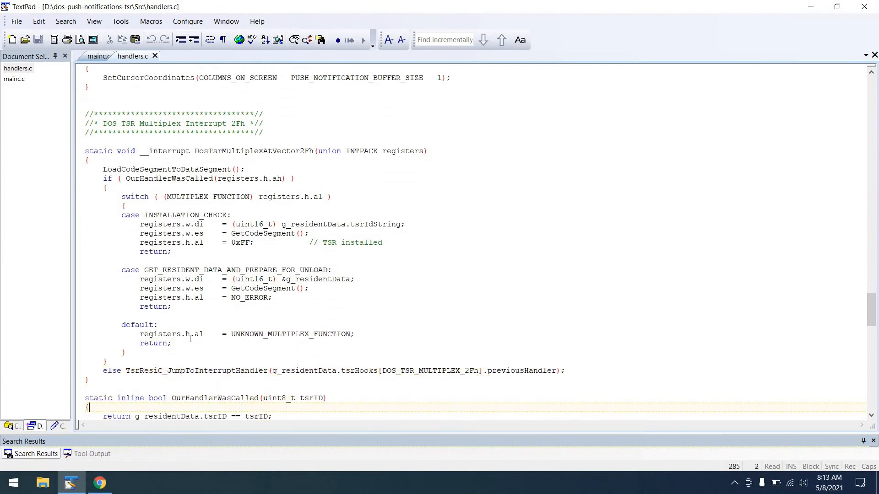
{"action": "scroll", "scroll_direction": "down", "scroll_amount": 3}
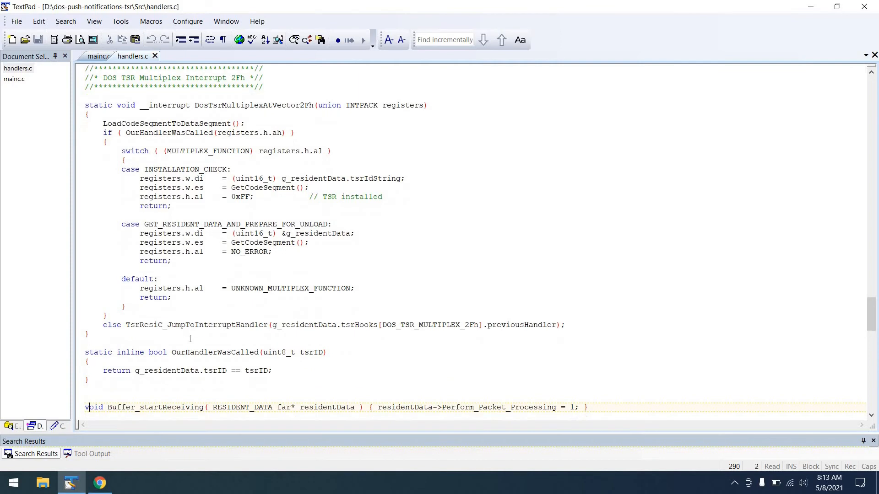
{"action": "scroll", "scroll_direction": "down", "scroll_amount": 3}
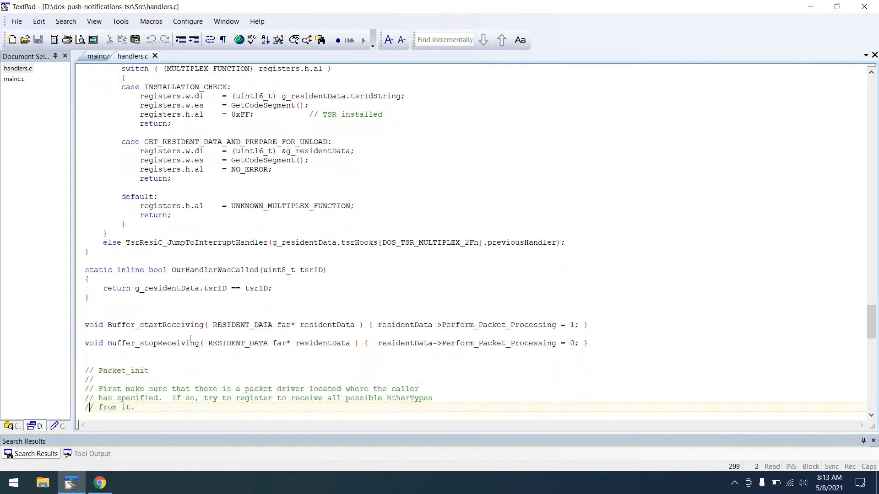
{"action": "scroll", "scroll_direction": "down", "scroll_amount": 3}
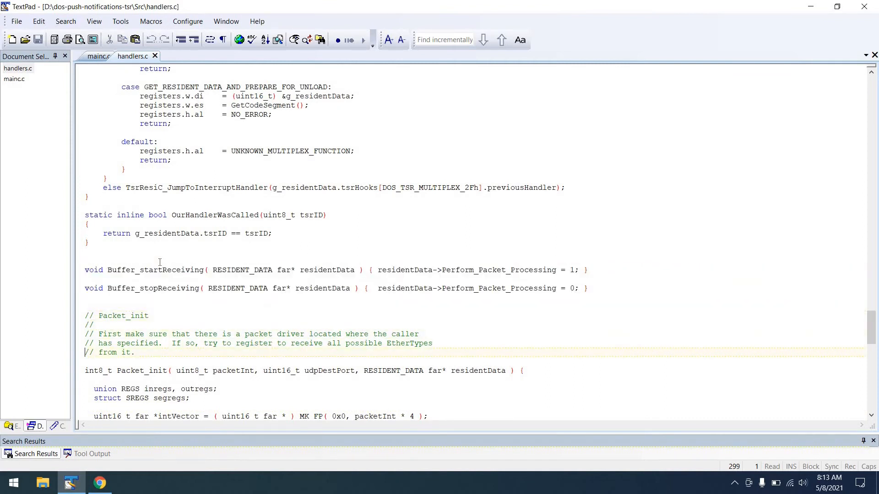
{"action": "scroll", "scroll_direction": "down", "scroll_amount": 3}
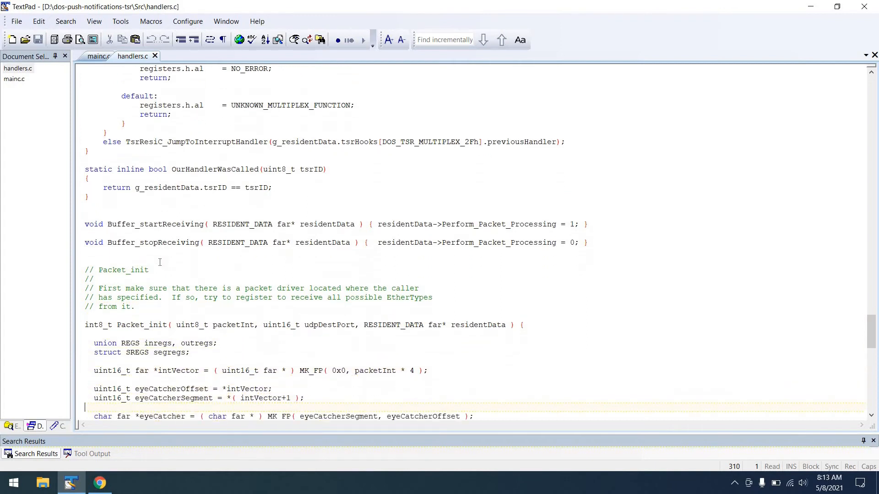
{"action": "scroll", "scroll_direction": "down", "scroll_amount": 3}
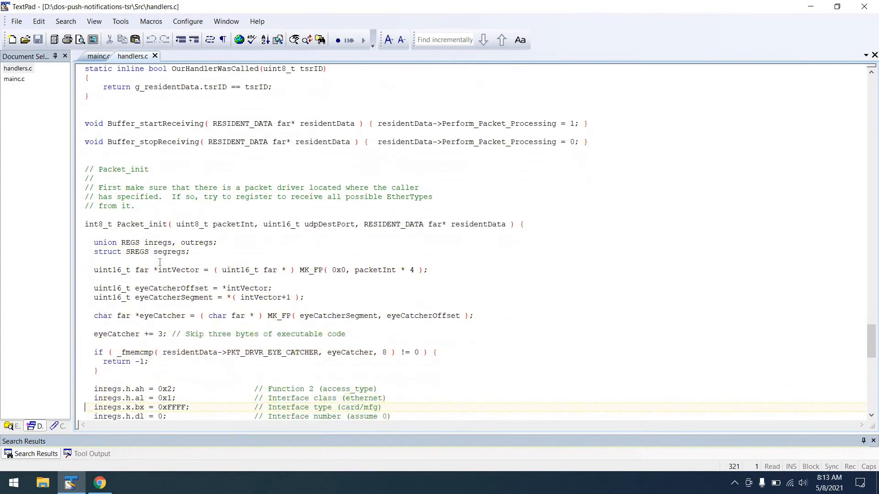
{"action": "scroll", "scroll_direction": "down", "scroll_amount": 3}
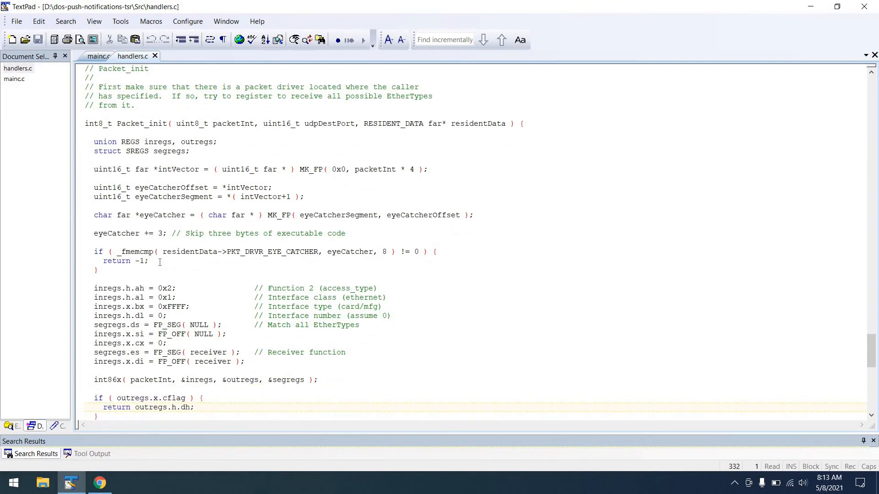
{"action": "scroll", "scroll_direction": "down", "scroll_amount": 3}
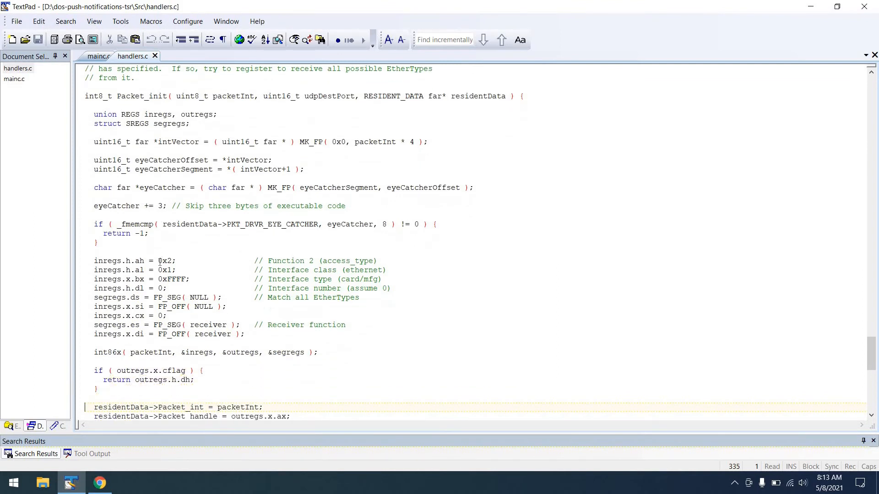
{"action": "scroll", "scroll_direction": "down", "scroll_amount": 3}
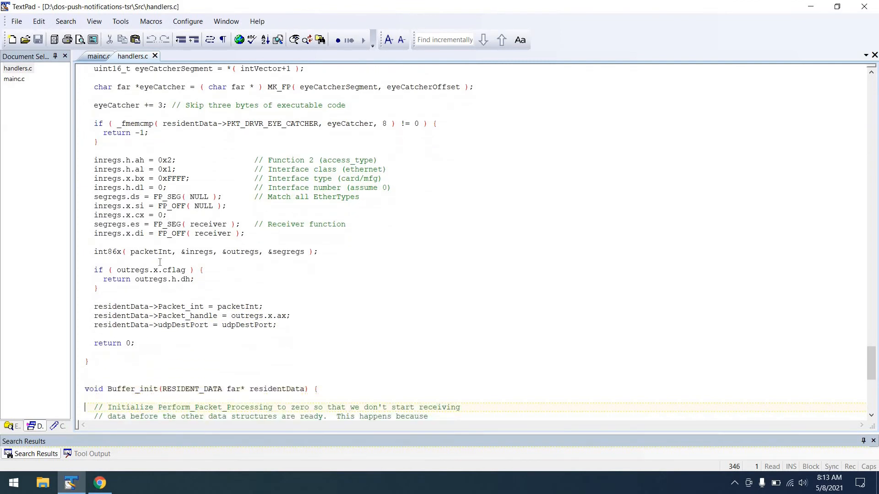
{"action": "scroll", "scroll_direction": "down", "scroll_amount": 3}
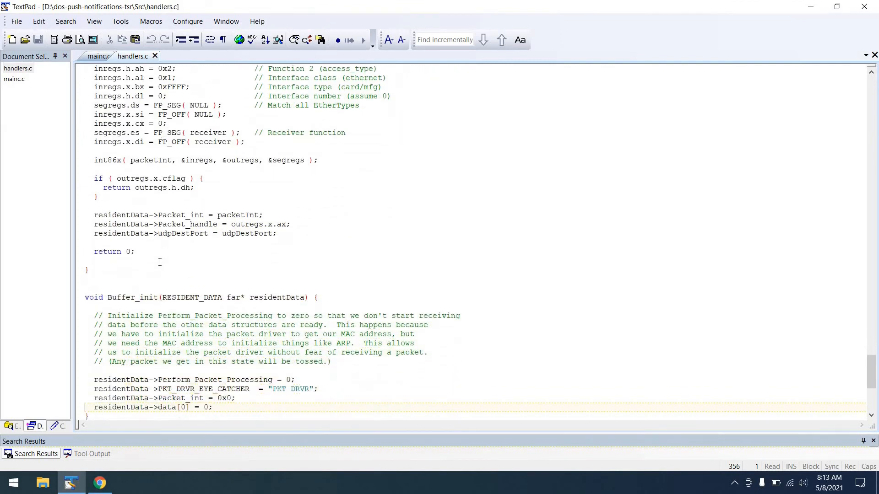
{"action": "scroll", "scroll_direction": "down", "scroll_amount": 3}
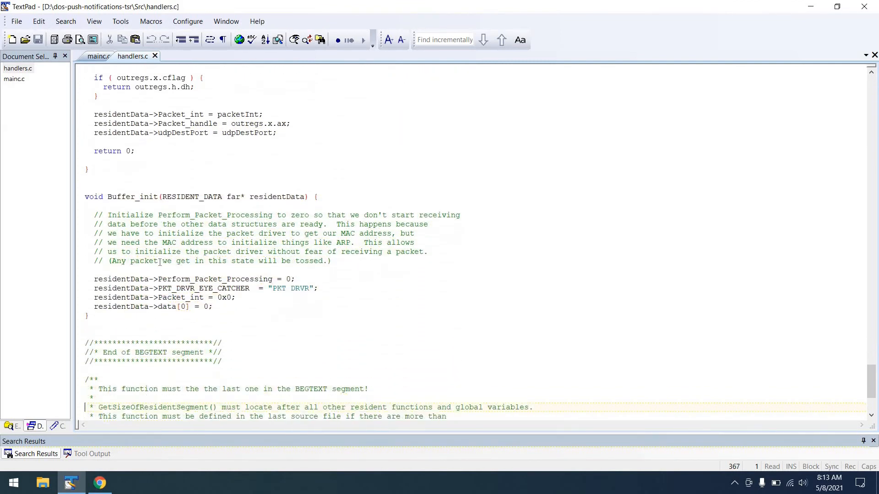
{"action": "scroll", "scroll_direction": "down", "scroll_amount": 3}
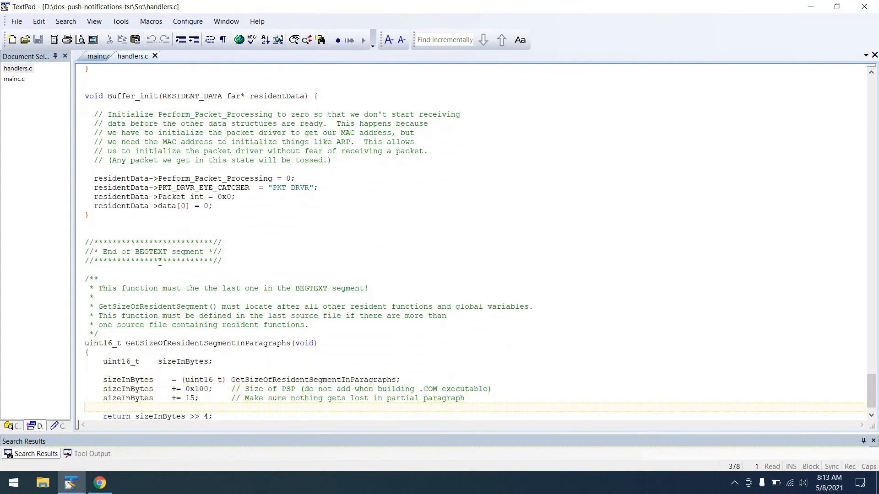
{"action": "scroll", "scroll_direction": "down", "scroll_amount": 3}
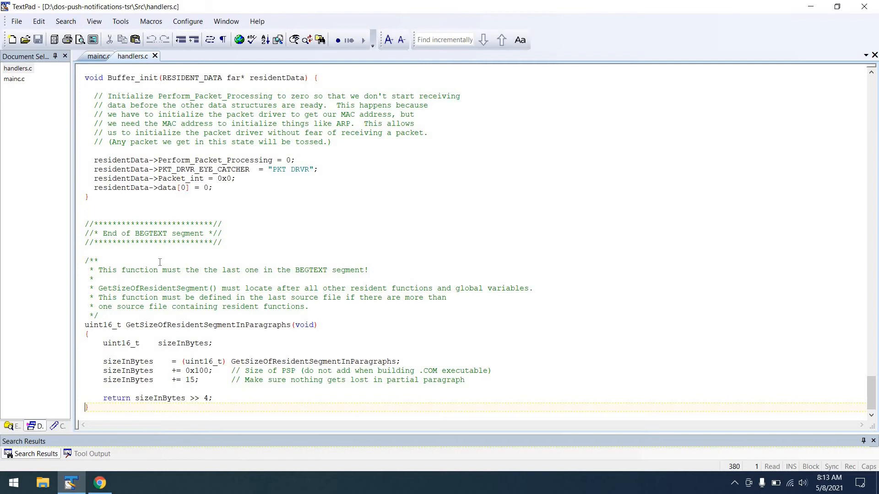
{"action": "scroll", "scroll_direction": "down", "scroll_amount": 3}
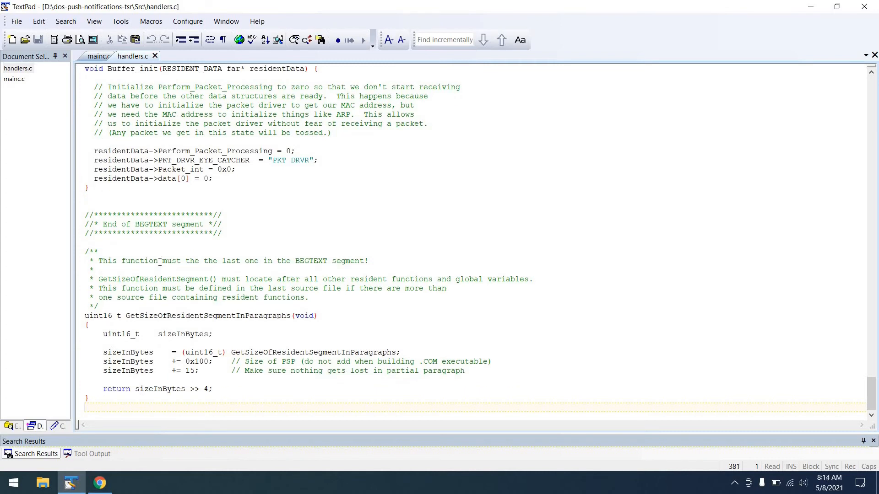
{"action": "left_click", "coordinate": [87, 482]}
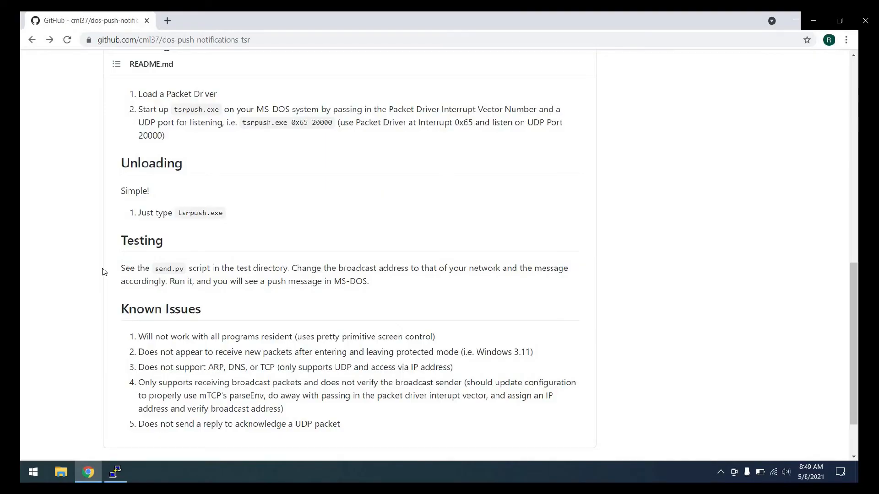